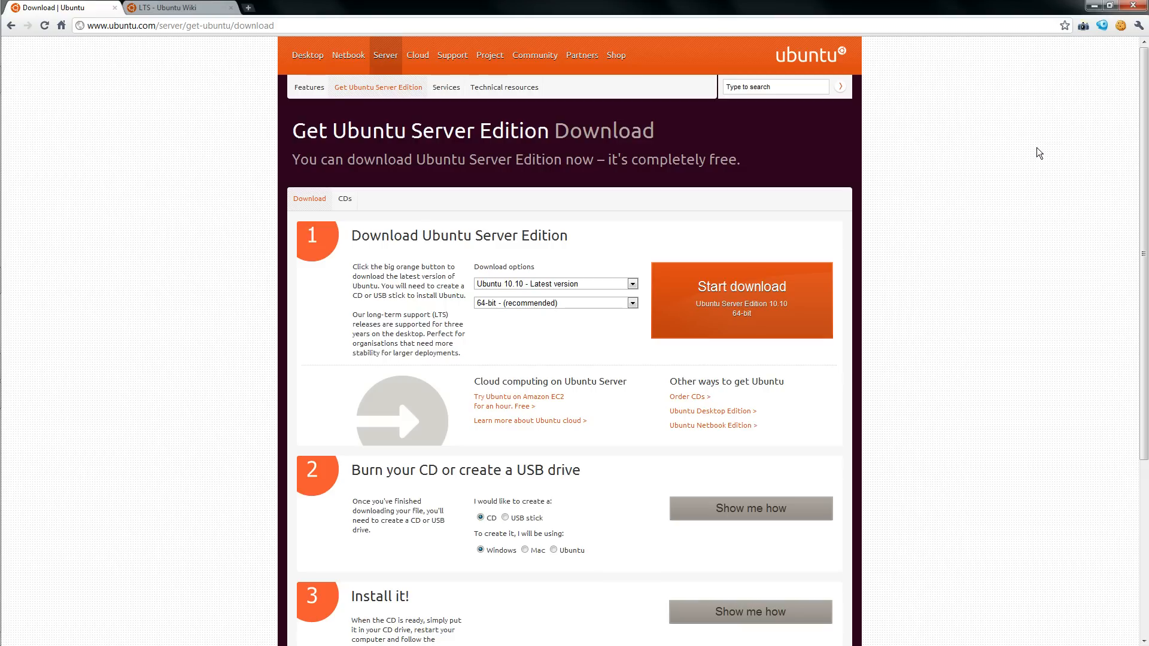
pyautogui.moveTo(1031, 152)
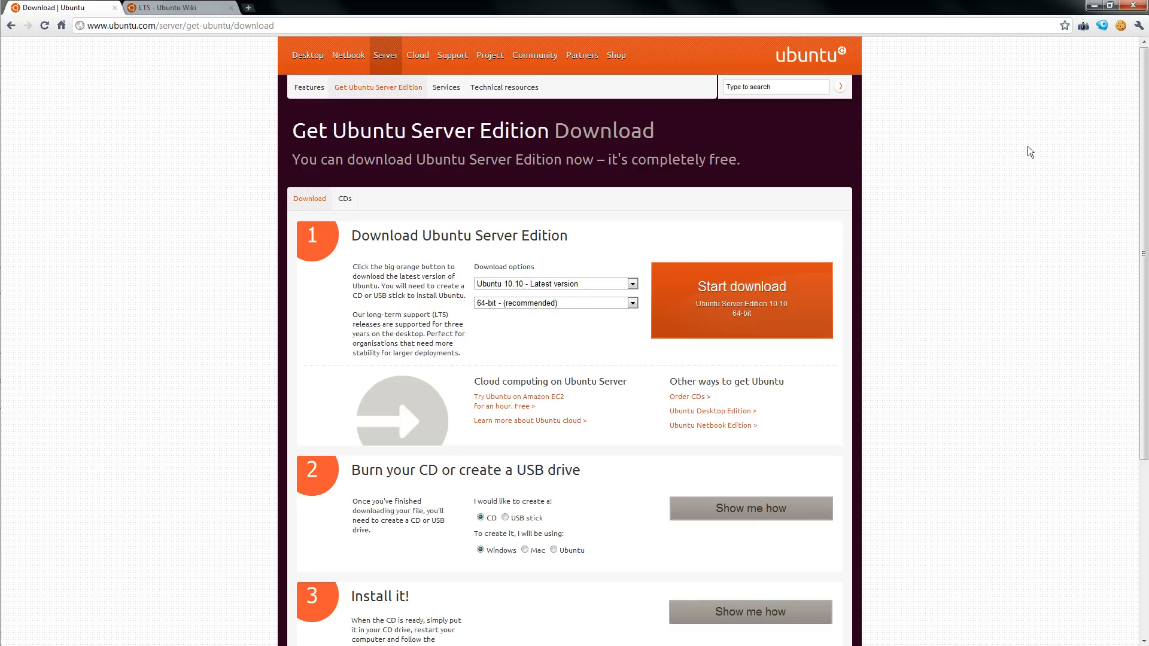
pyautogui.moveTo(735, 190)
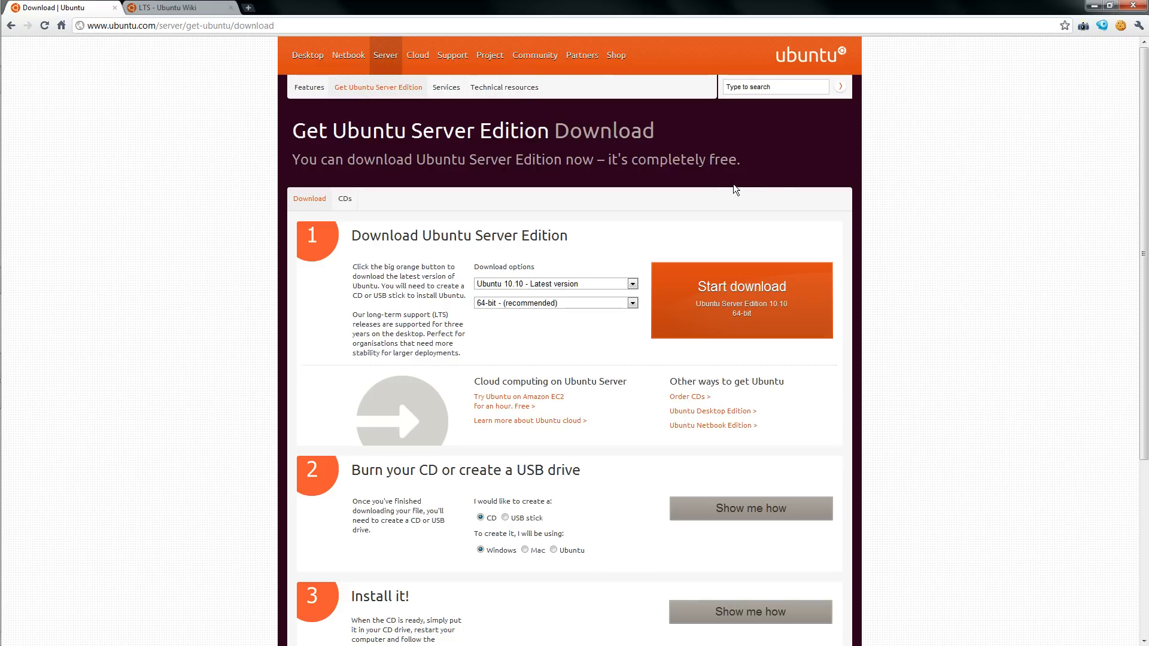
pyautogui.moveTo(795, 229)
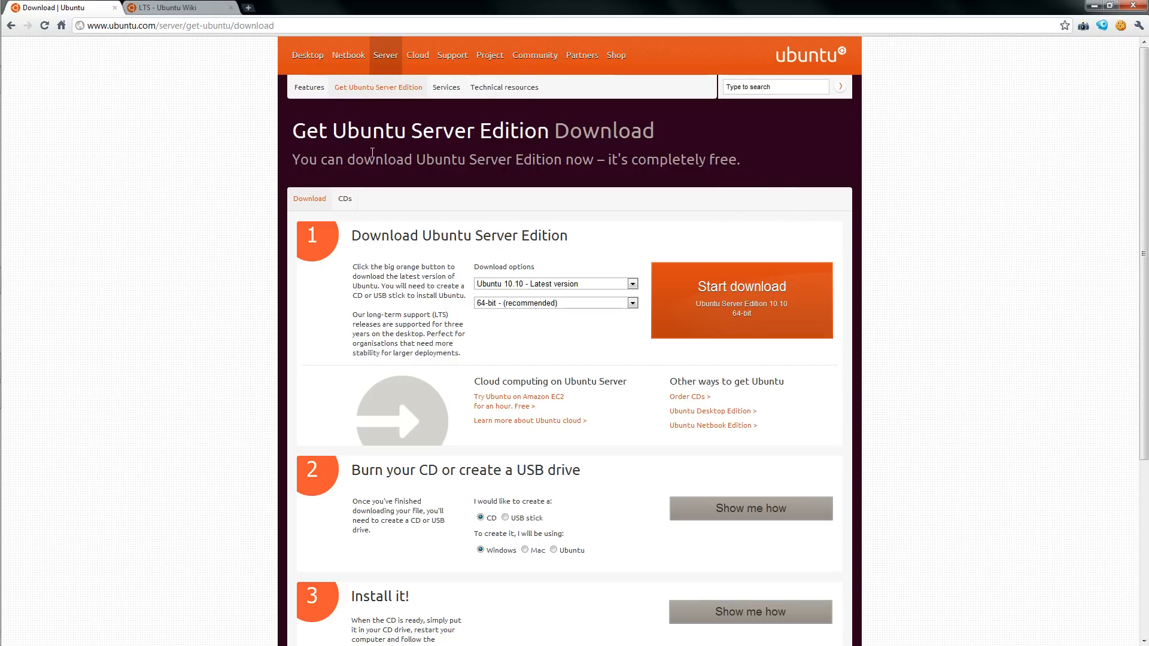
pyautogui.moveTo(224, 67)
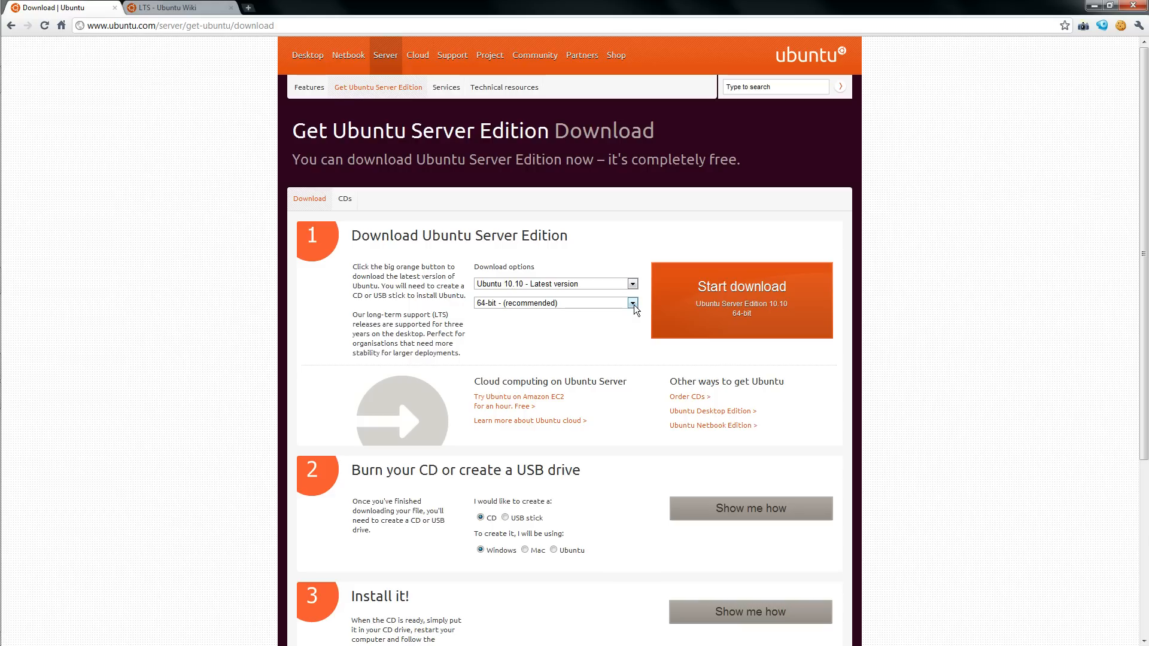
pyautogui.moveTo(636, 312)
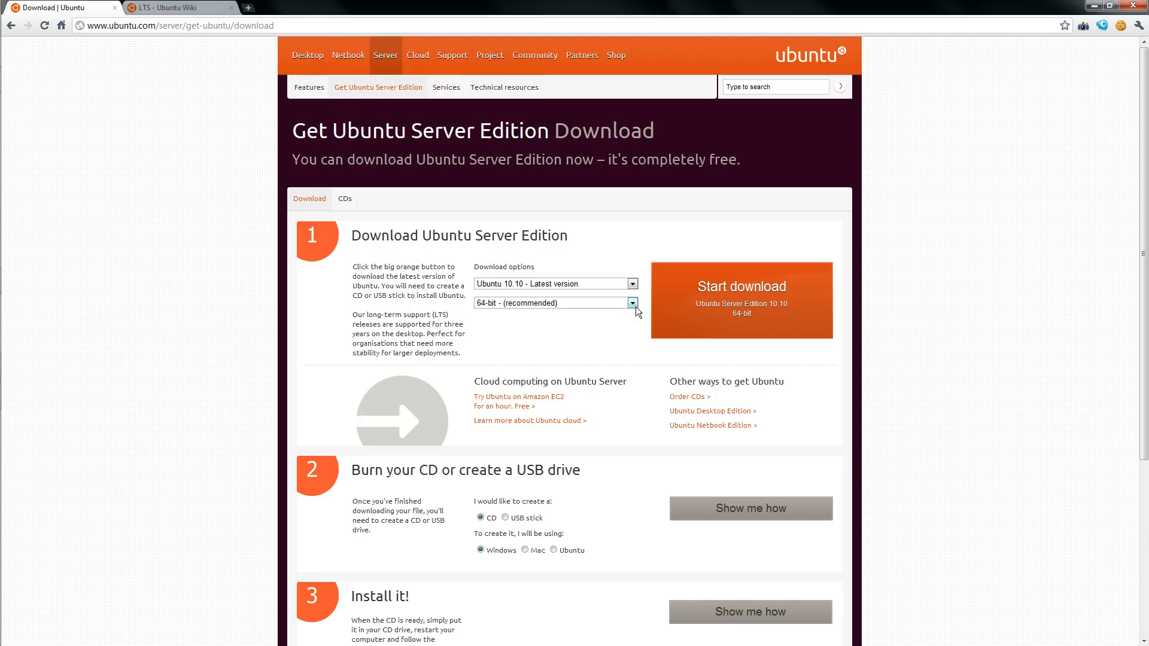
# Choose the 32-bit architecture for the Ubuntu 10.10 server download
pyautogui.click(632, 302)
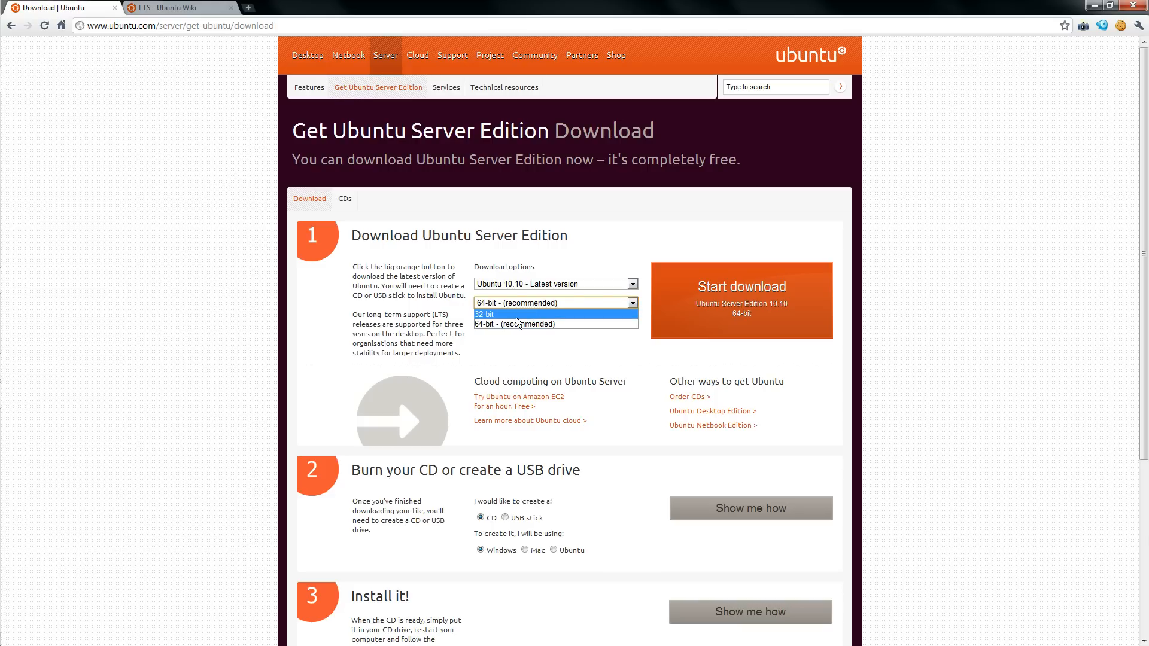
pyautogui.moveTo(552, 323)
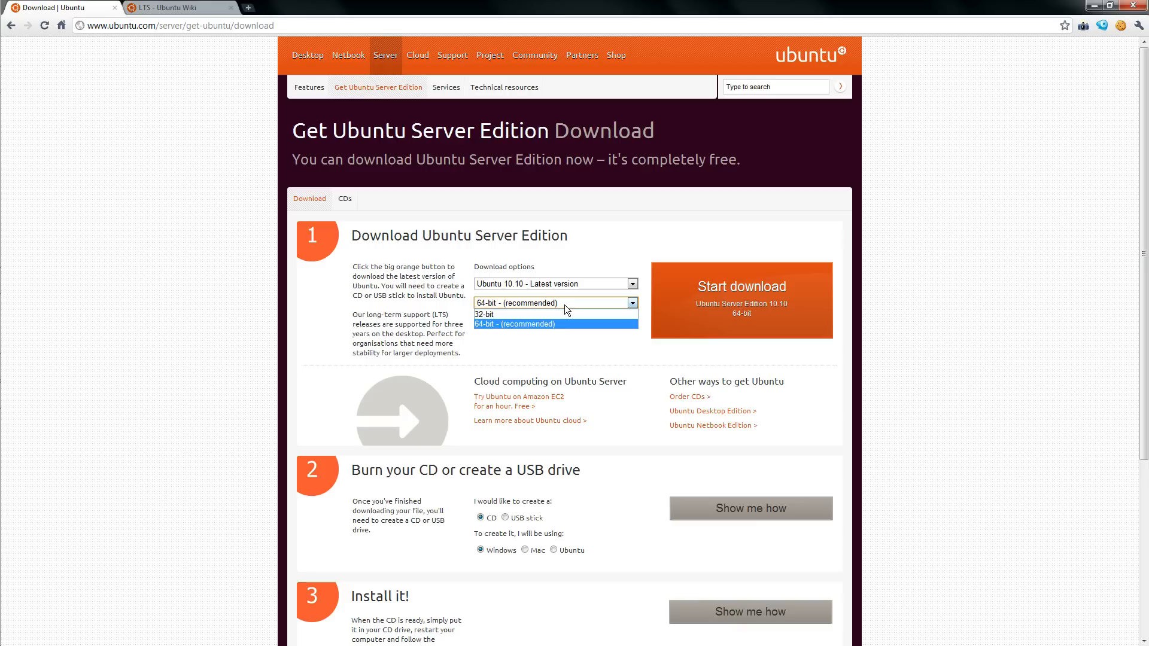
pyautogui.moveTo(514, 315)
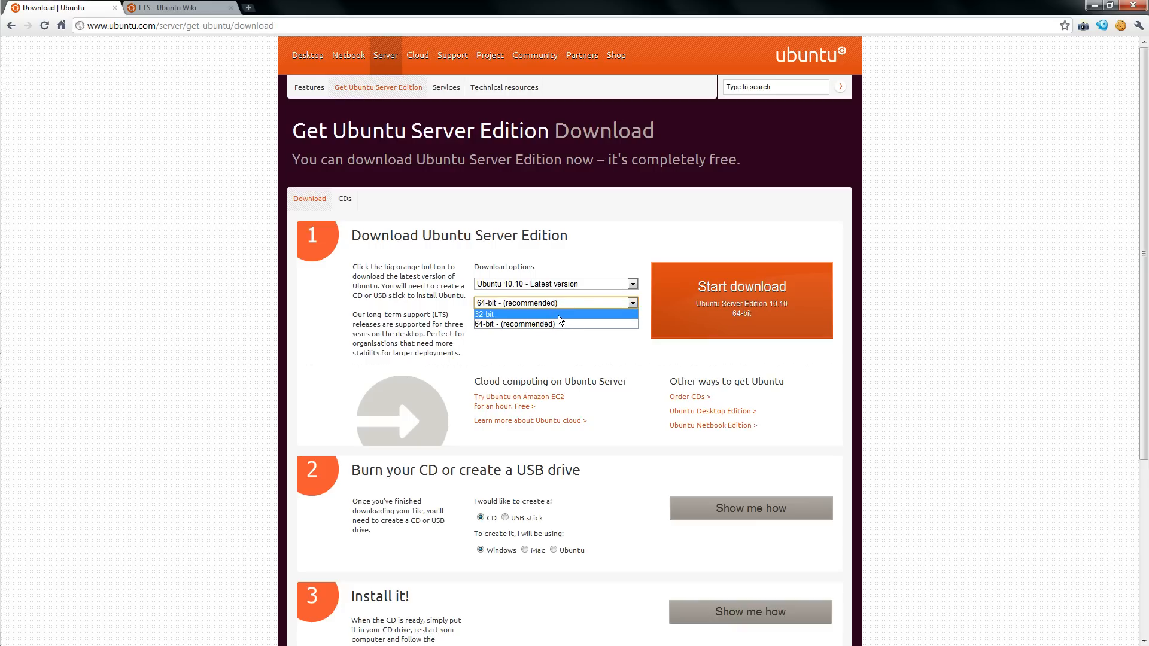
pyautogui.click(485, 314)
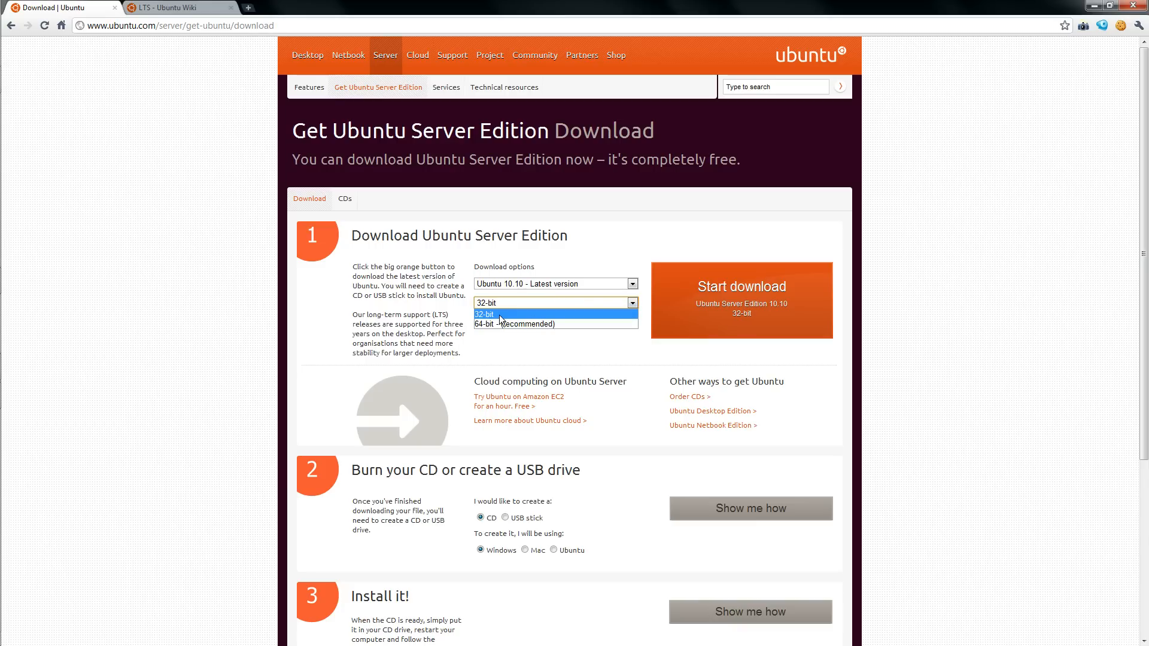
pyautogui.click(483, 314)
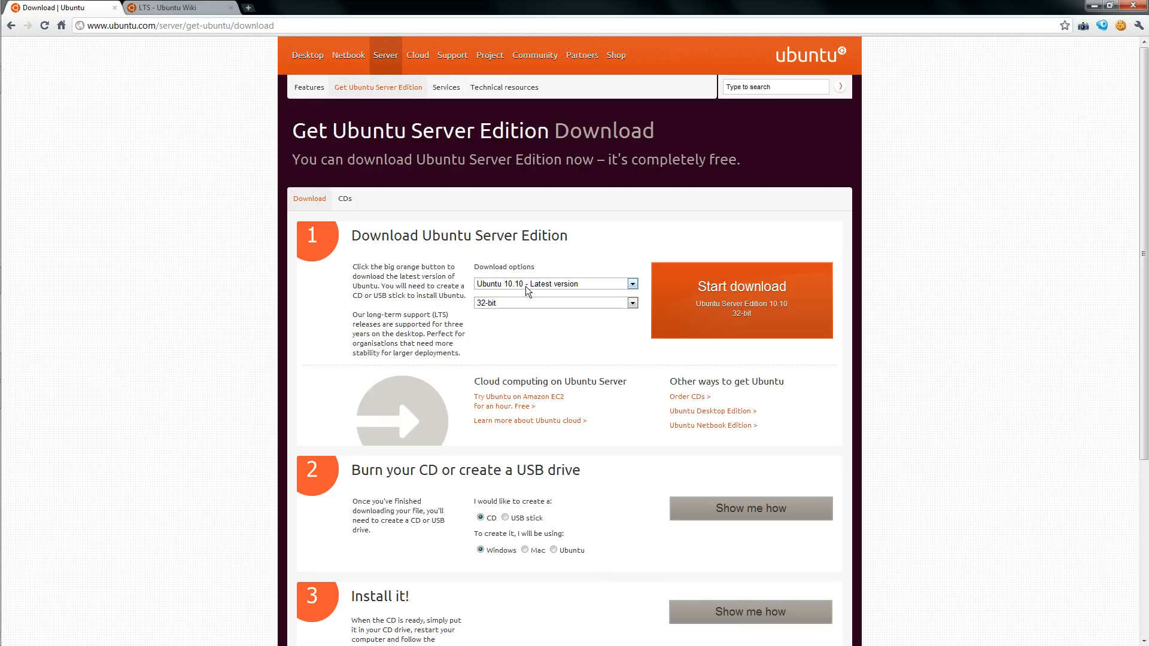
pyautogui.click(176, 8)
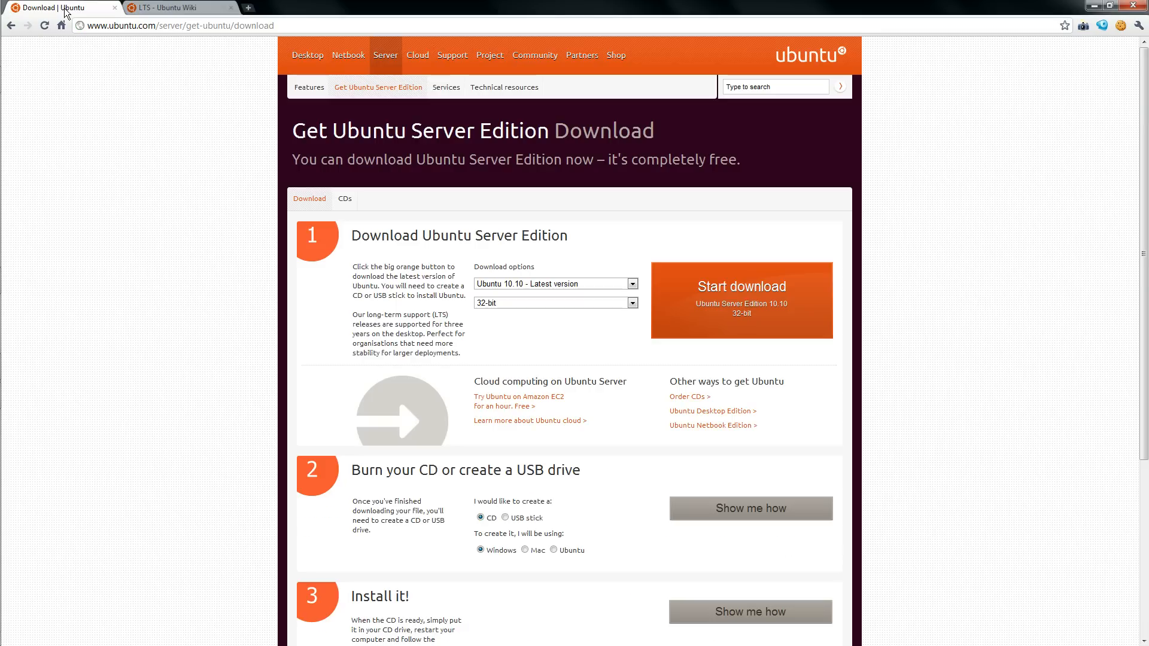
# Switch the release to Ubuntu 10.04 LTS 32-bit and start downloading the server image
pyautogui.click(176, 7)
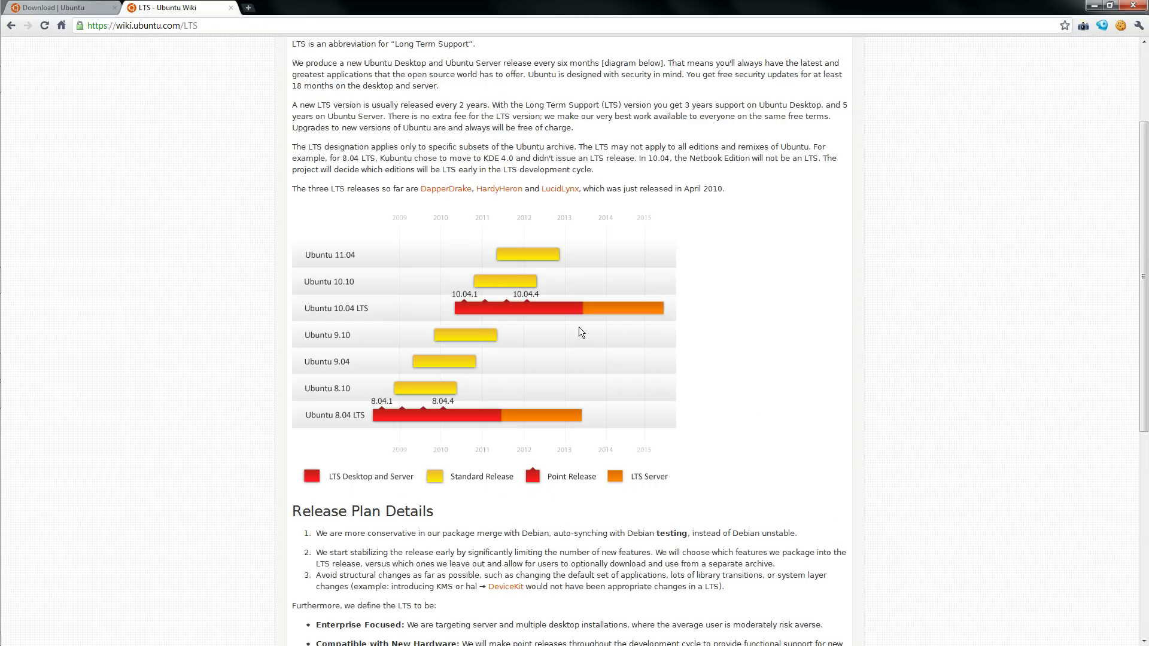
pyautogui.moveTo(115, 99)
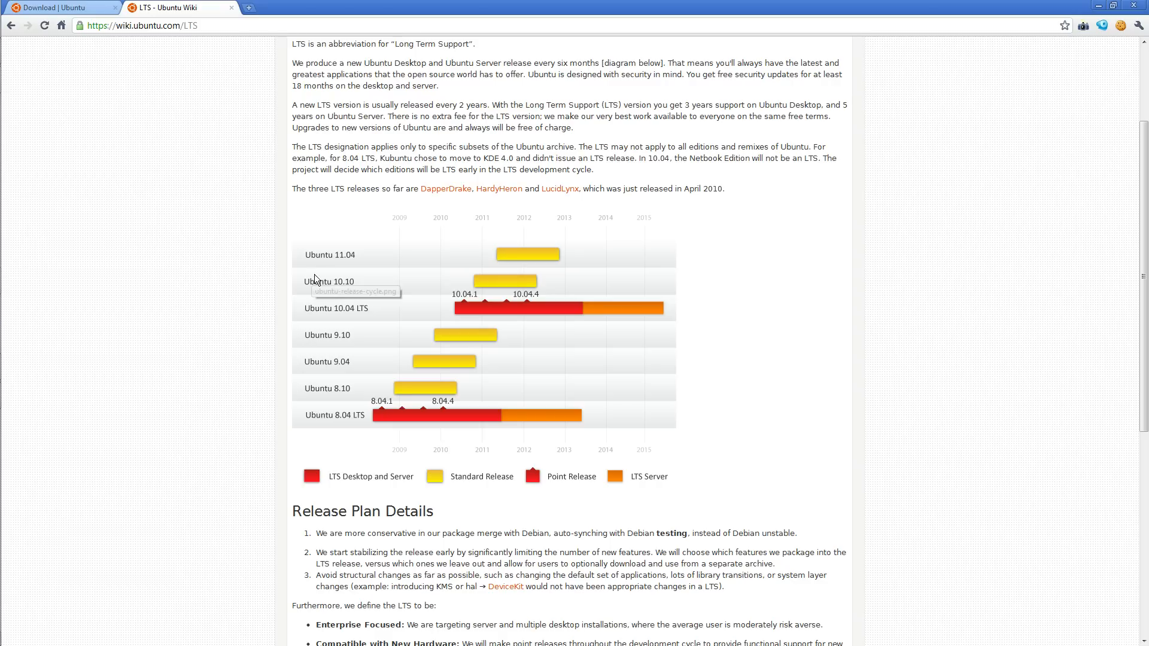
pyautogui.moveTo(465, 316)
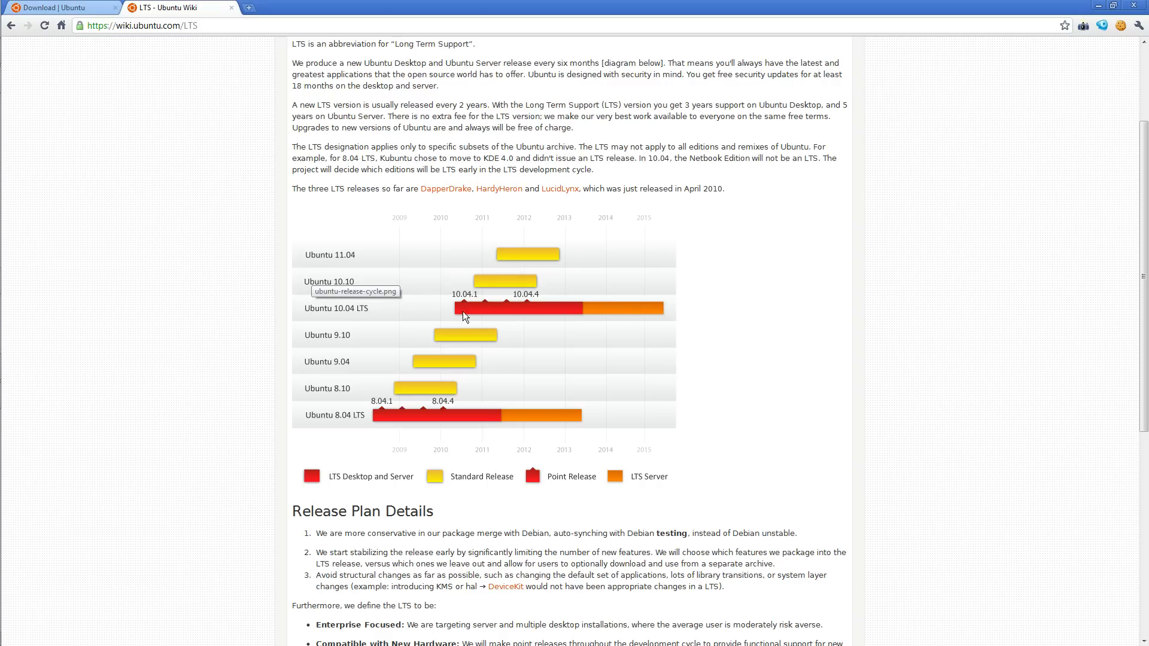
pyautogui.click(59, 8)
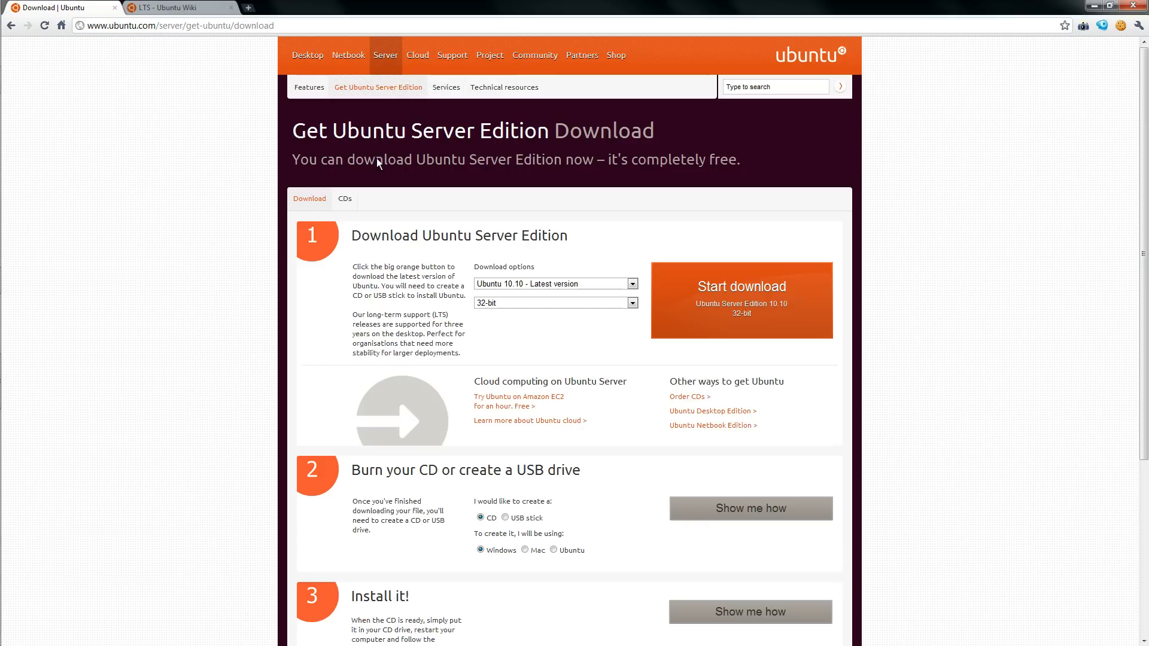
pyautogui.click(554, 284)
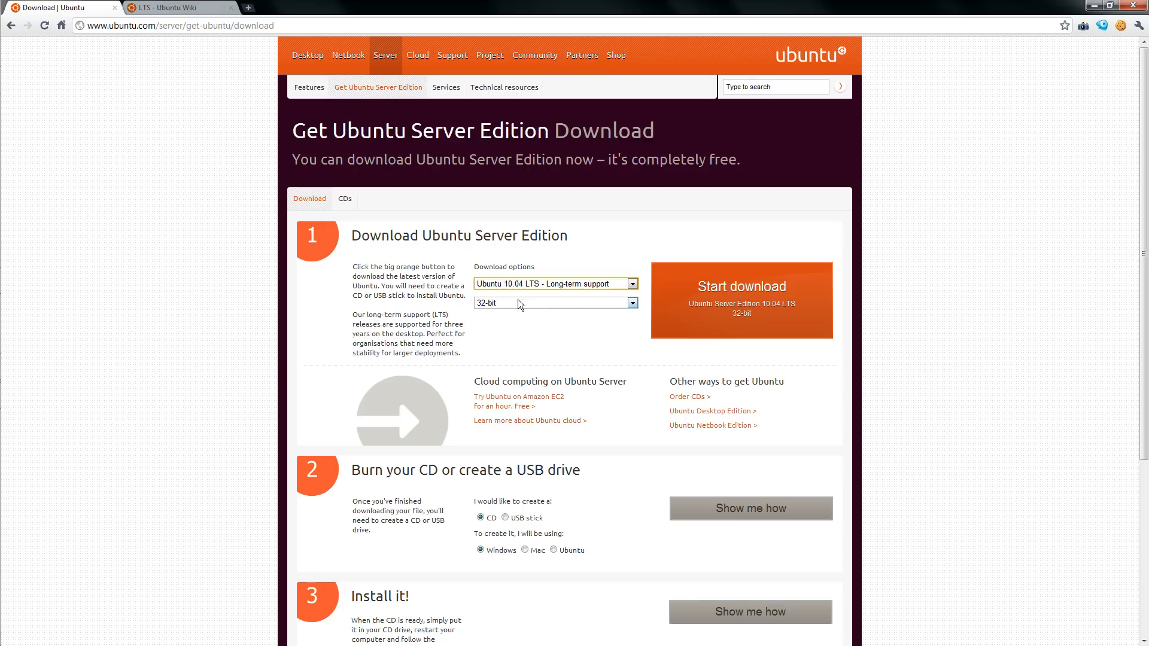
pyautogui.click(741, 286)
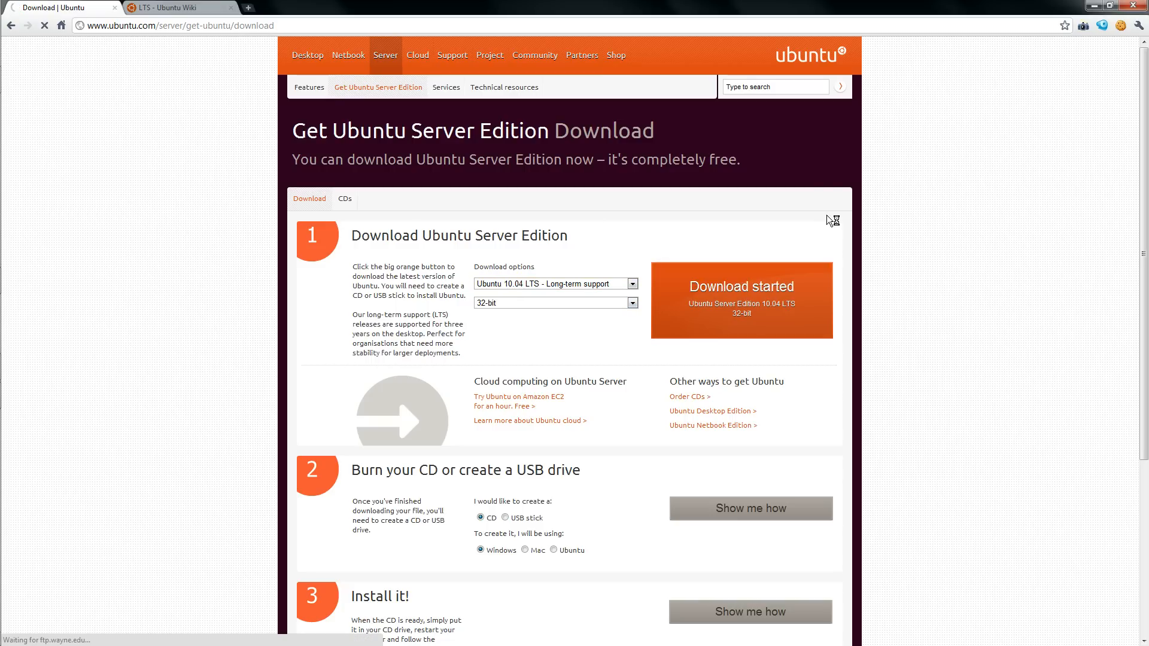
# Reveal the burning guide and switch it to Windows USB stick instructions
pyautogui.scroll(-3)
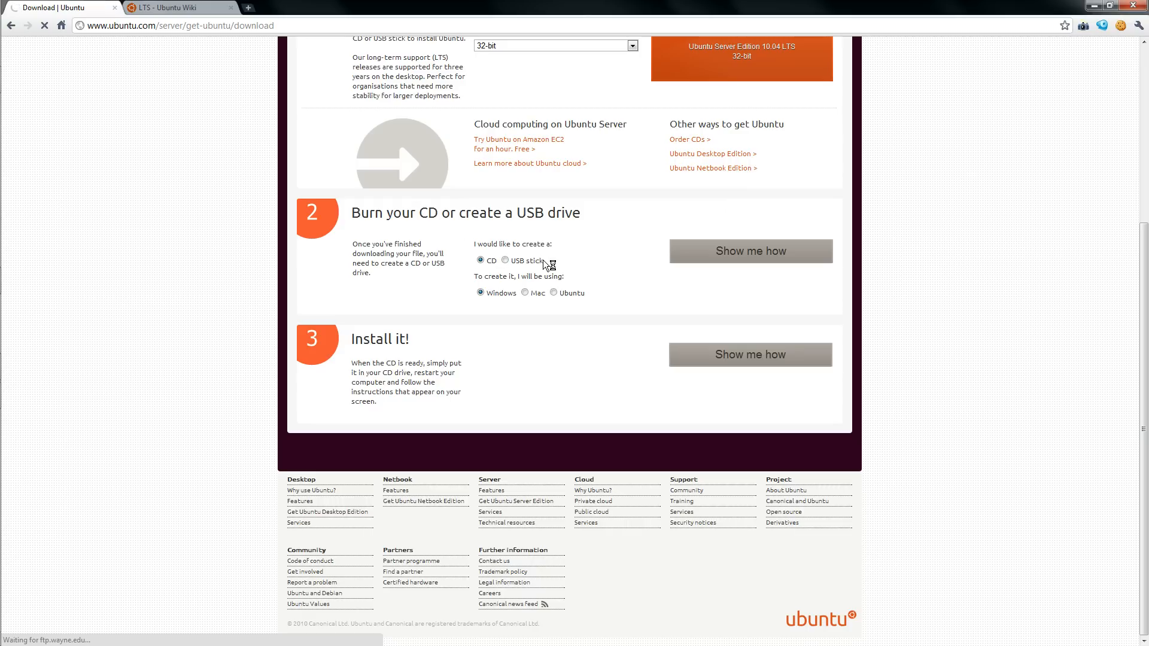
pyautogui.moveTo(515, 267)
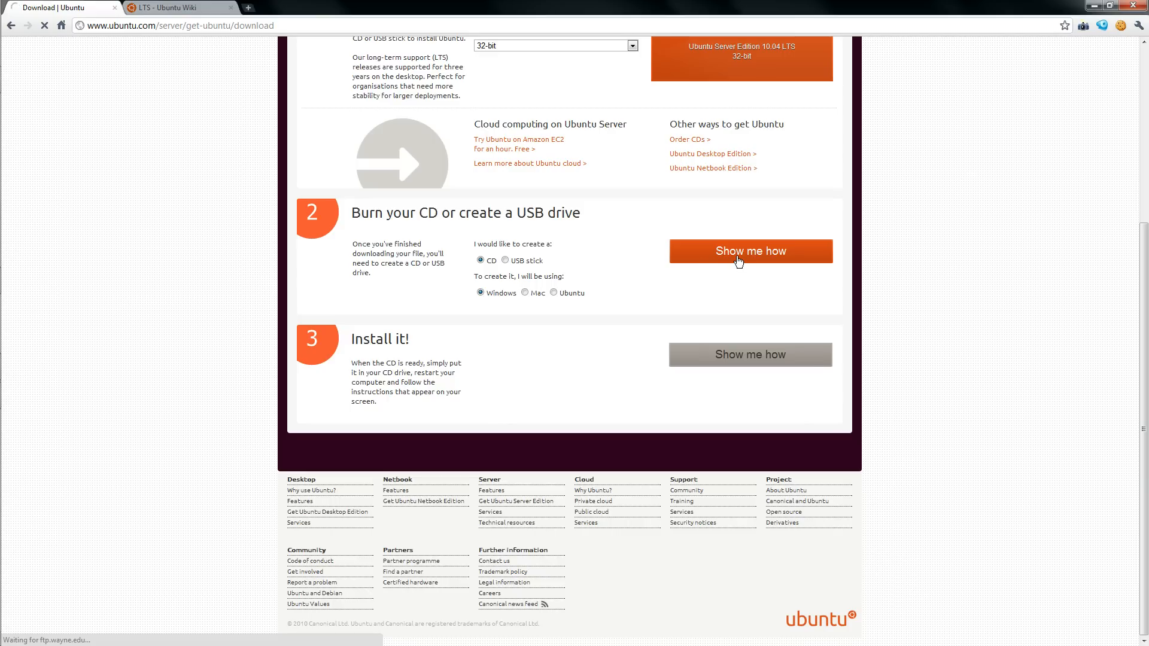
pyautogui.click(750, 250)
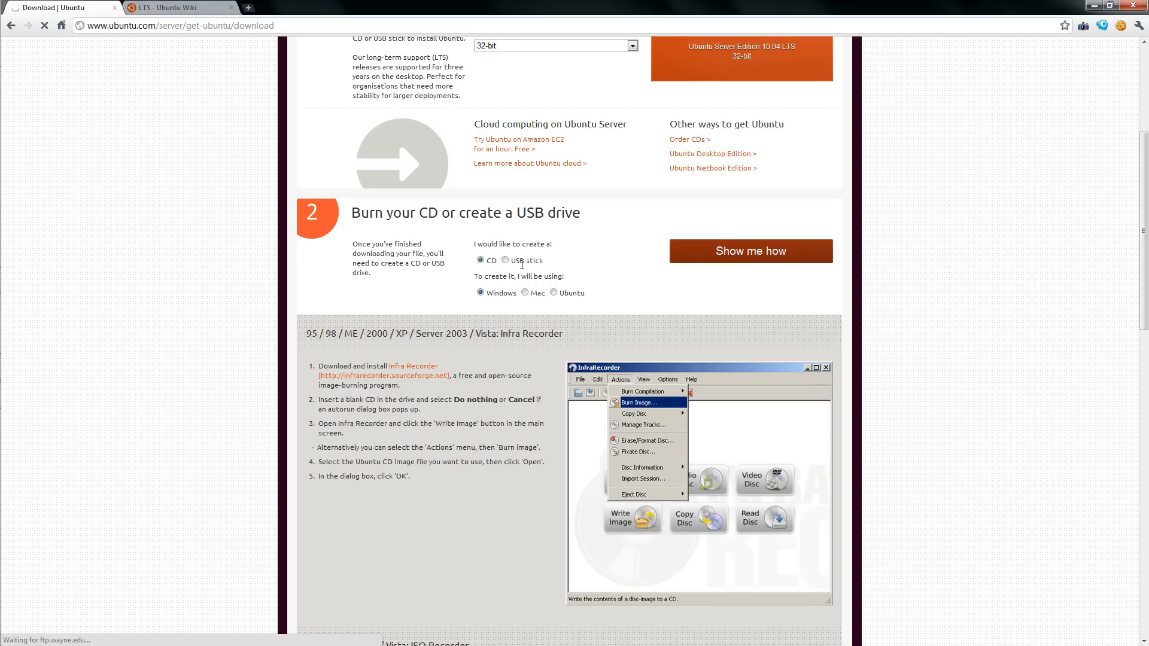
pyautogui.click(505, 260)
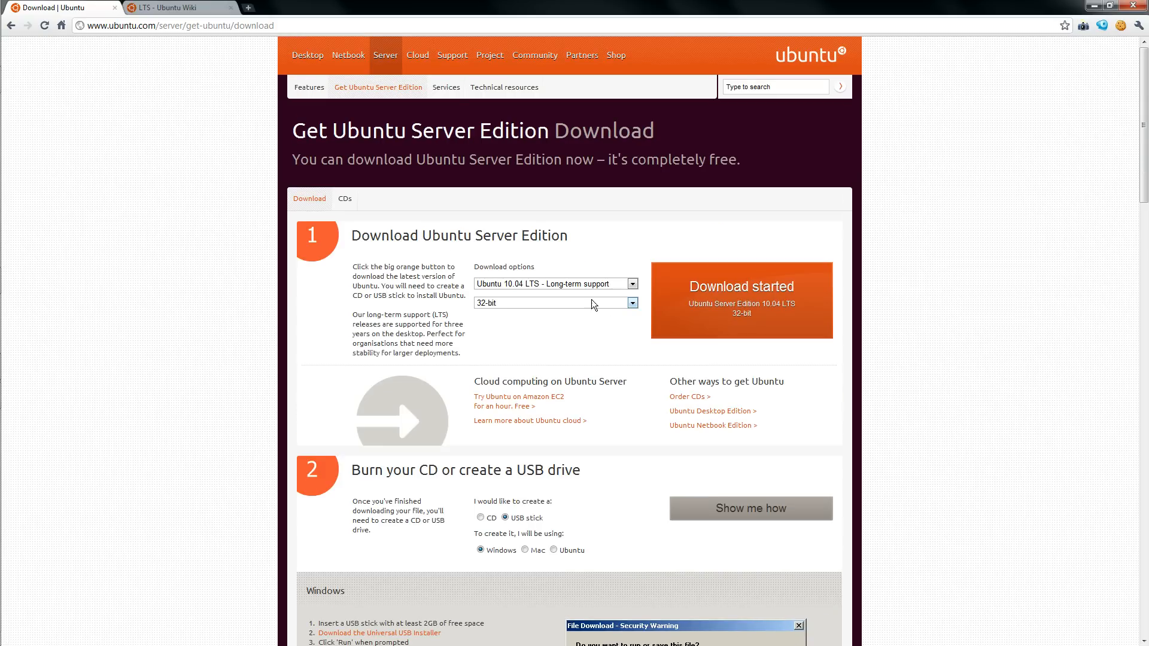
pyautogui.moveTo(1094, 7)
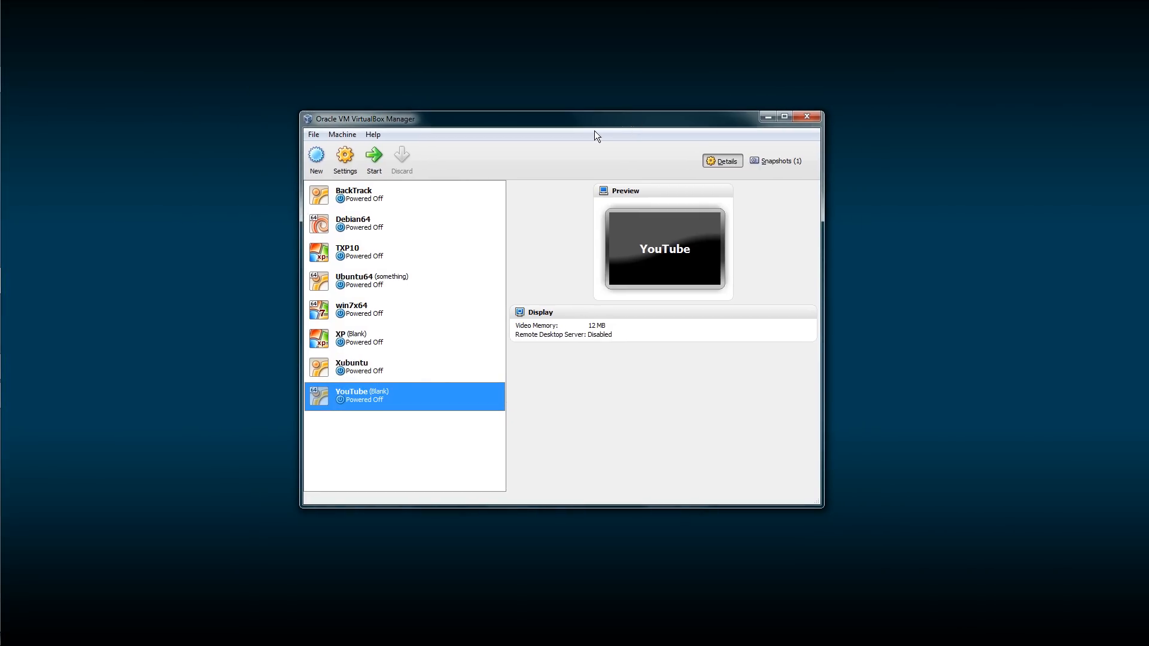
pyautogui.moveTo(374, 158)
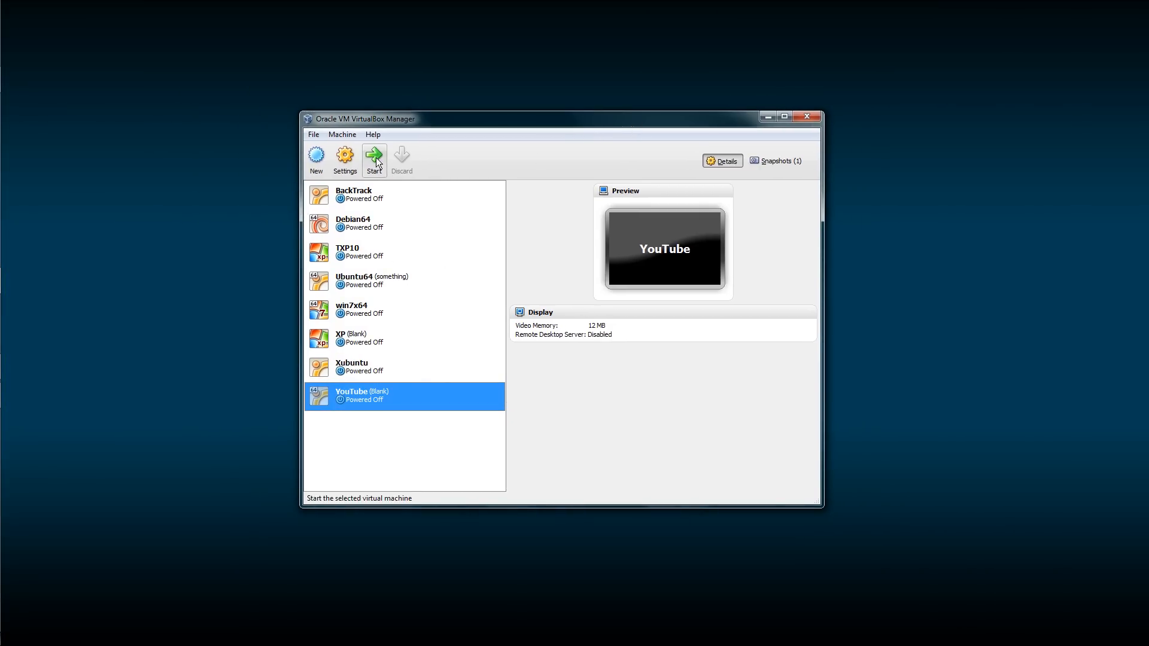
# Start the YouTube VM into the installer and set the hostname to youtube
pyautogui.click(373, 158)
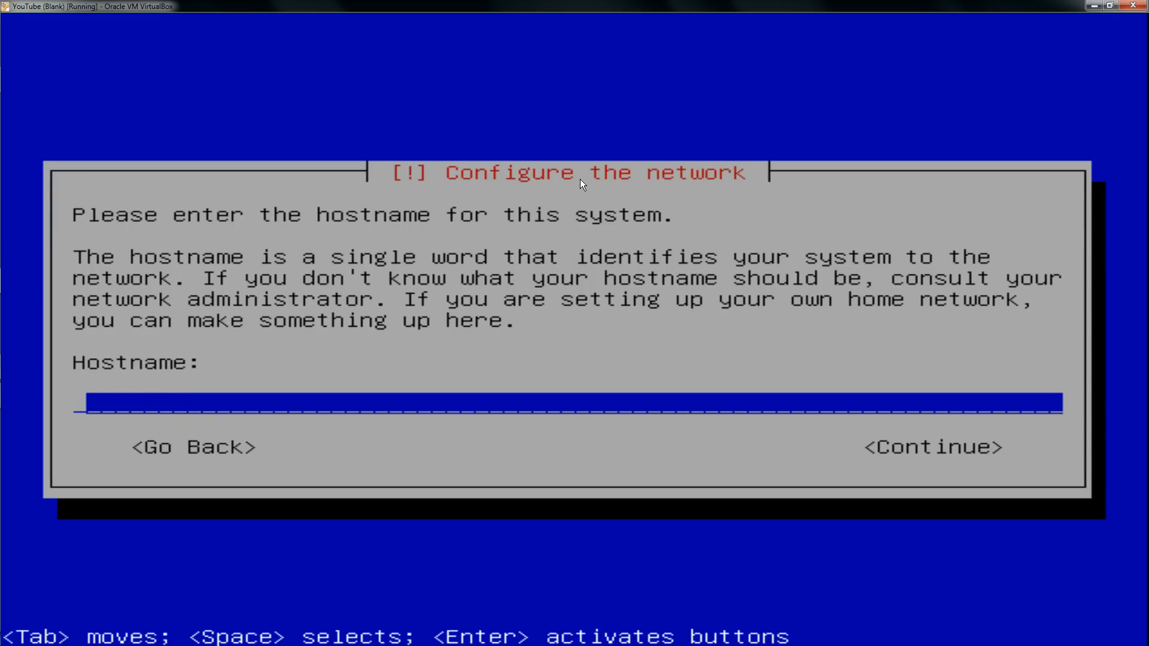
pyautogui.write('youtube')
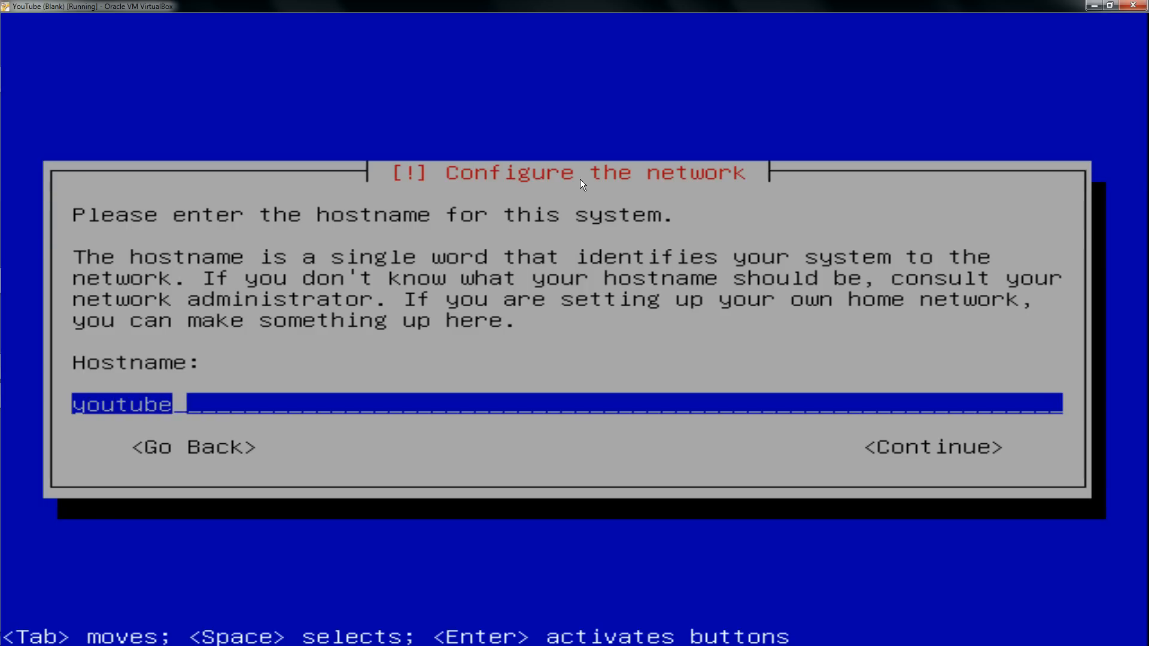
pyautogui.click(931, 447)
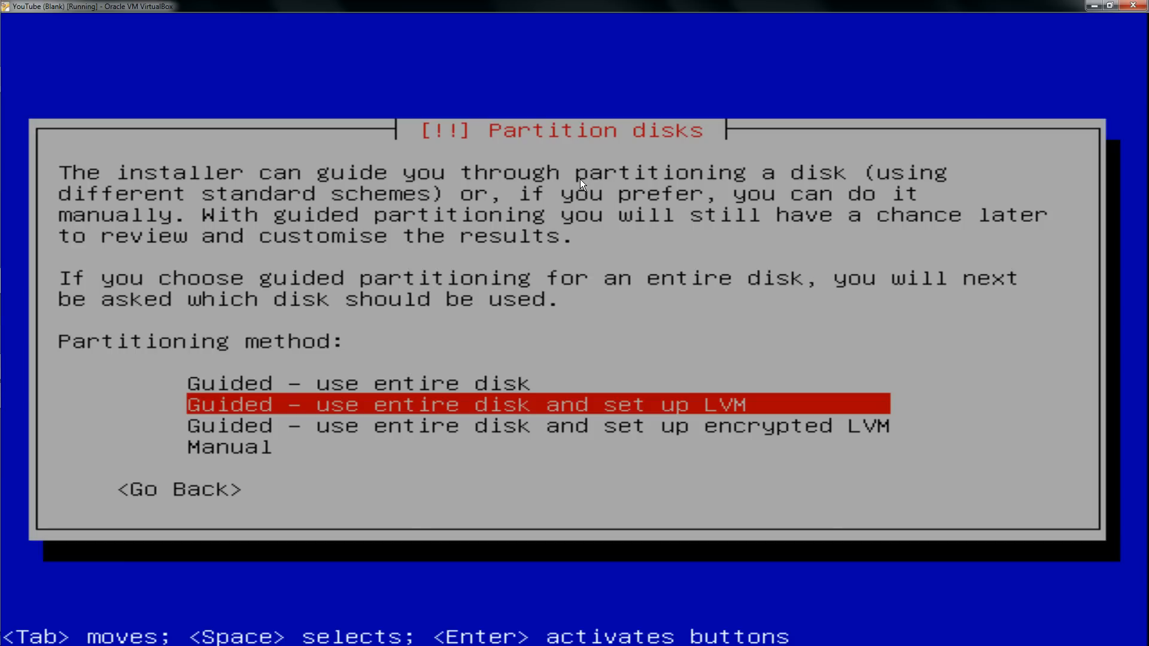
# Use manual partitioning to create an empty partition table on the sda disk and begin using its free space
pyautogui.press('Up')
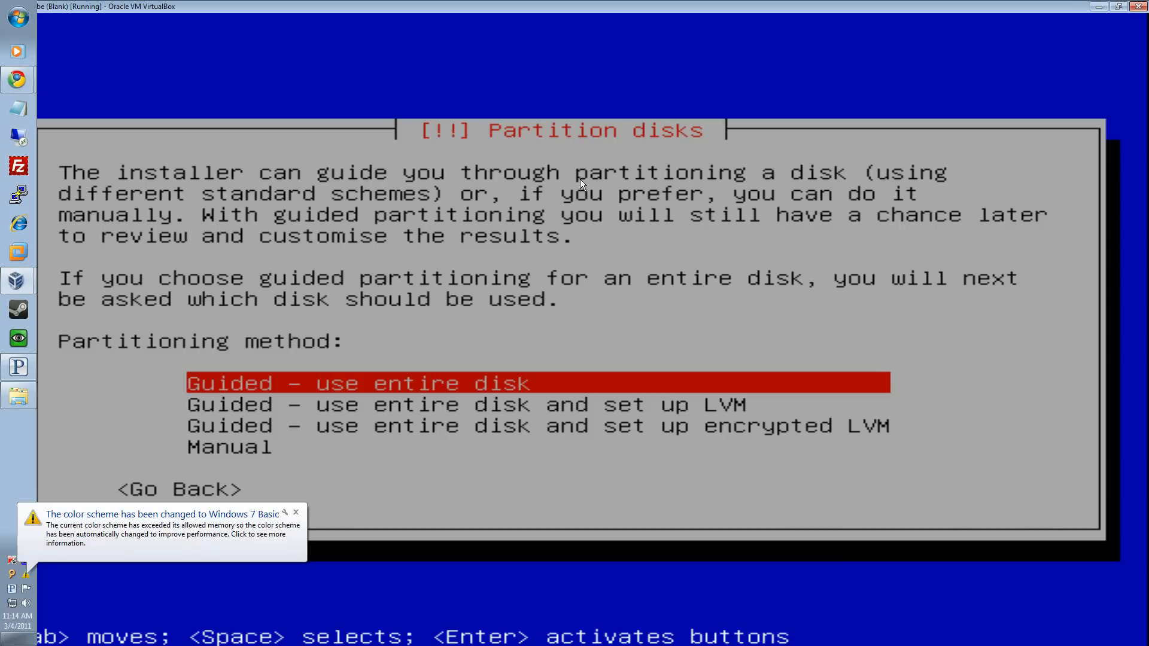
pyautogui.moveTo(644, 228)
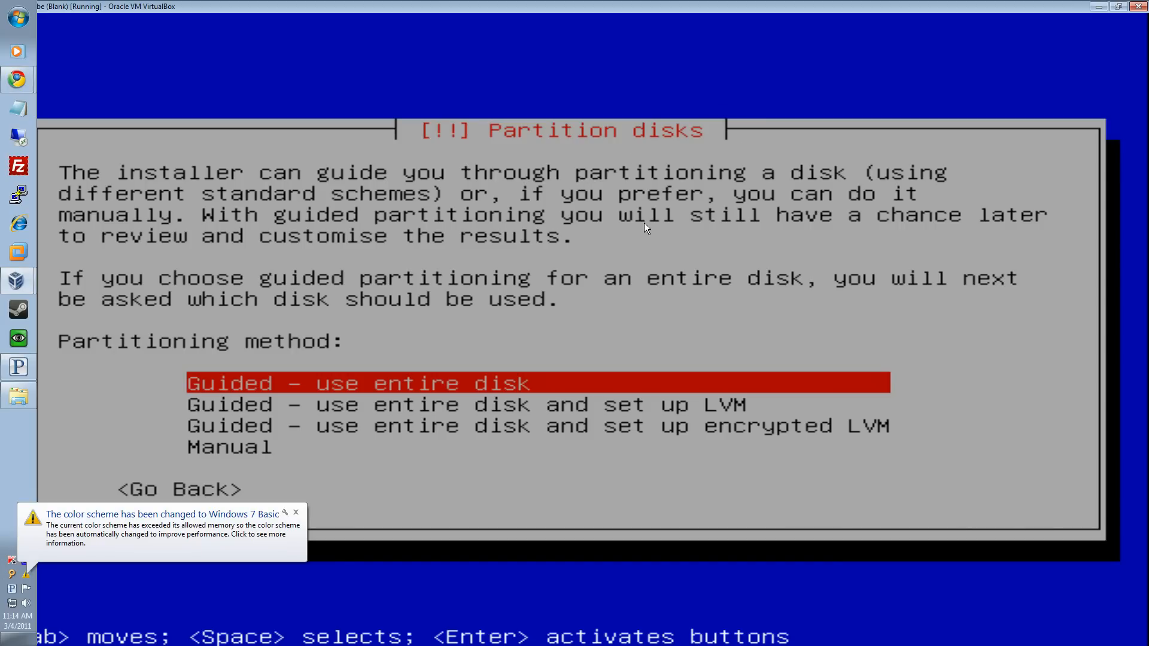
pyautogui.click(295, 511)
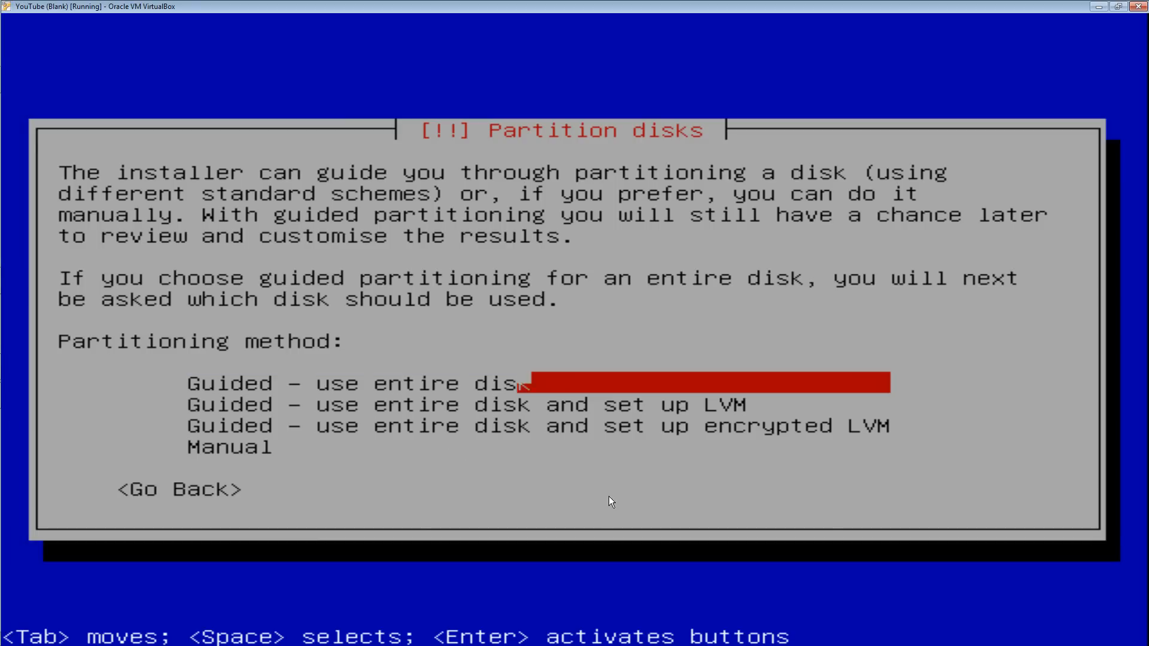
pyautogui.press('Down')
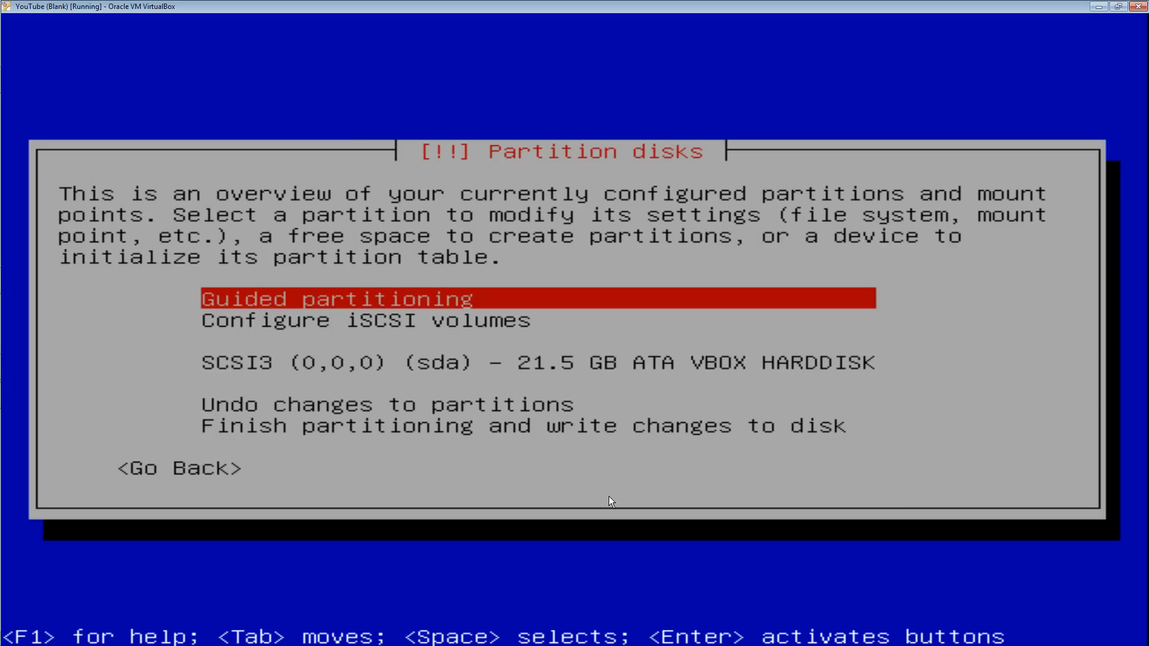
pyautogui.press('Down')
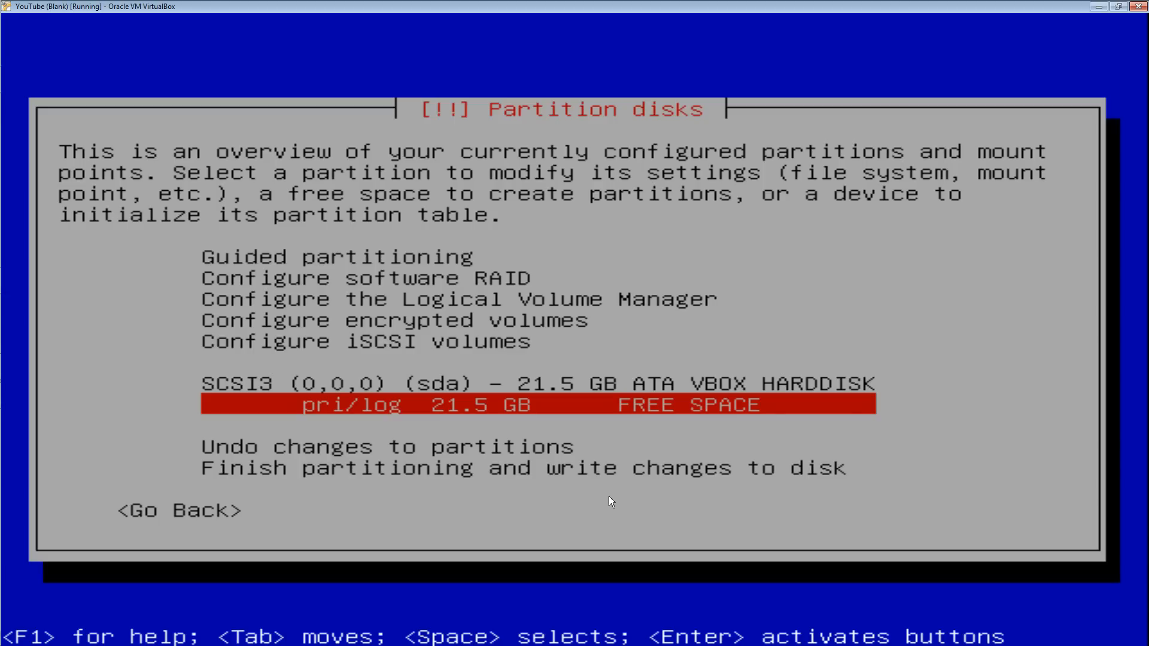
pyautogui.press('enter')
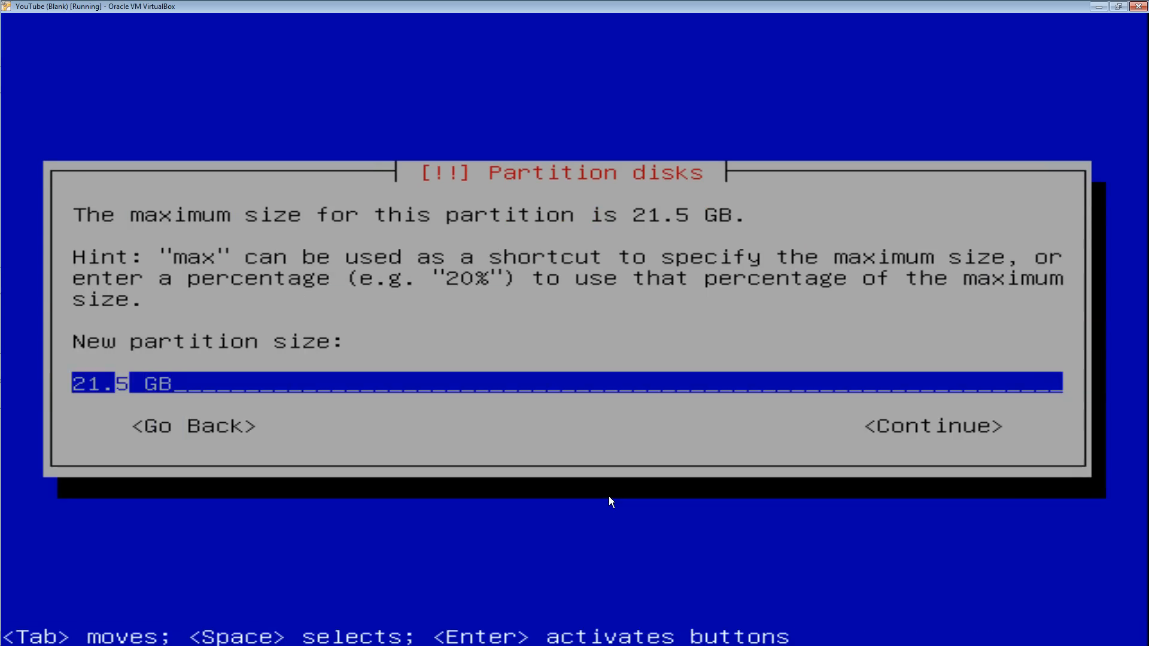
# Create a 5 GB root partition and start a new partition in the remaining free space
pyautogui.press('BackSpace')
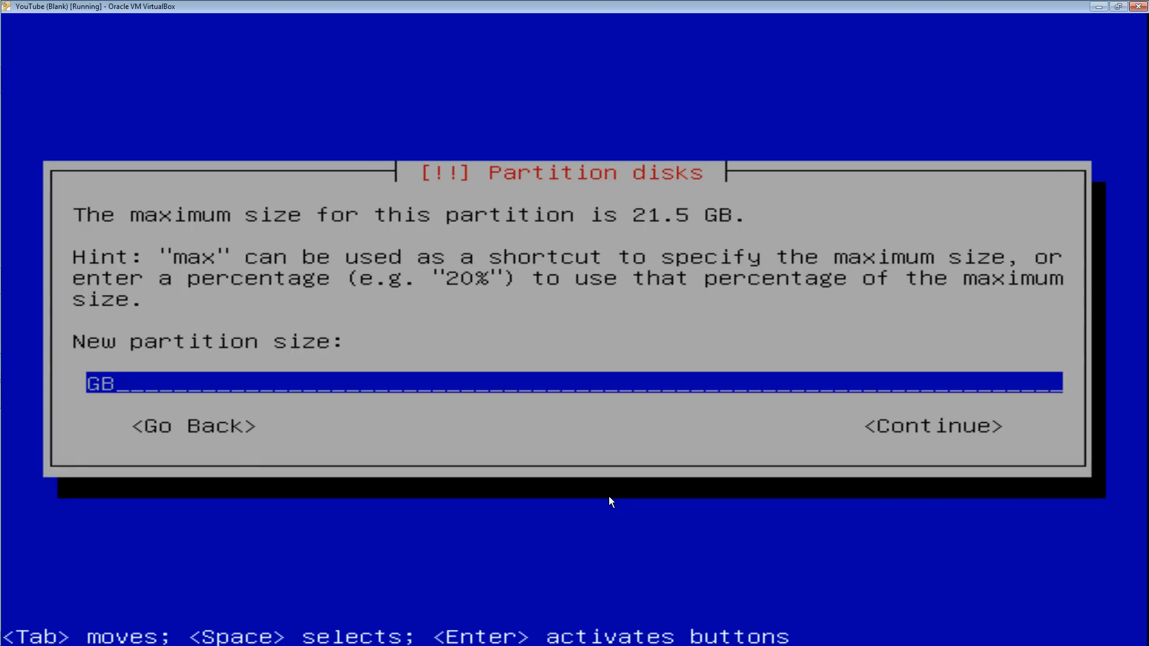
pyautogui.write('5')
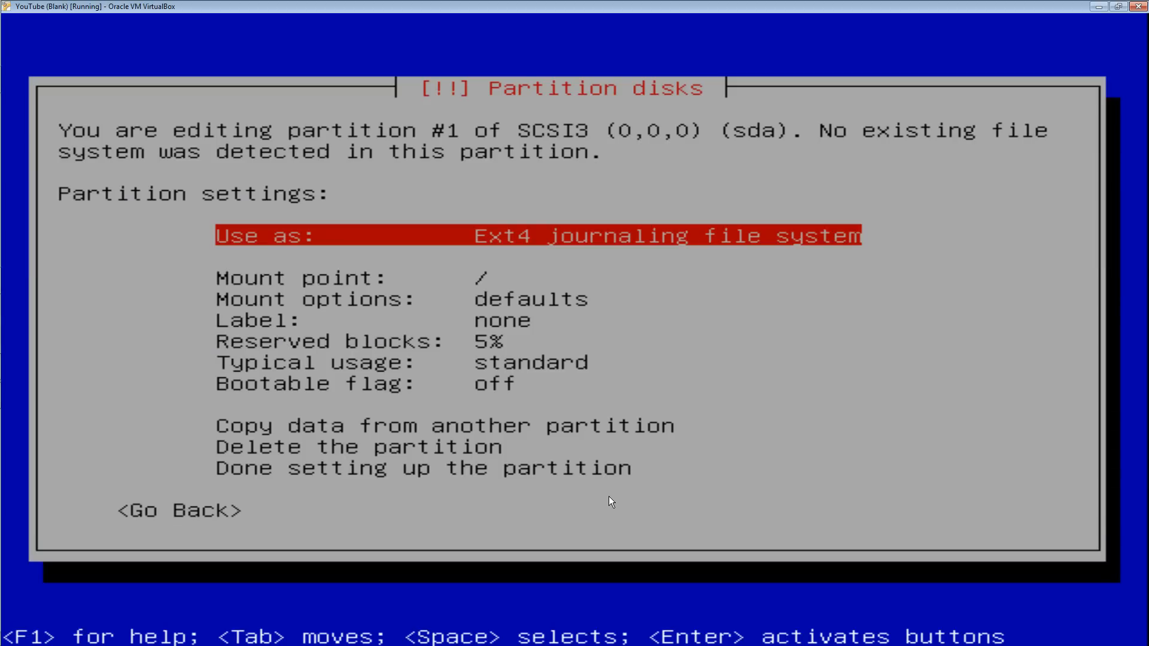
pyautogui.press('Down')
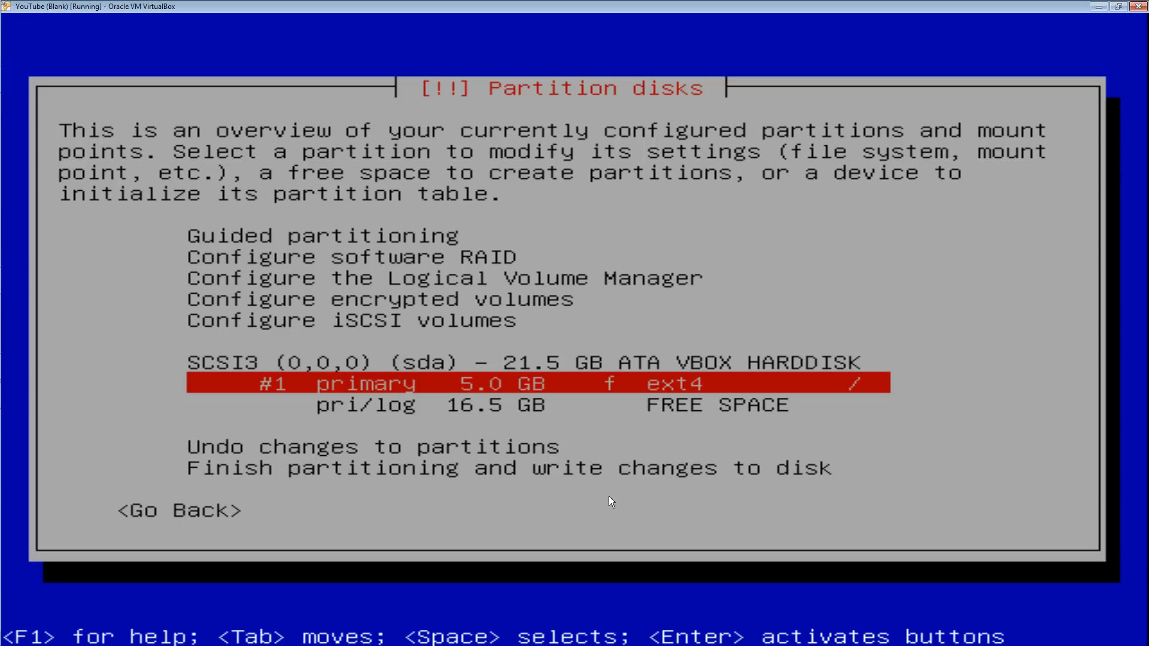
pyautogui.press('Down')
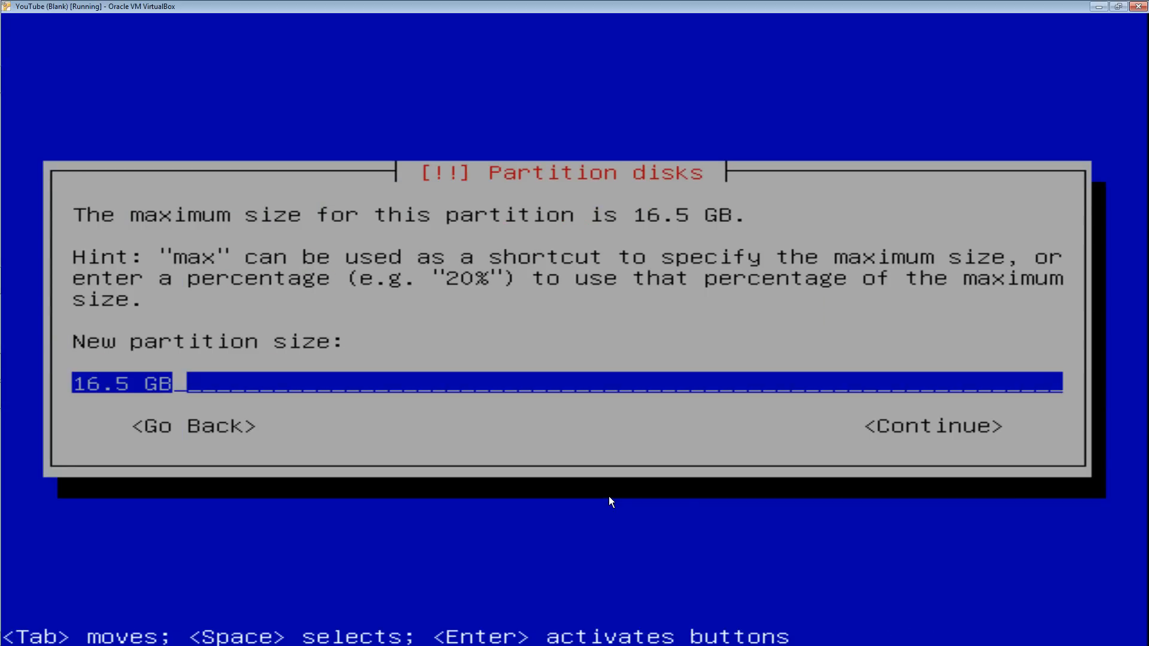
# Make a 16.5 GB partition mounted at /srv and finish partitioning the disk
pyautogui.click(932, 426)
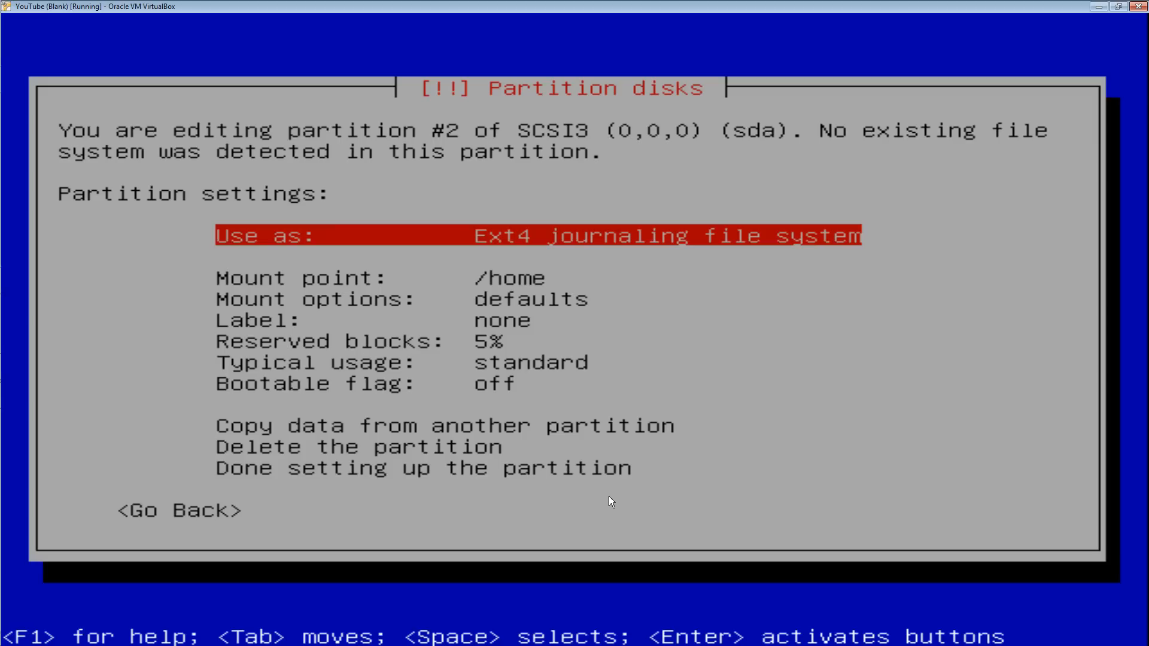
pyautogui.press('Down')
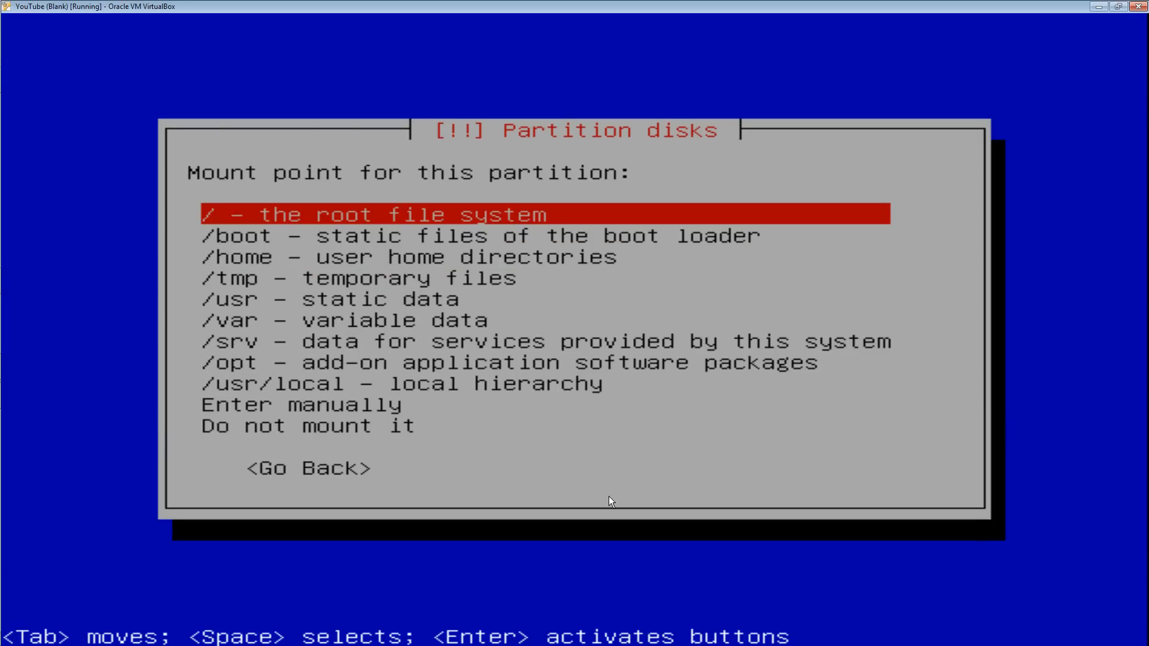
pyautogui.press('Down')
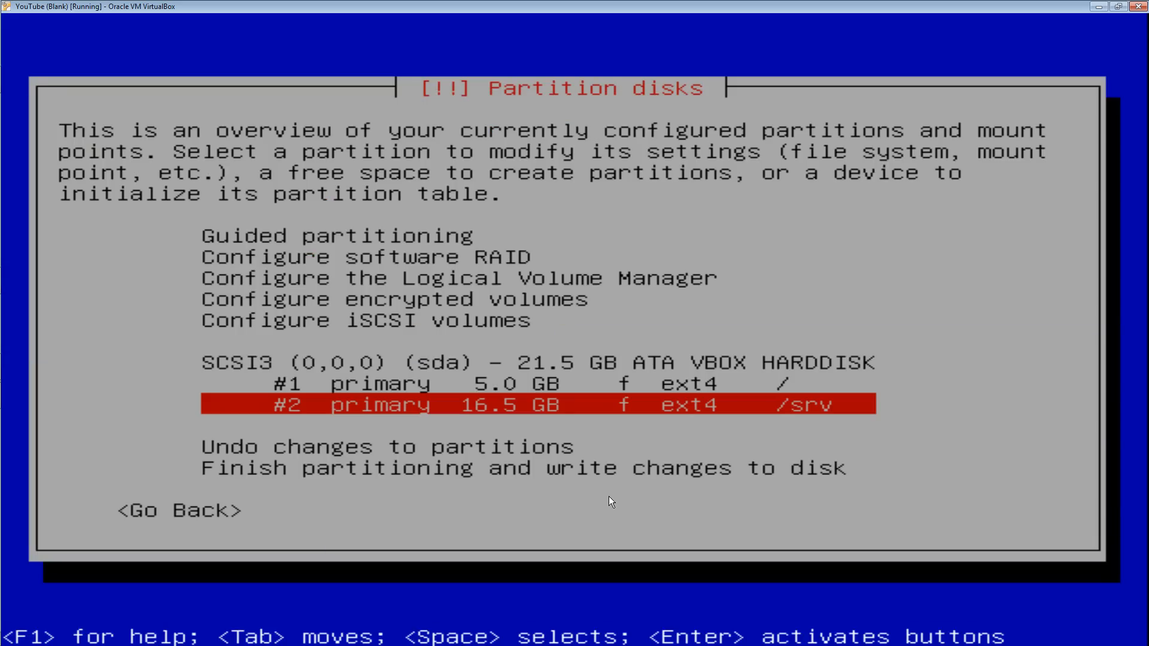
pyautogui.press('up')
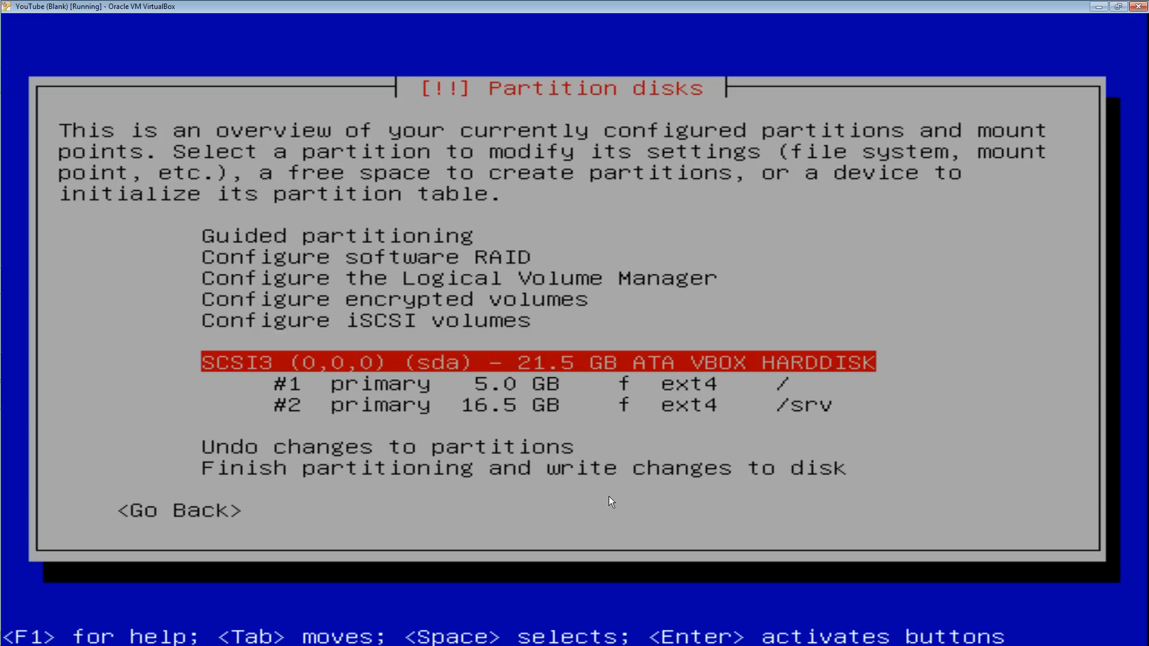
pyautogui.press('Down')
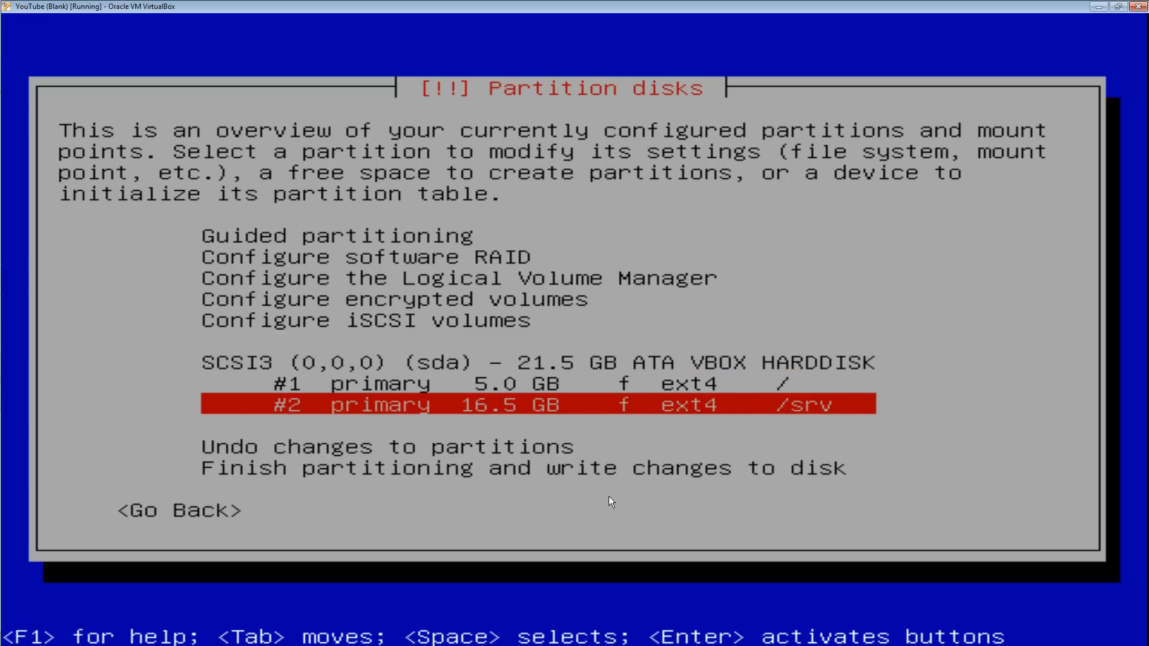
pyautogui.press('Down')
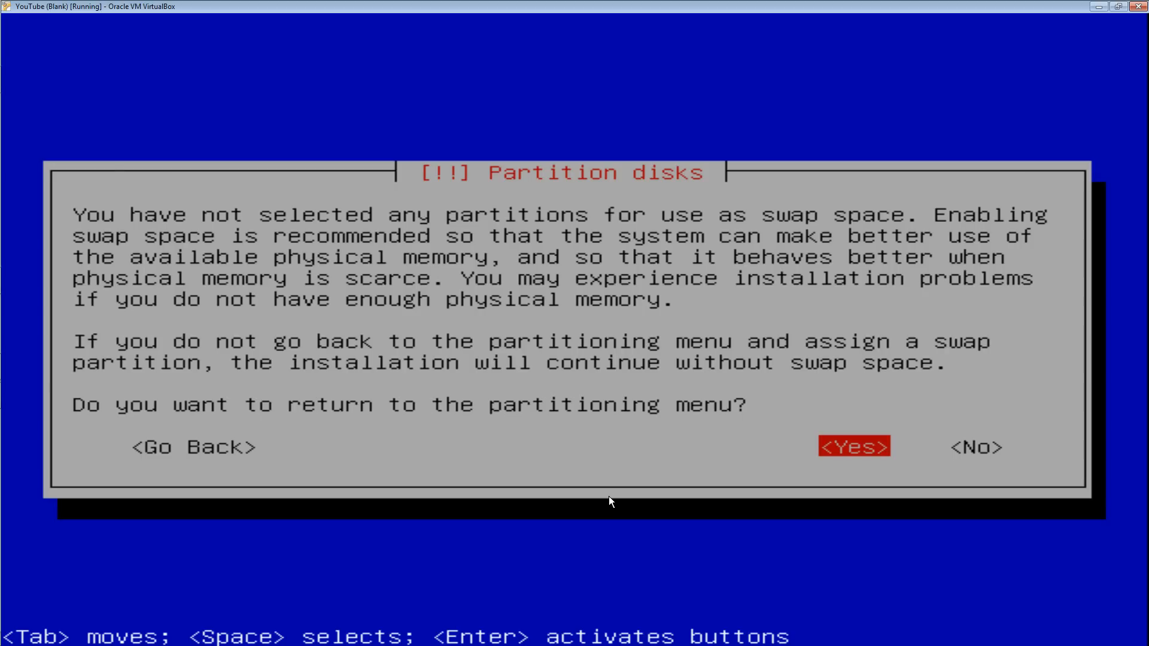
# Continue without swap space and write the partition changes to disk
pyautogui.press('Tab')
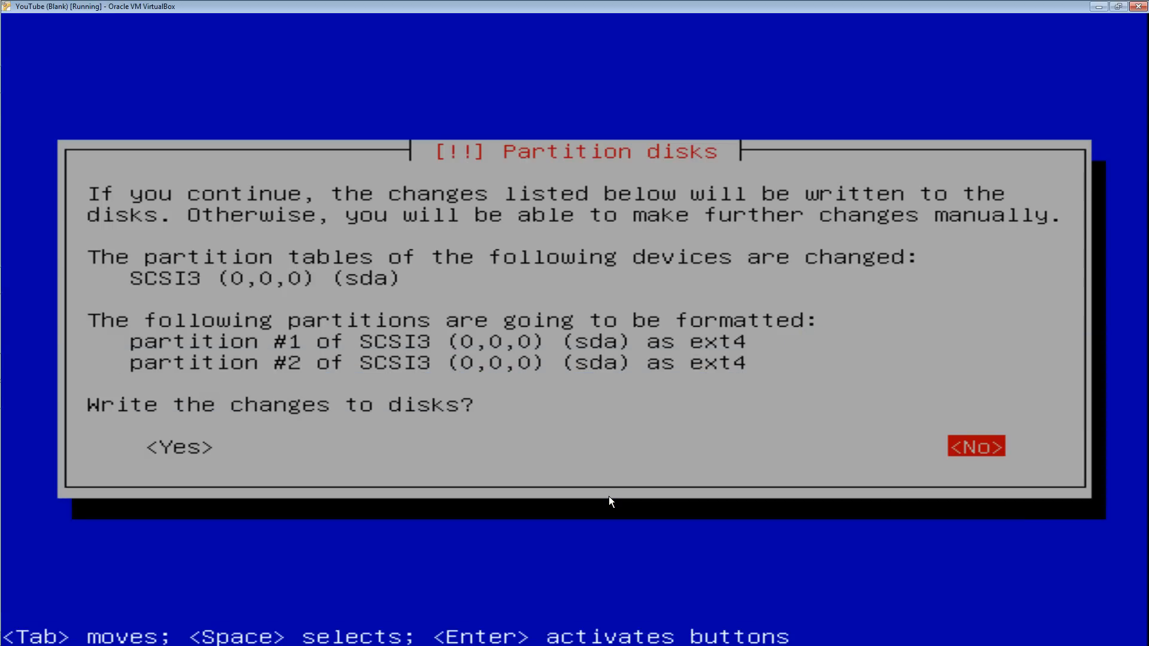
pyautogui.press('Tab')
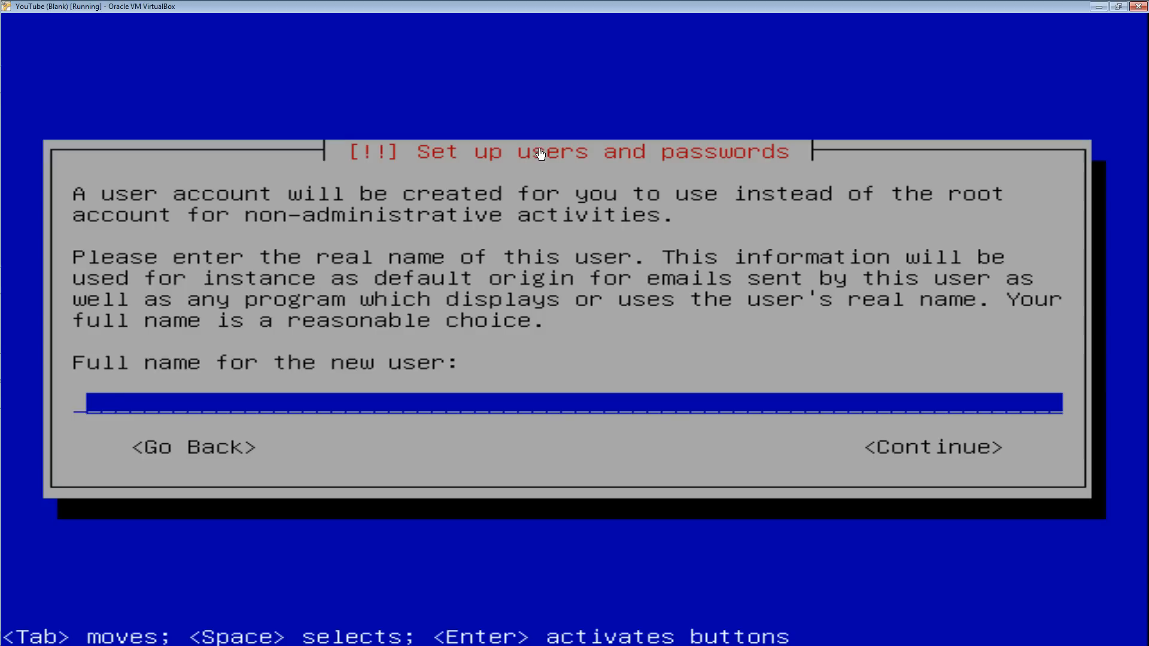
# Create the user with full name sean and continue with no HTTP proxy
pyautogui.write('sean')
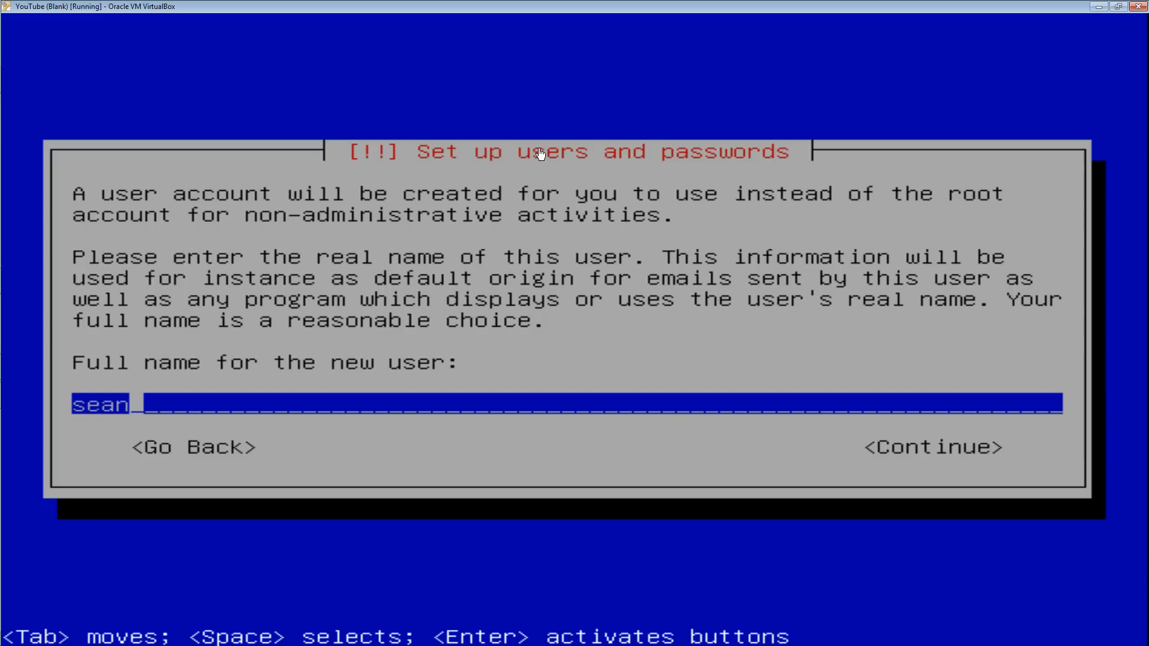
pyautogui.click(931, 447)
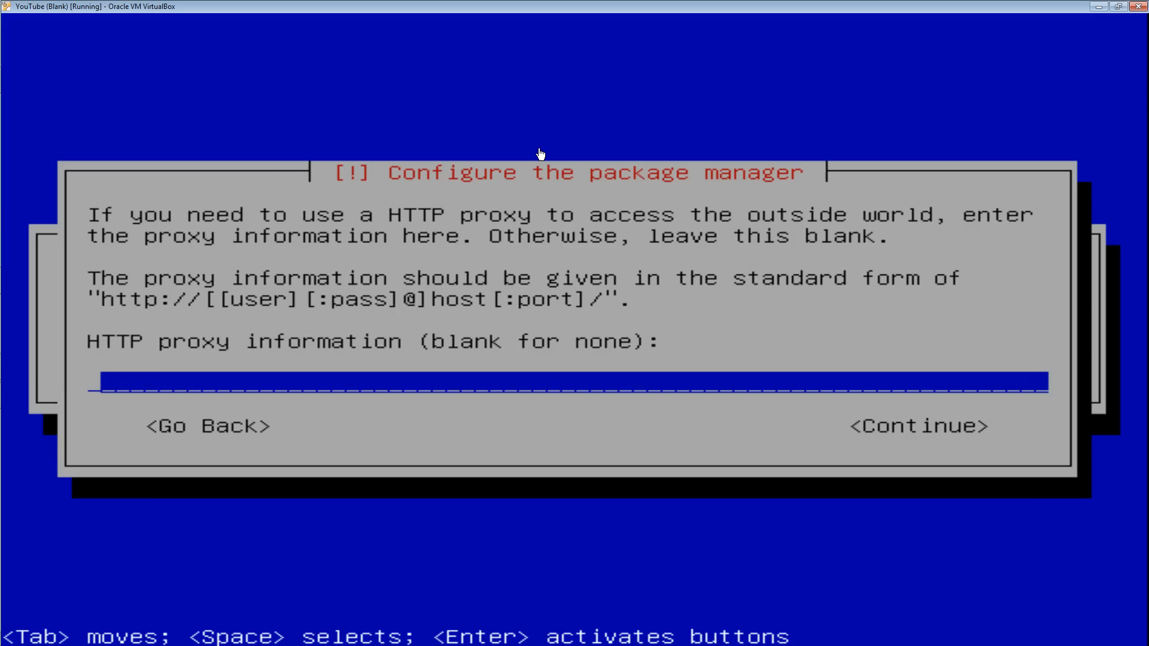
pyautogui.click(916, 426)
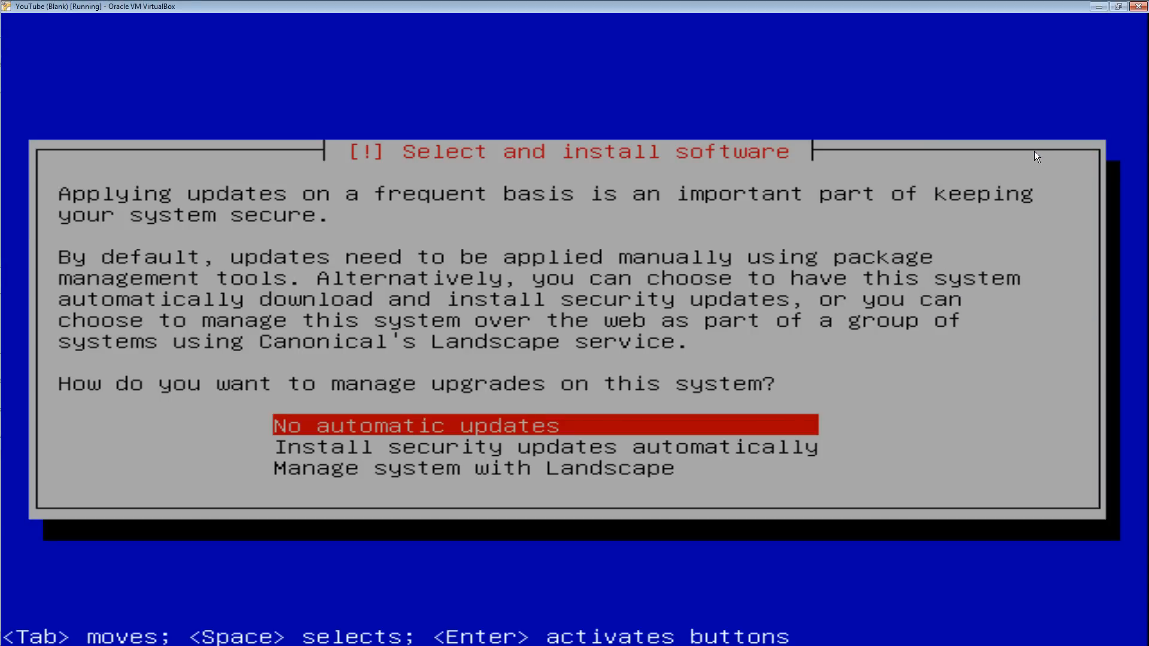
# Select 'No automatic updates' and let the installation finish
pyautogui.press('Down')
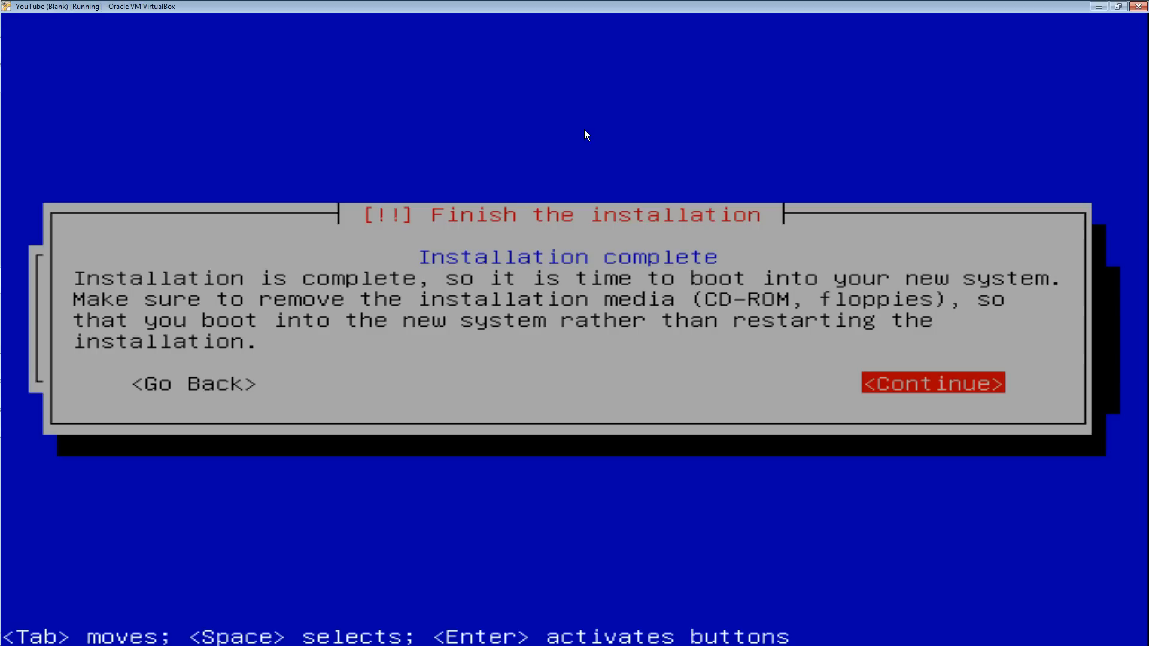
# Continue past 'Finish the installation' so the system reboots to its login prompt
pyautogui.click(933, 383)
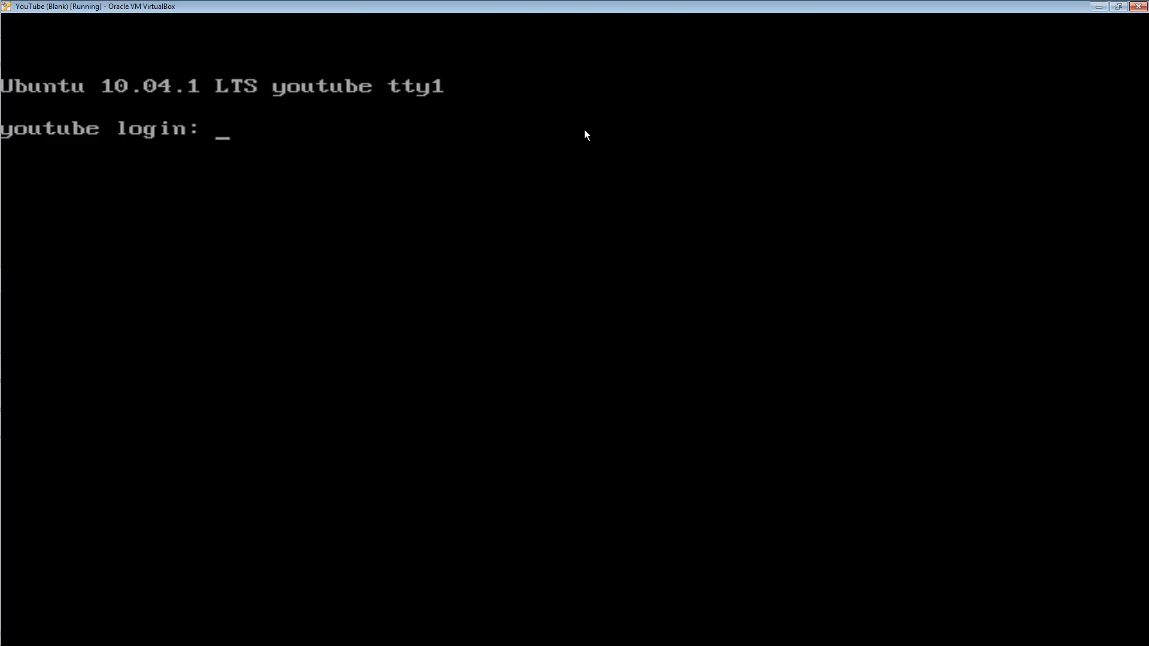
# Log in as user 'sean' at the console login prompt
pyautogui.write('sean')
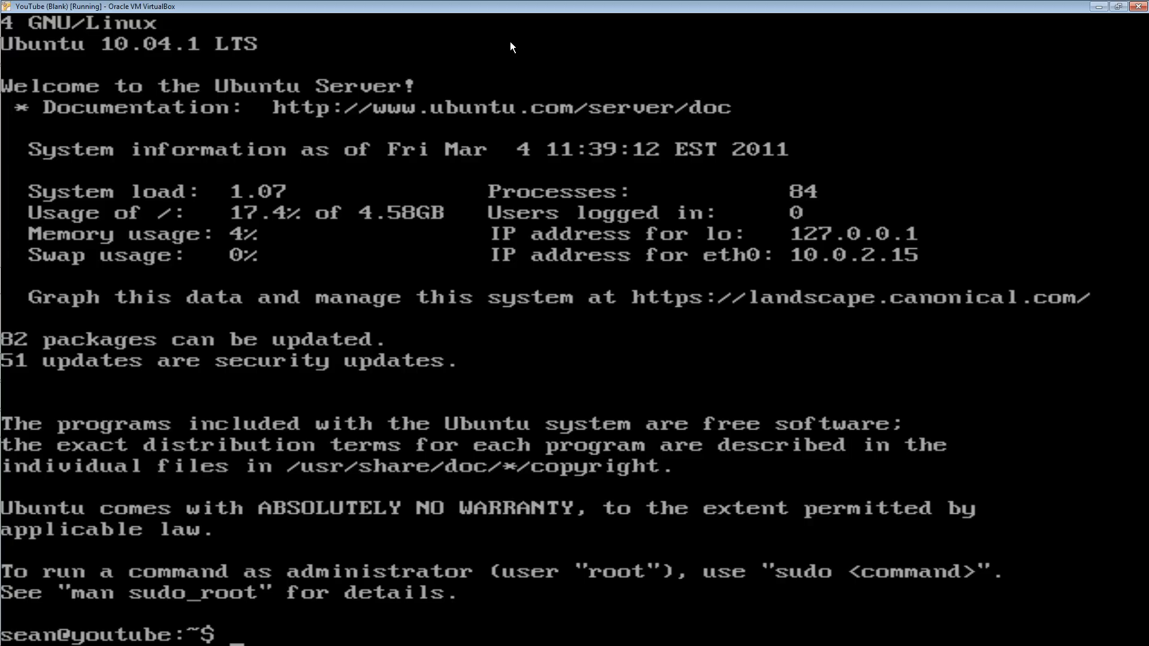
pyautogui.moveTo(525, 93)
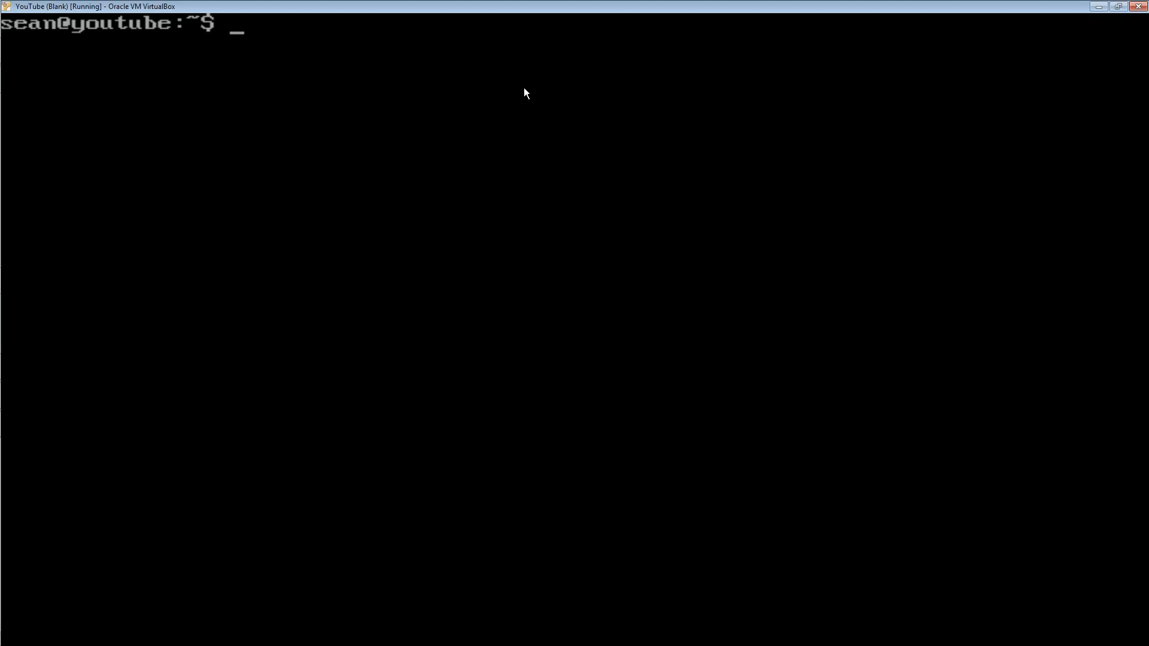
# Run 'sudo apt-get update' to refresh the package lists
pyautogui.write('sudo apt-')
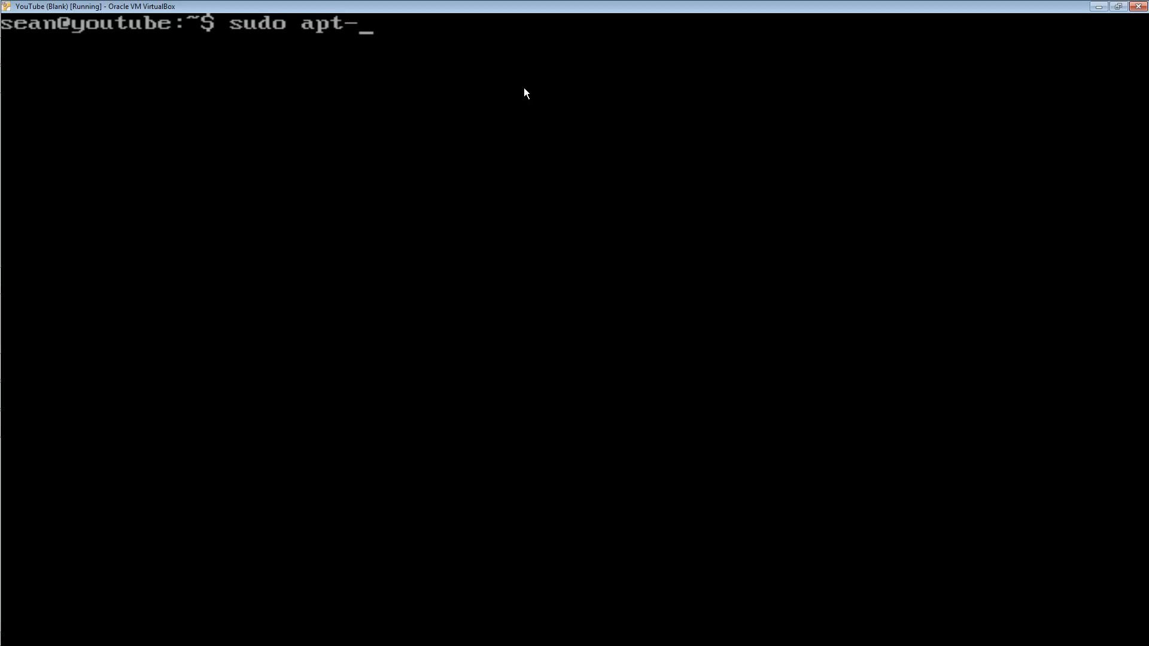
pyautogui.write('get u')
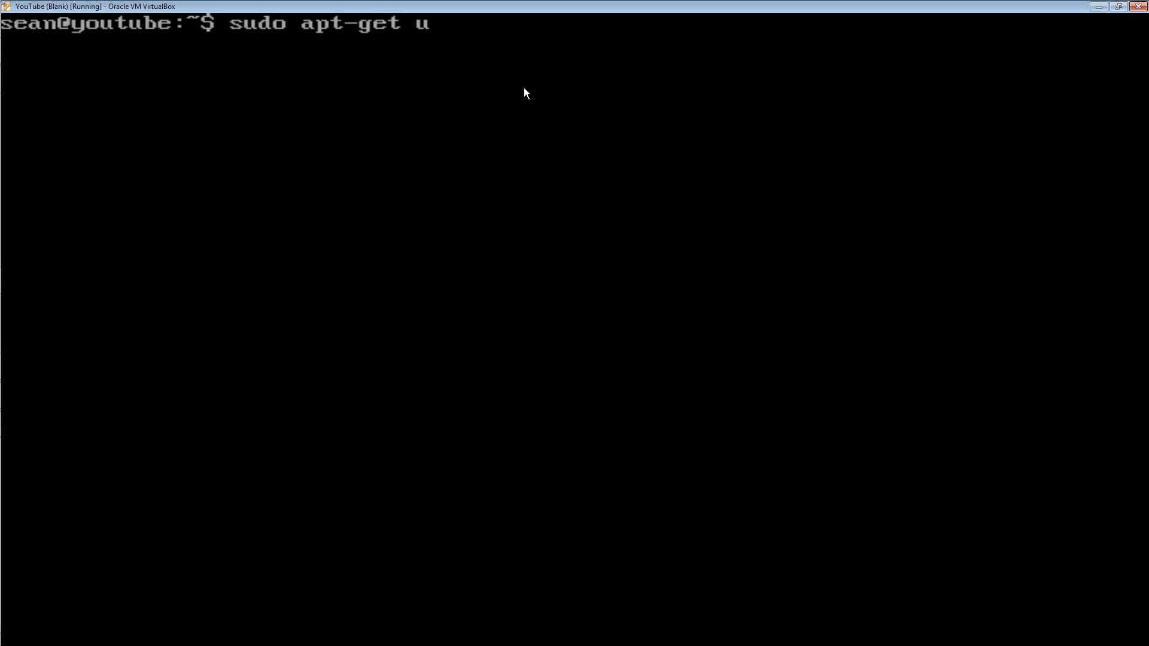
pyautogui.write('pdate')
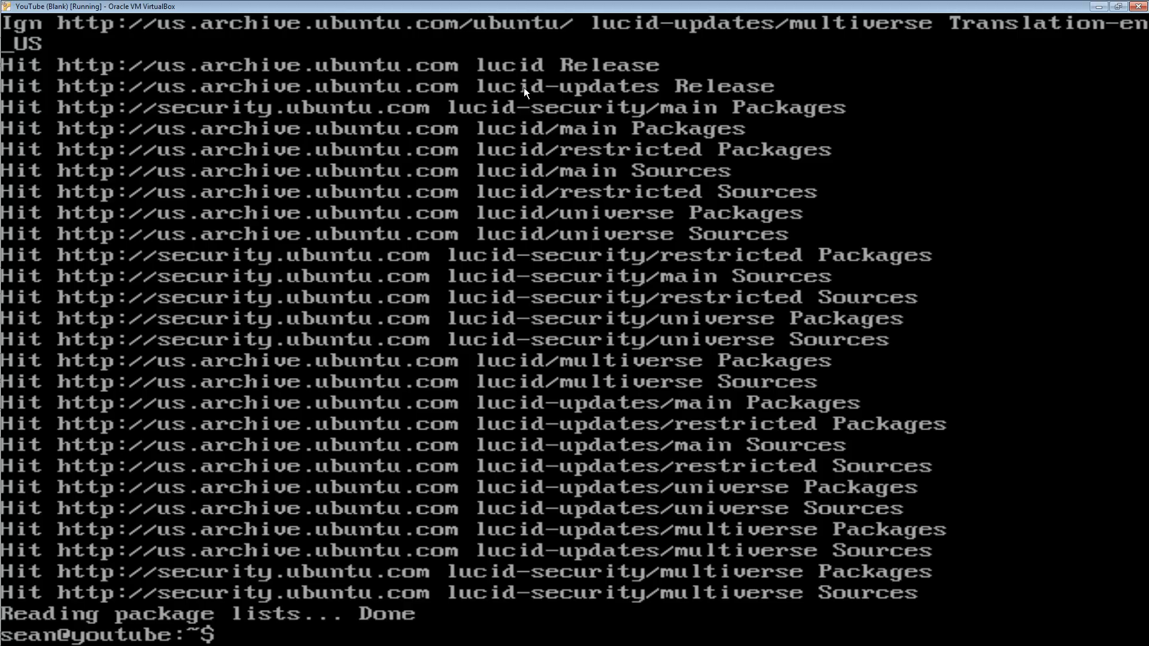
pyautogui.write('sudo apt-get update')
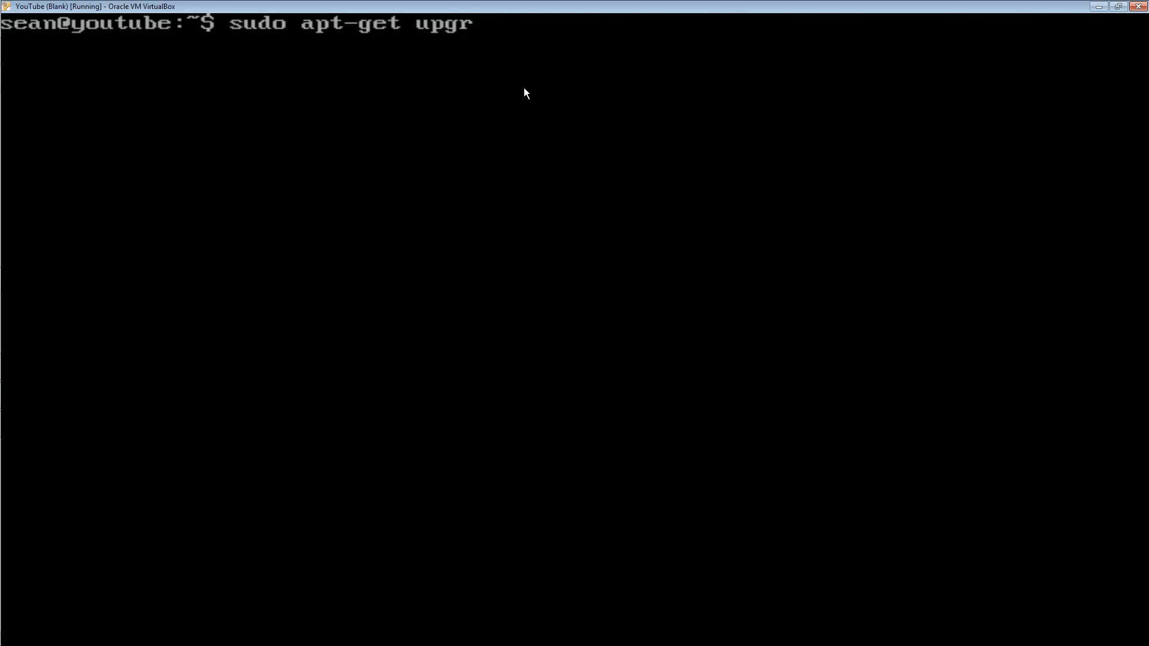
# Run 'sudo apt-get upgrade' and begin the next sudo command
pyautogui.write('ade')
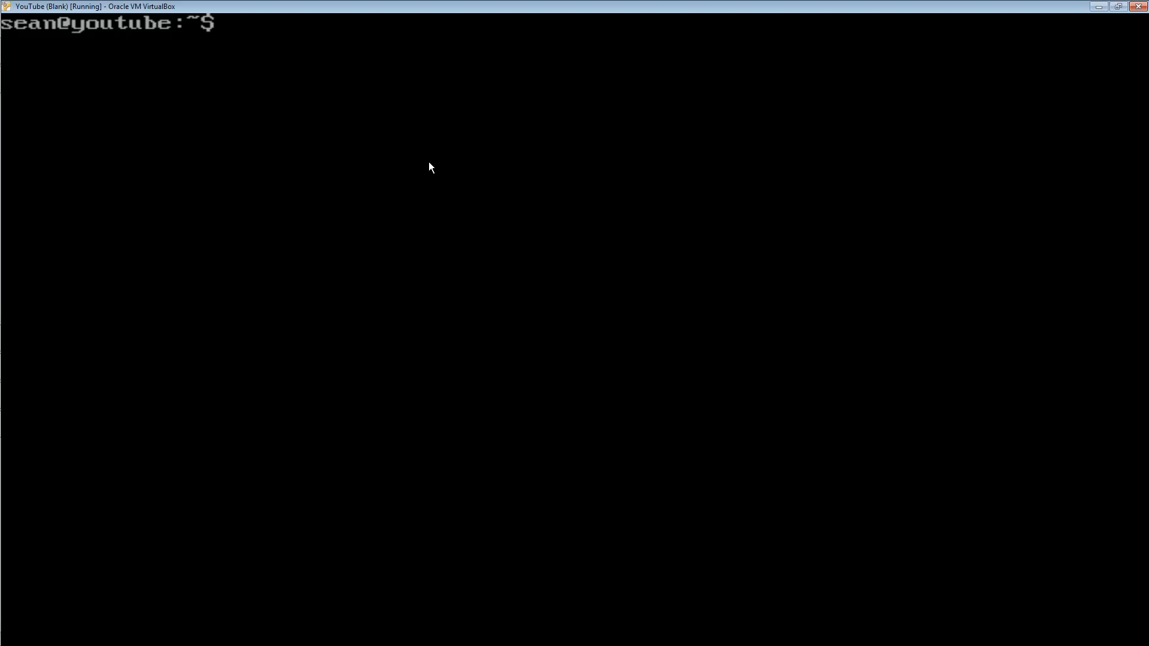
pyautogui.write('sudo')
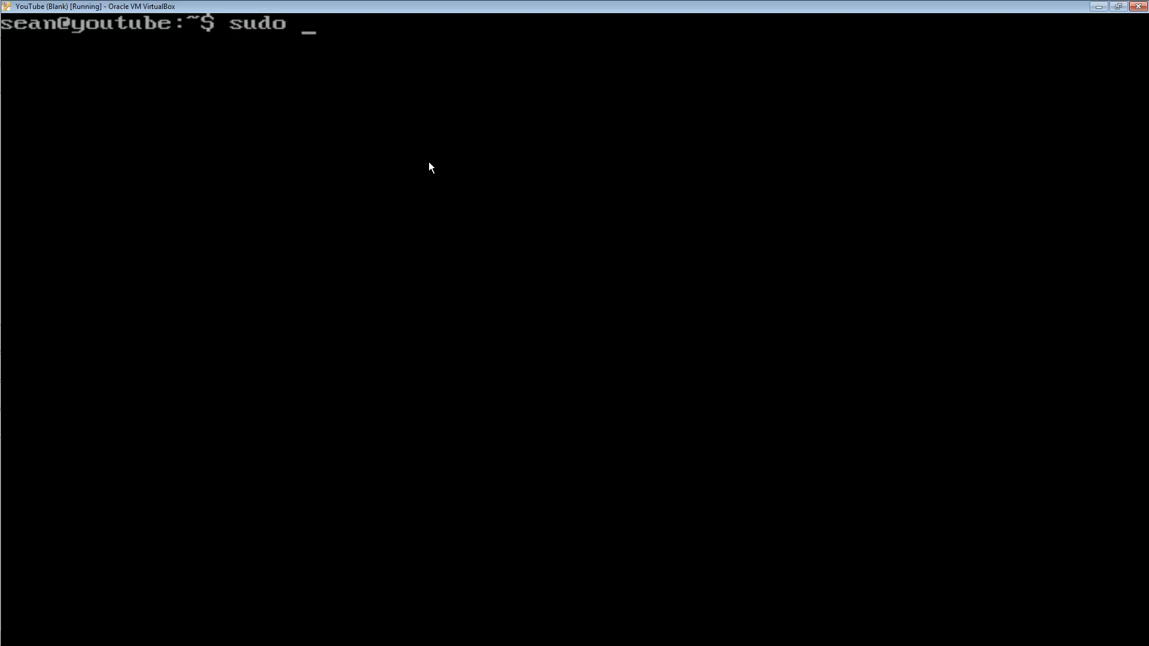
# Run 'sudo reboot' to restart the server
pyautogui.write('reboot')
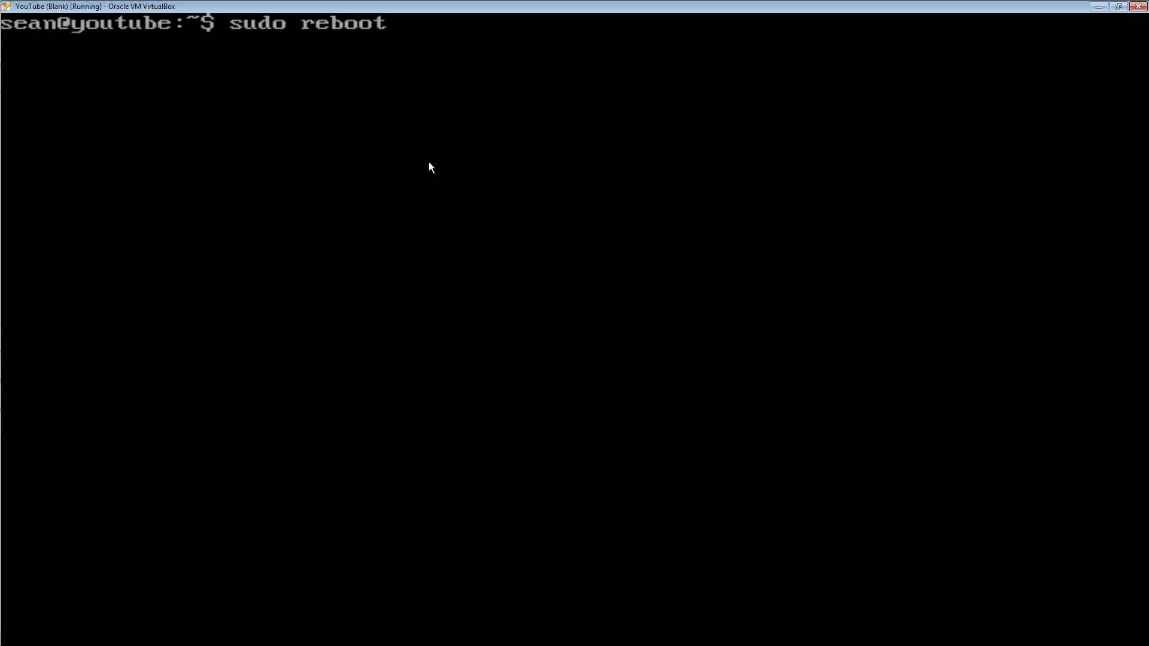
pyautogui.press('Return')
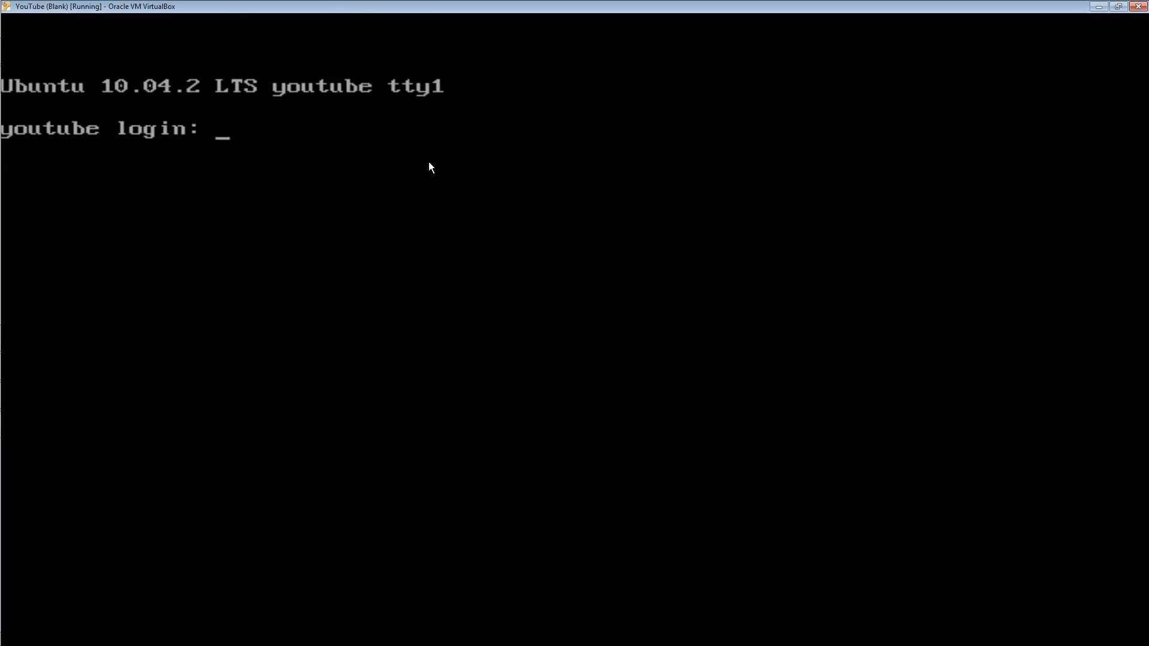
# Log back in as 'sean' and run htop
pyautogui.write('sean')
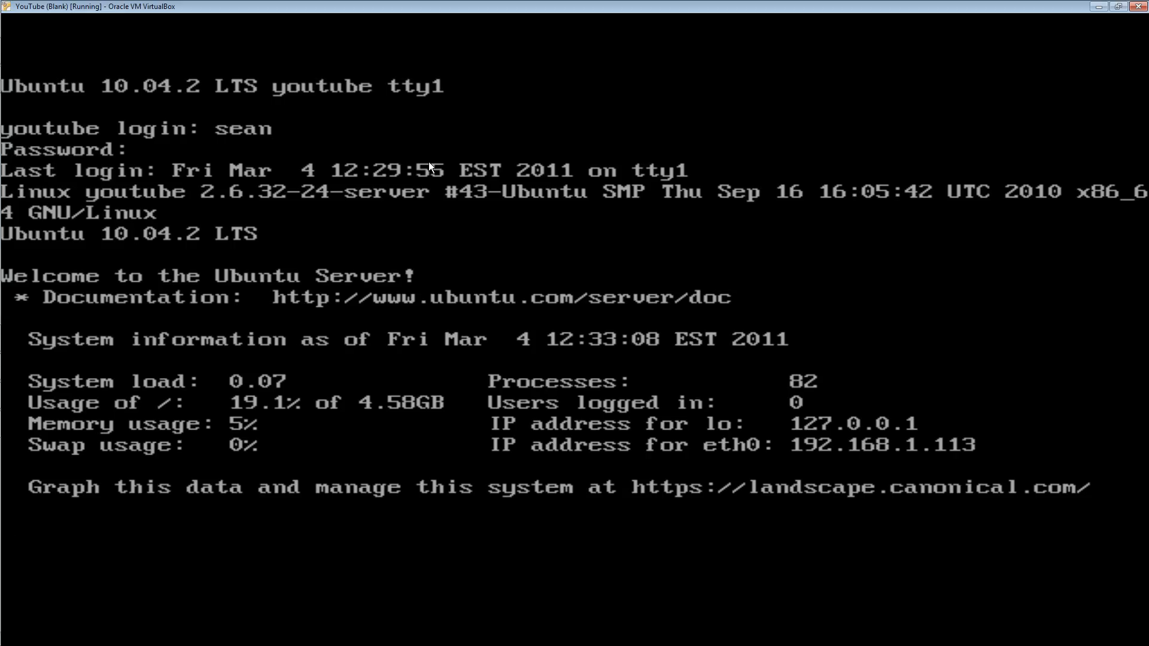
pyautogui.write('htop')
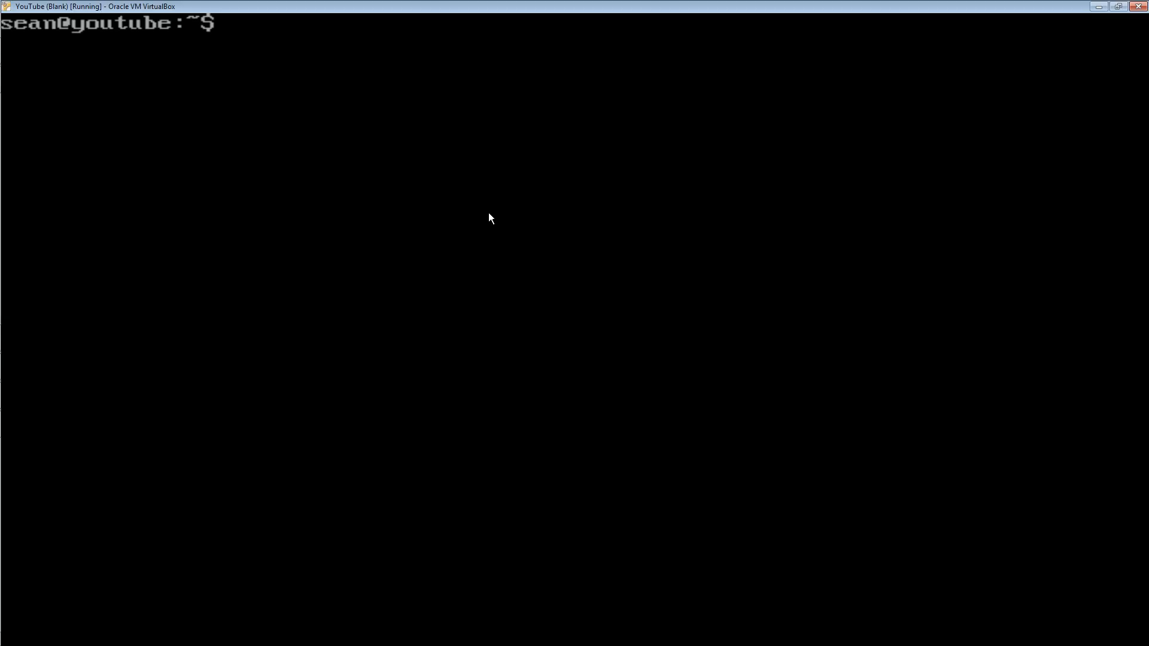
# Run 'sudo apt-get install ssh' and answer y to install the SSH server
pyautogui.write('sud')
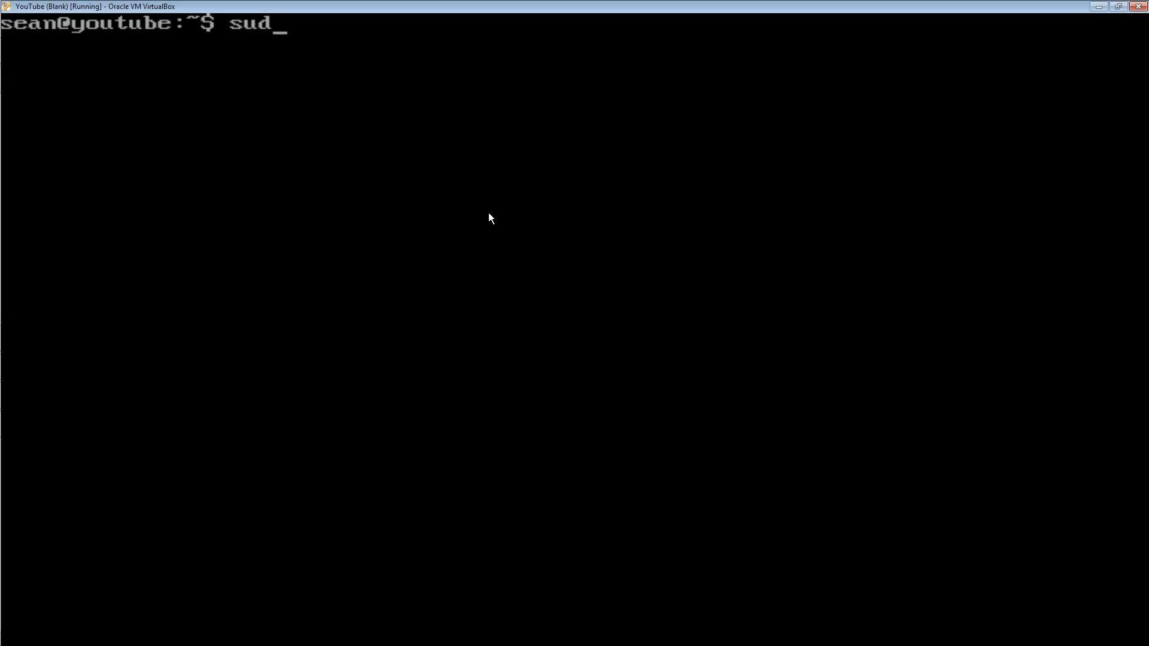
pyautogui.write('o apt-')
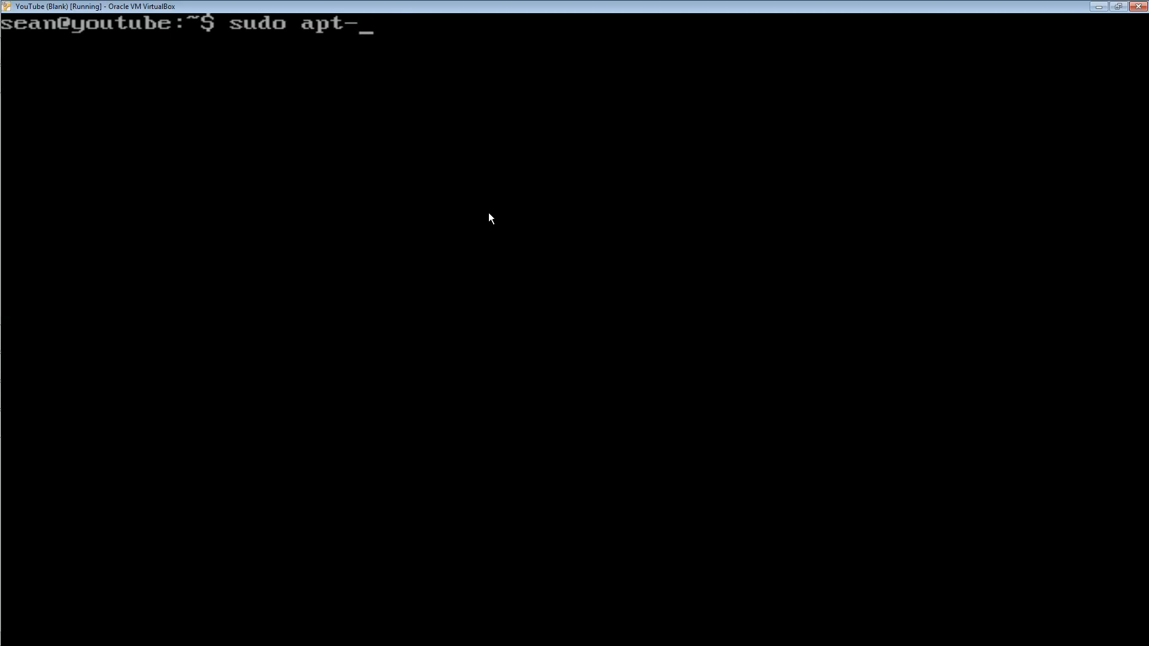
pyautogui.write('get')
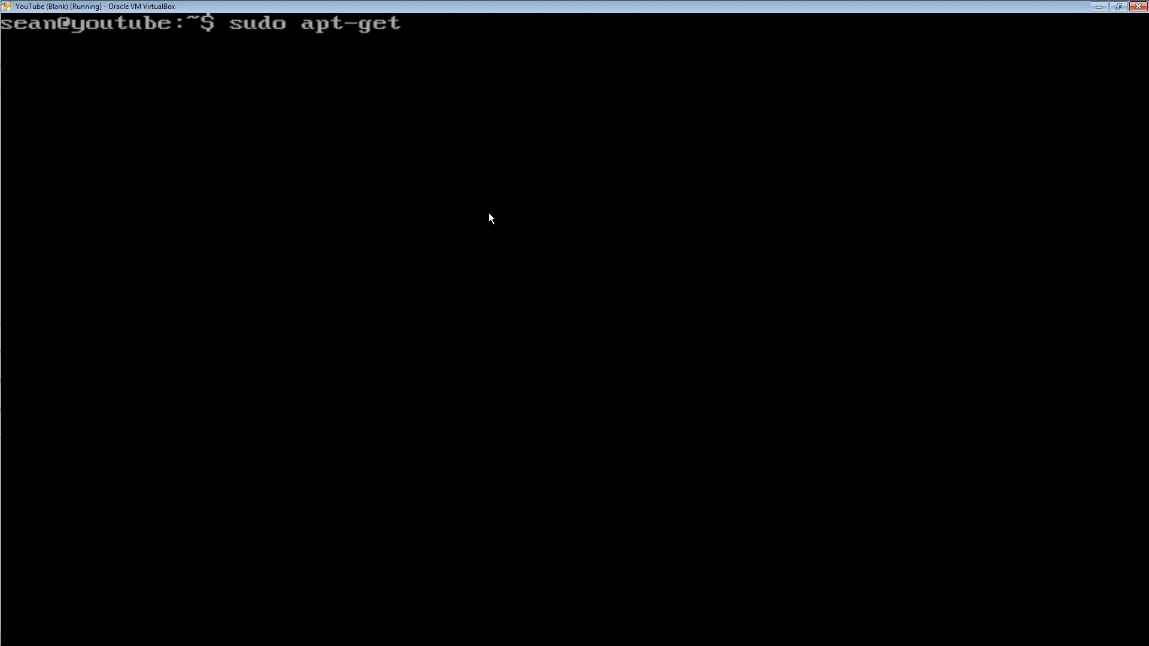
pyautogui.write('install ssh')
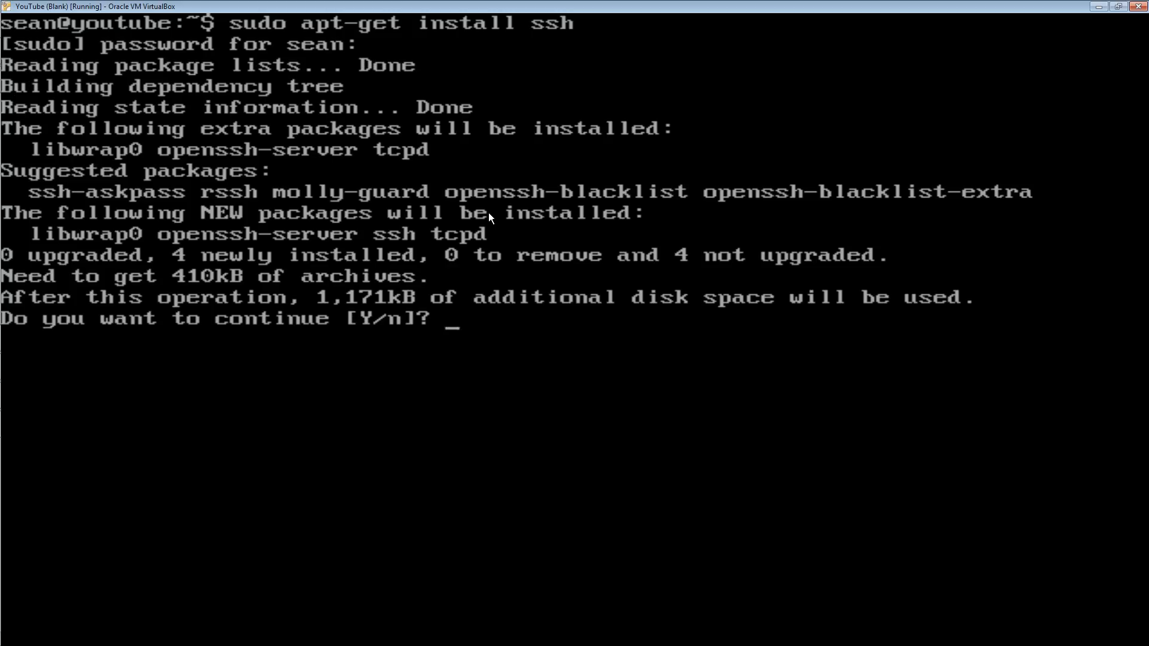
pyautogui.write('y')
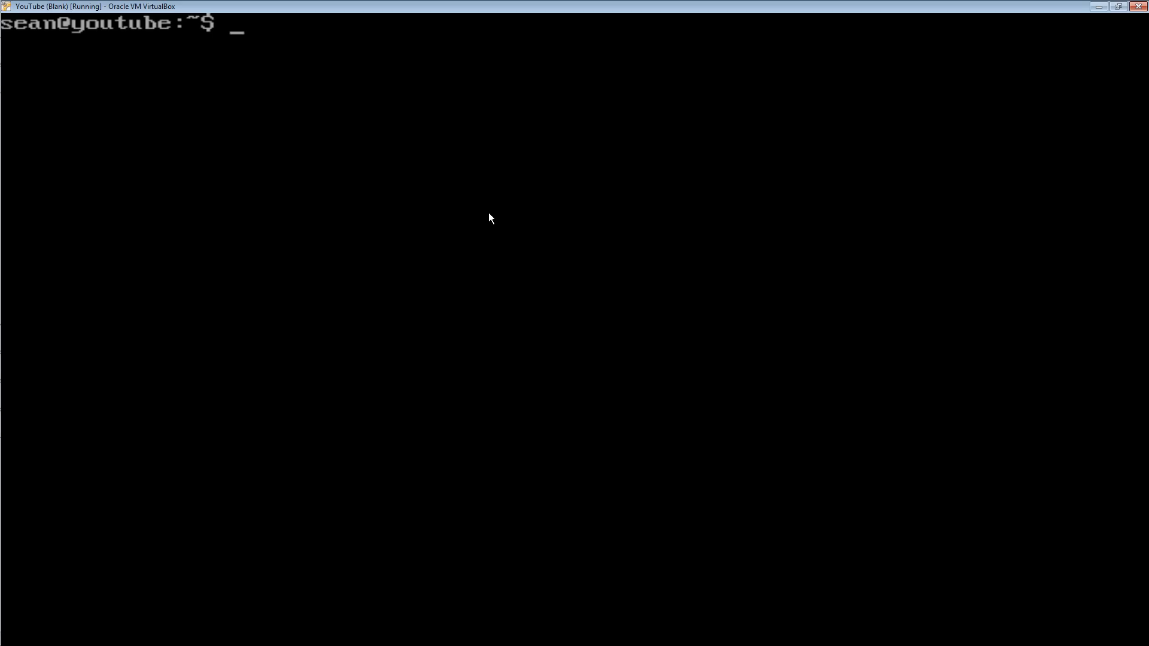
# Run ifconfig to show the eth0 address 192.168.1.113
pyautogui.write('ifcon')
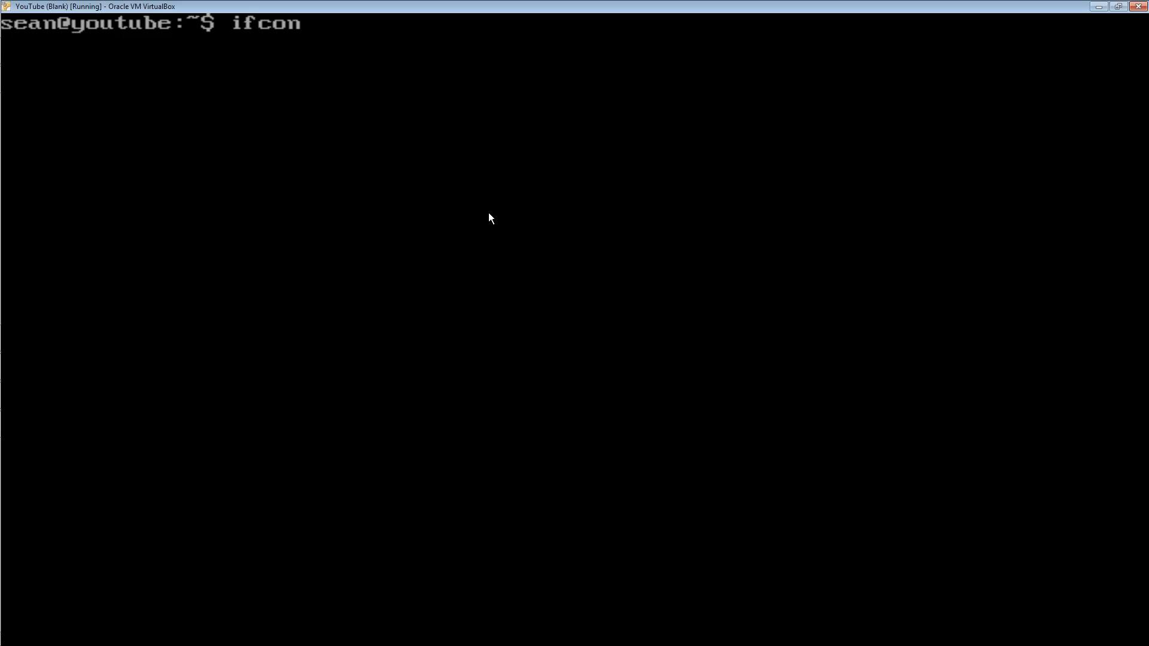
pyautogui.write('fig')
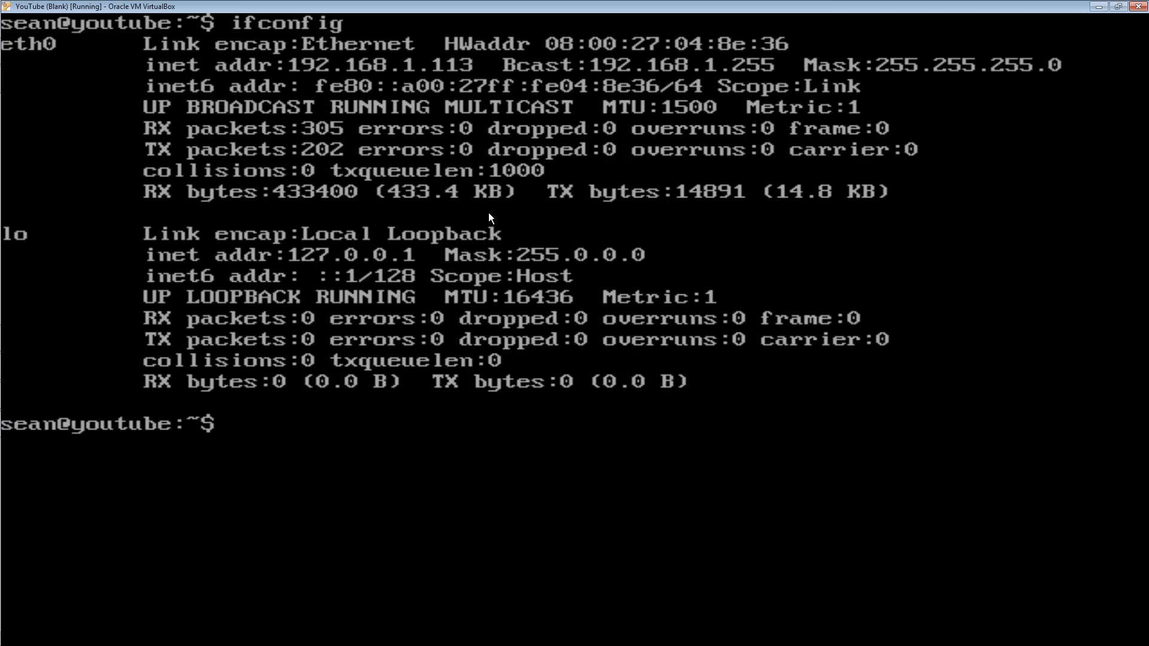
pyautogui.moveTo(428, 32)
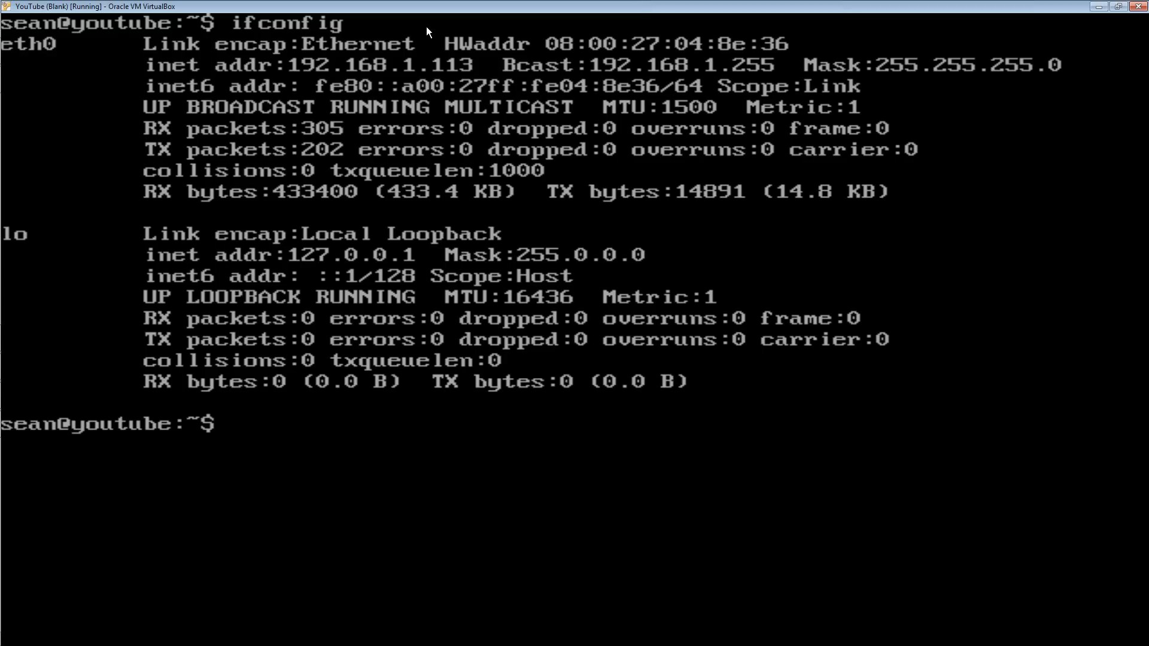
pyautogui.moveTo(19, 55)
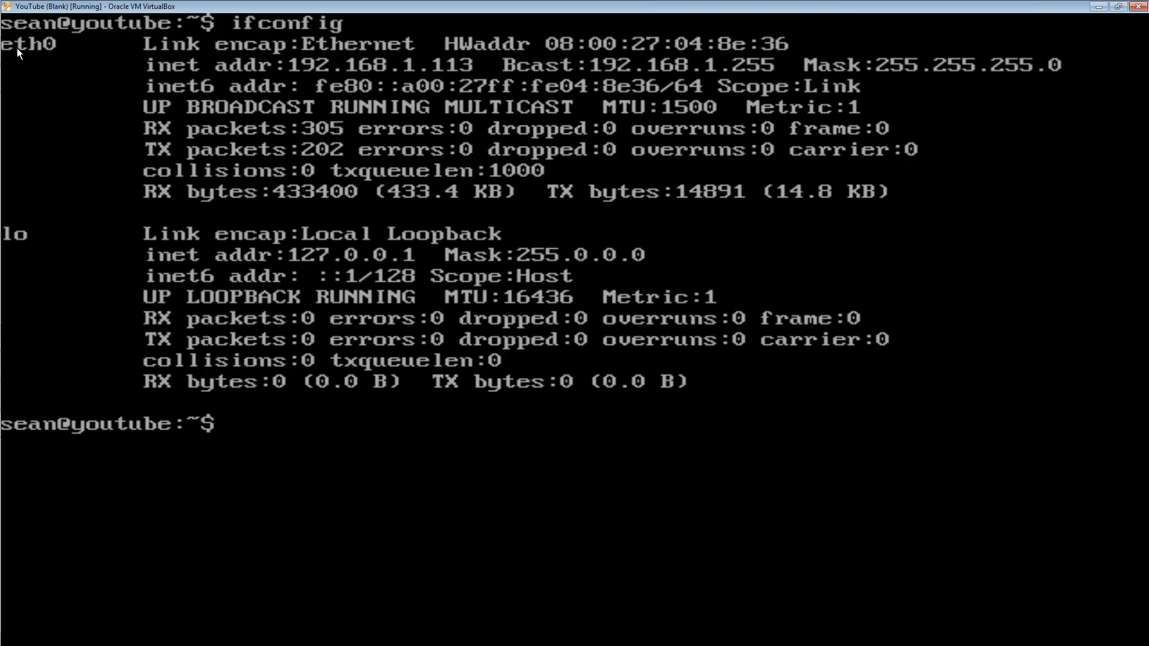
pyautogui.moveTo(310, 64)
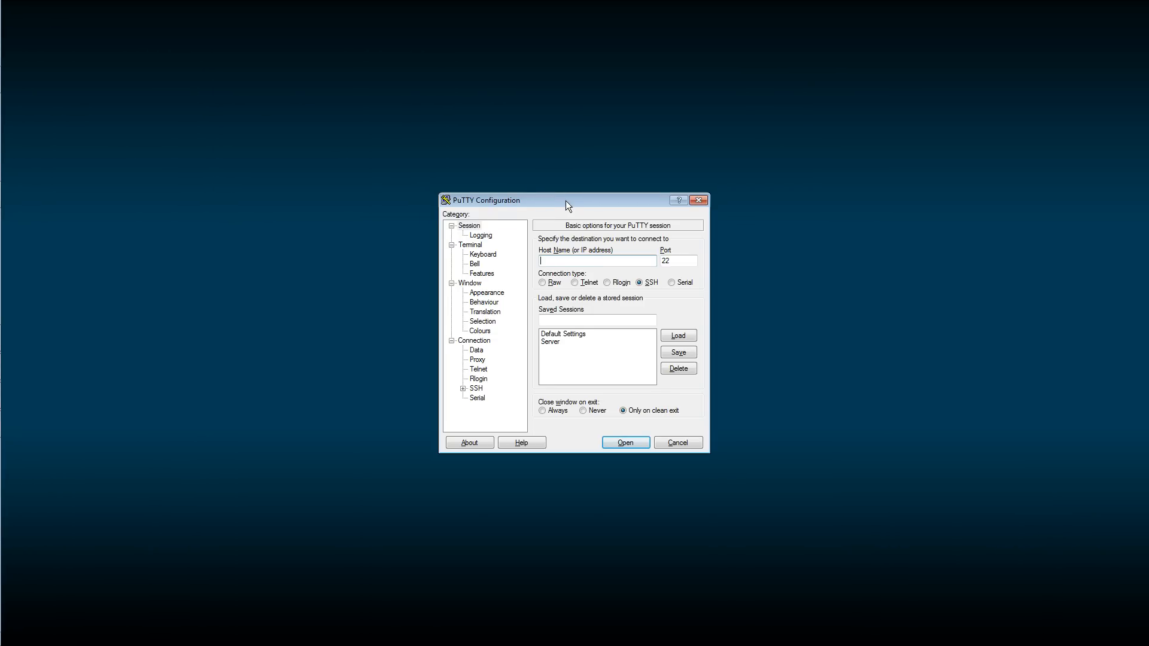
# Enter host 192.168.1.113 in PuTTY Configuration and start the SSH session
pyautogui.moveTo(568, 200); pyautogui.dragTo(538, 120)
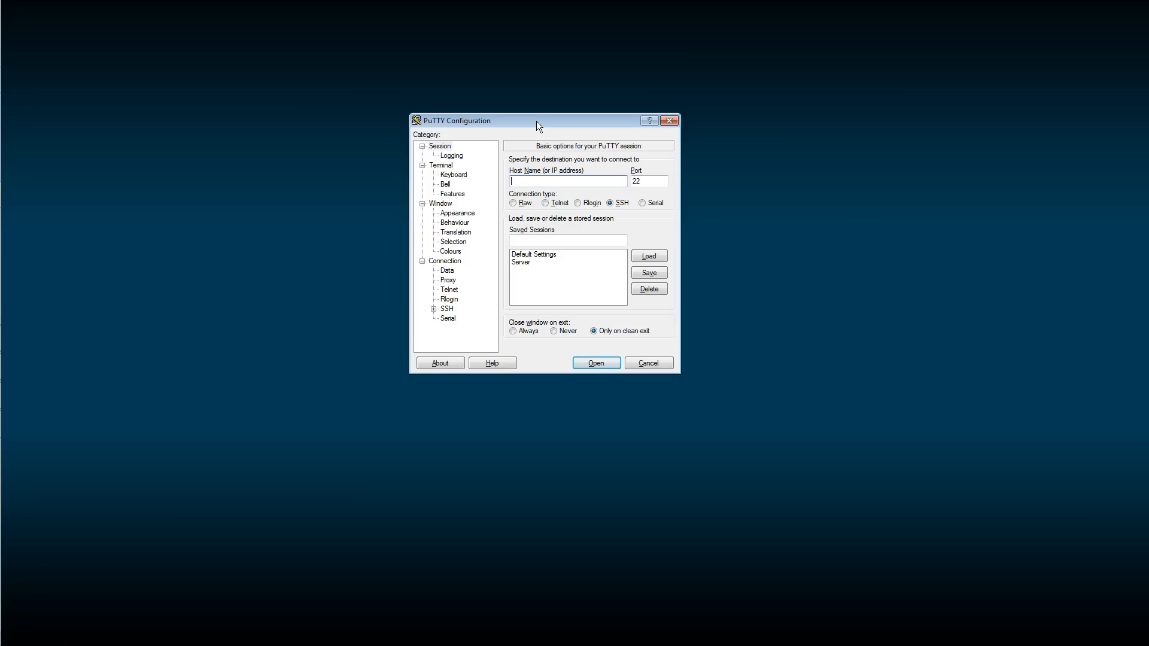
pyautogui.moveTo(522, 112)
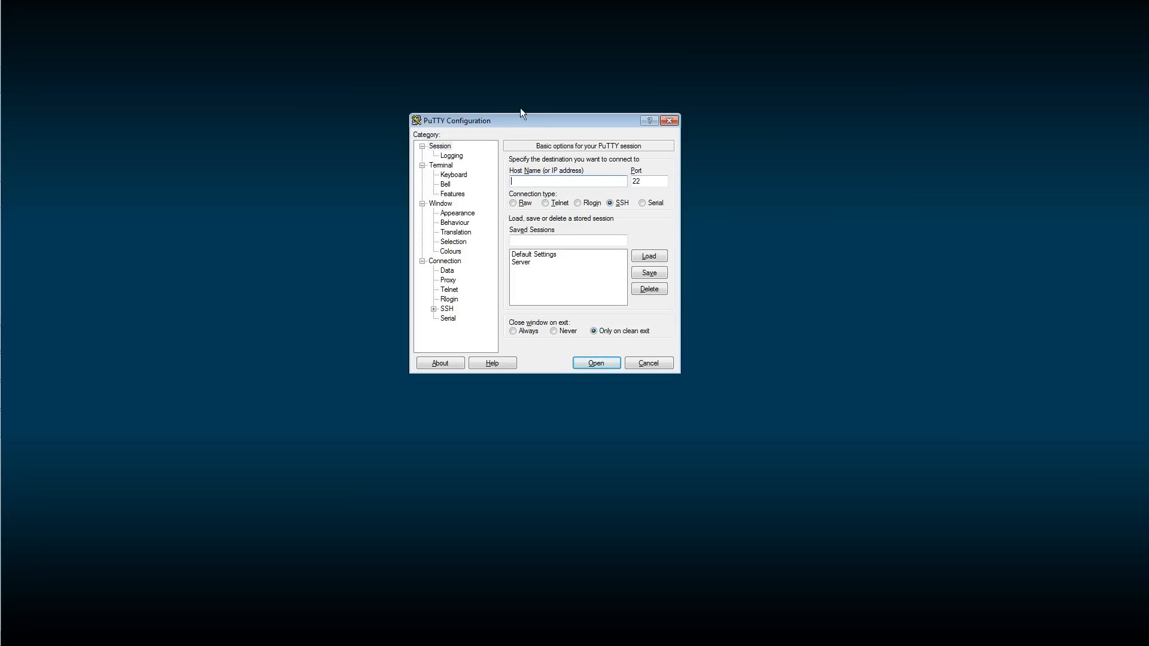
pyautogui.moveTo(521, 120); pyautogui.dragTo(483, 135)
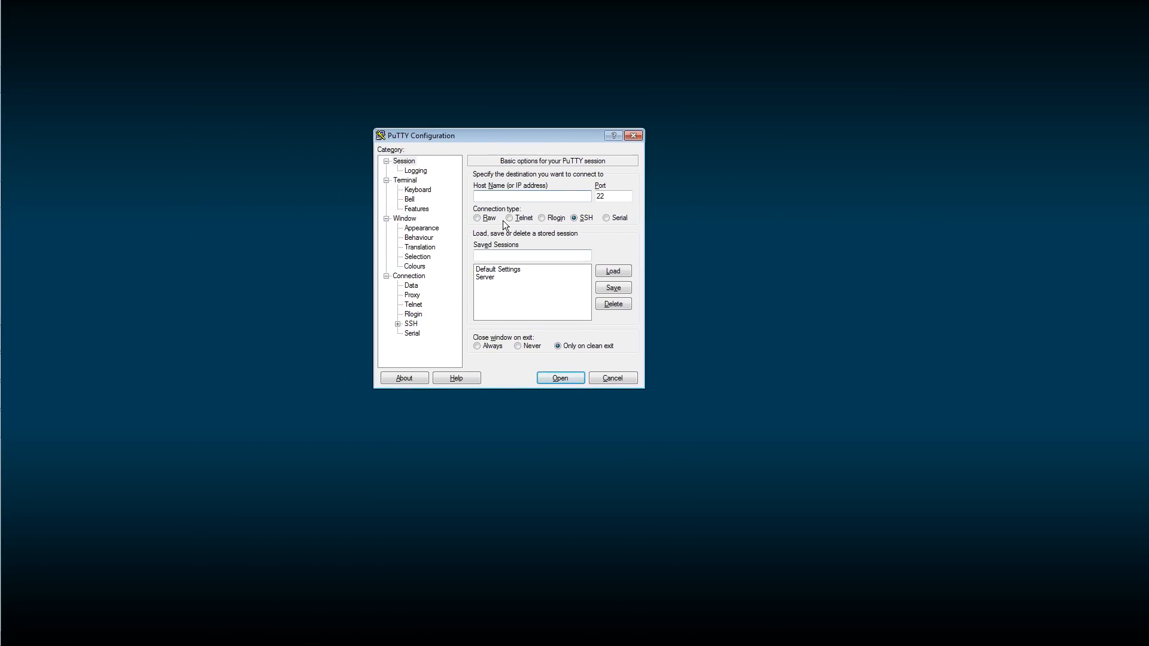
pyautogui.write('1')
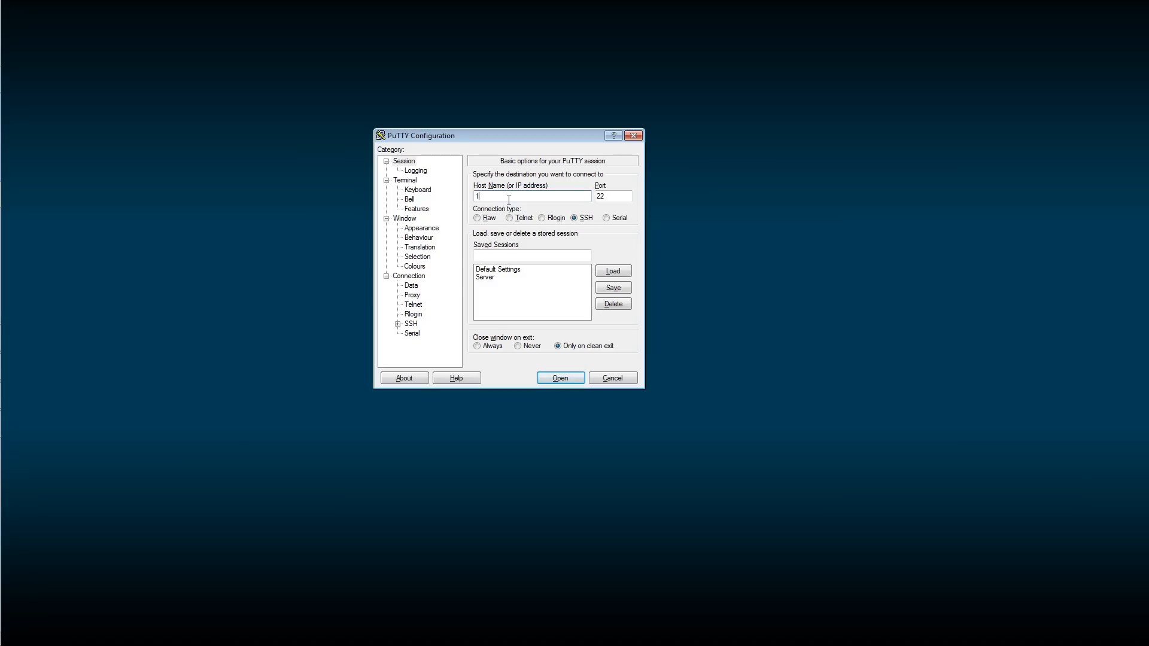
pyautogui.write('92.168.1.113')
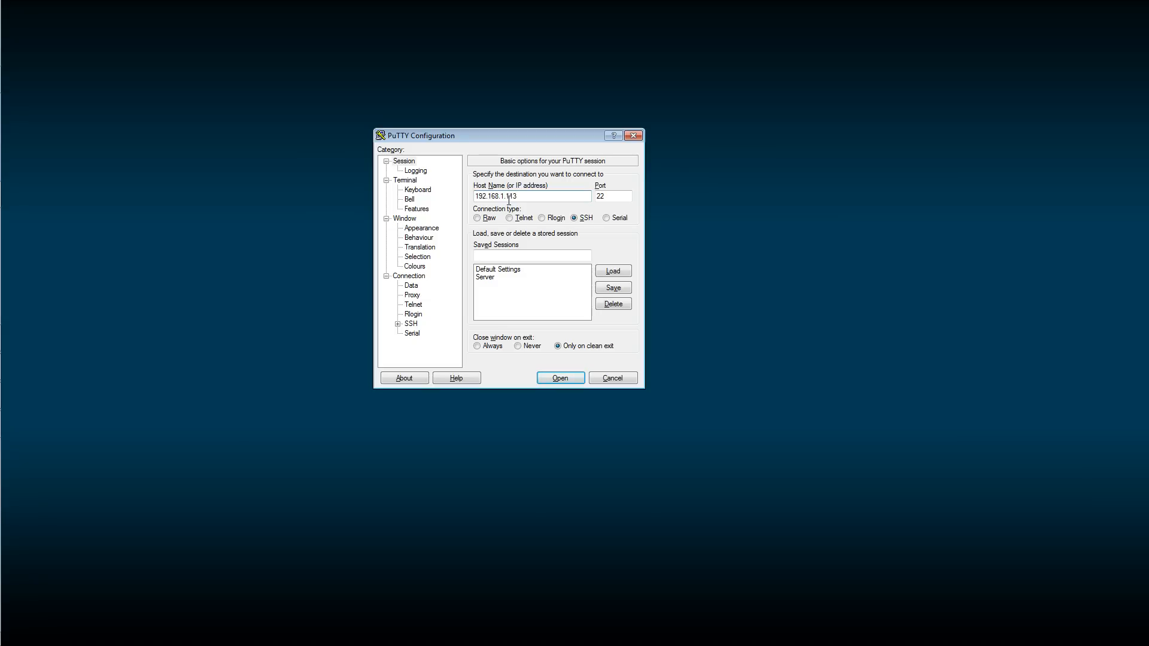
pyautogui.click(559, 377)
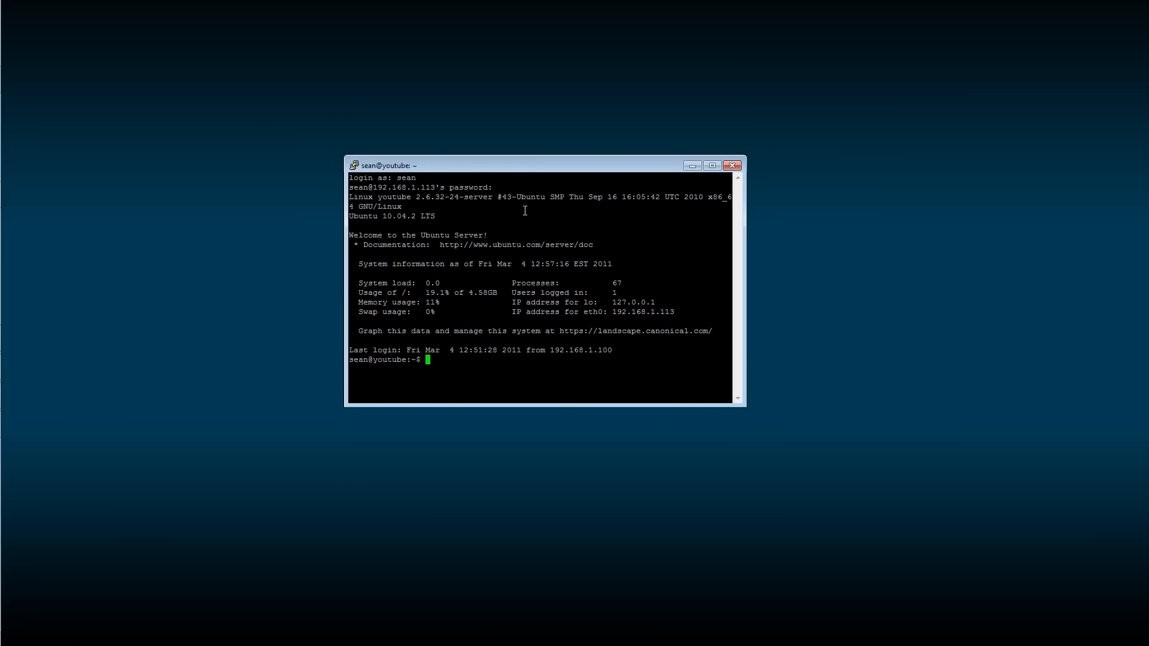
pyautogui.moveTo(678, 292)
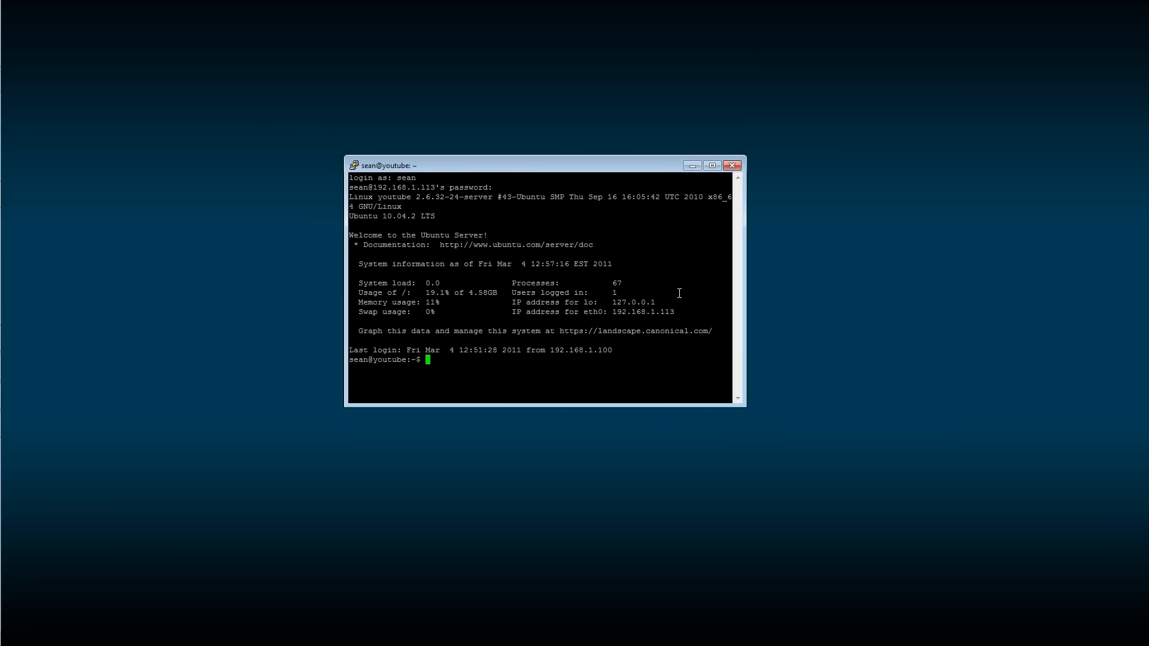
pyautogui.moveTo(494, 380)
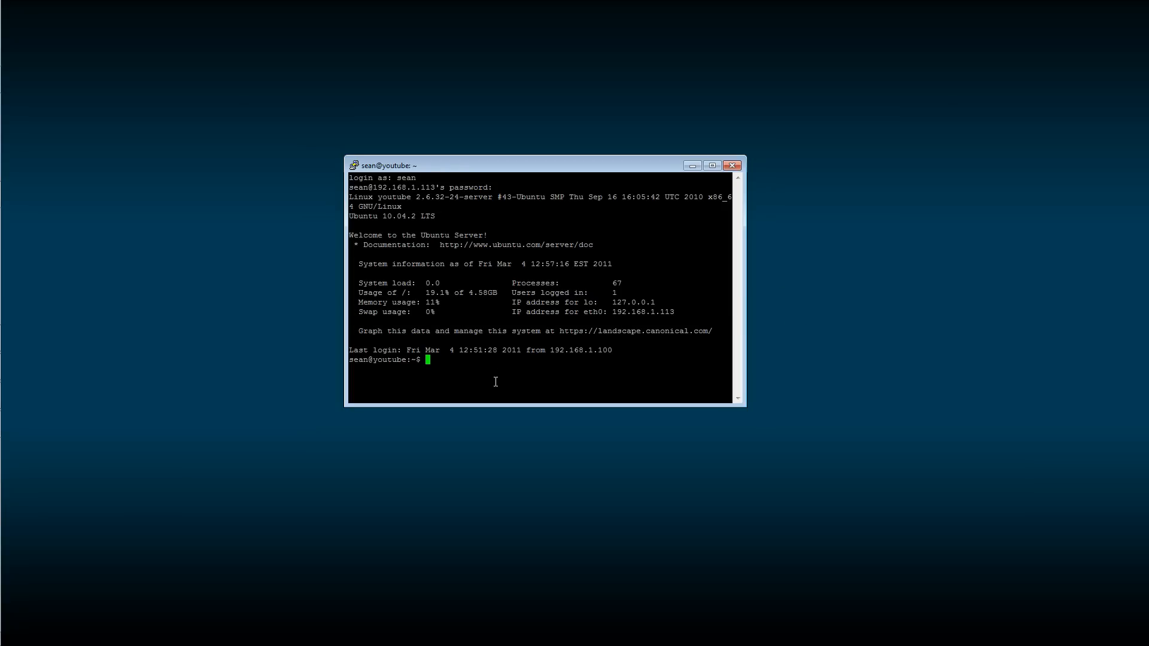
pyautogui.moveTo(531, 173)
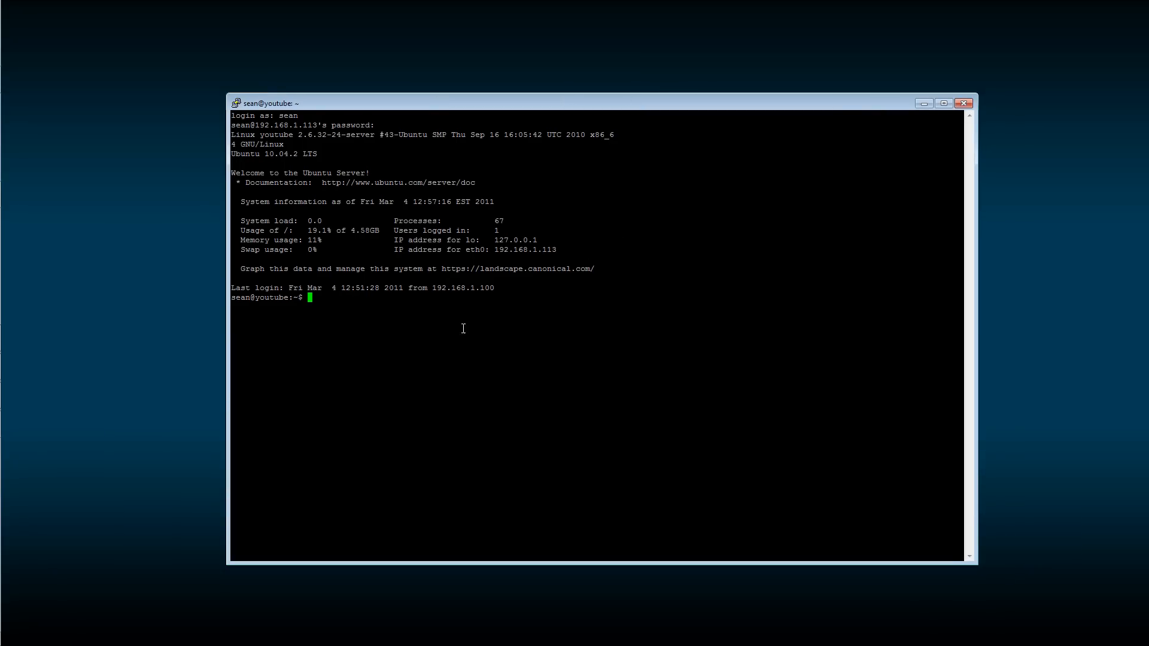
pyautogui.moveTo(698, 195)
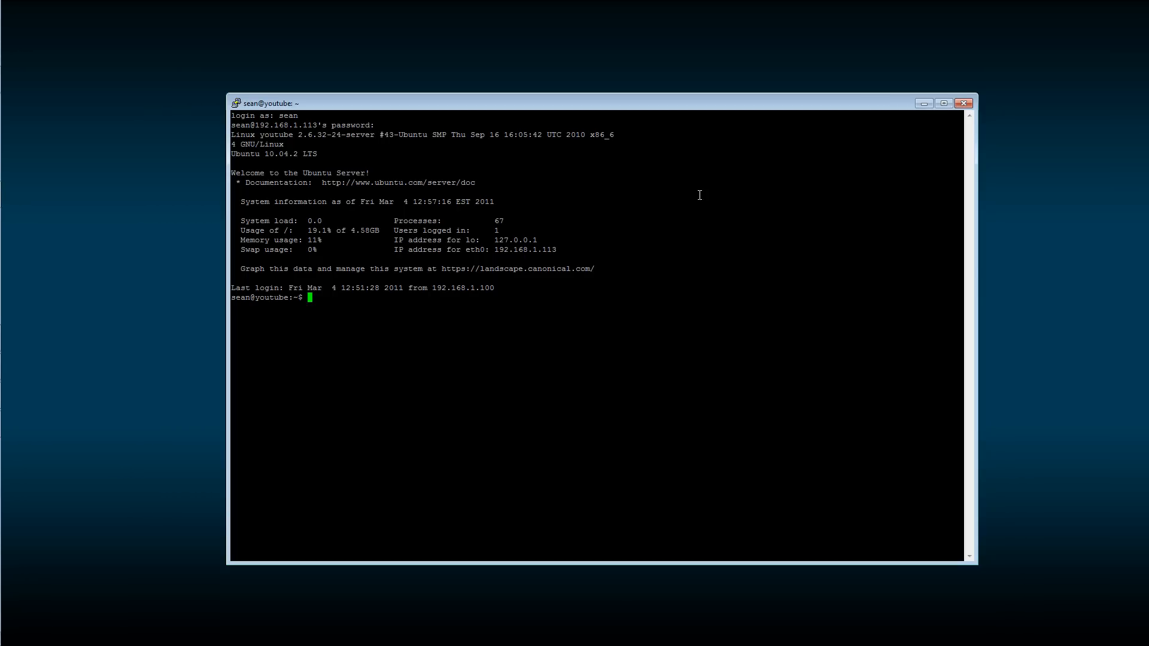
# Run htop in the logged-in PuTTY session
pyautogui.write('htop')
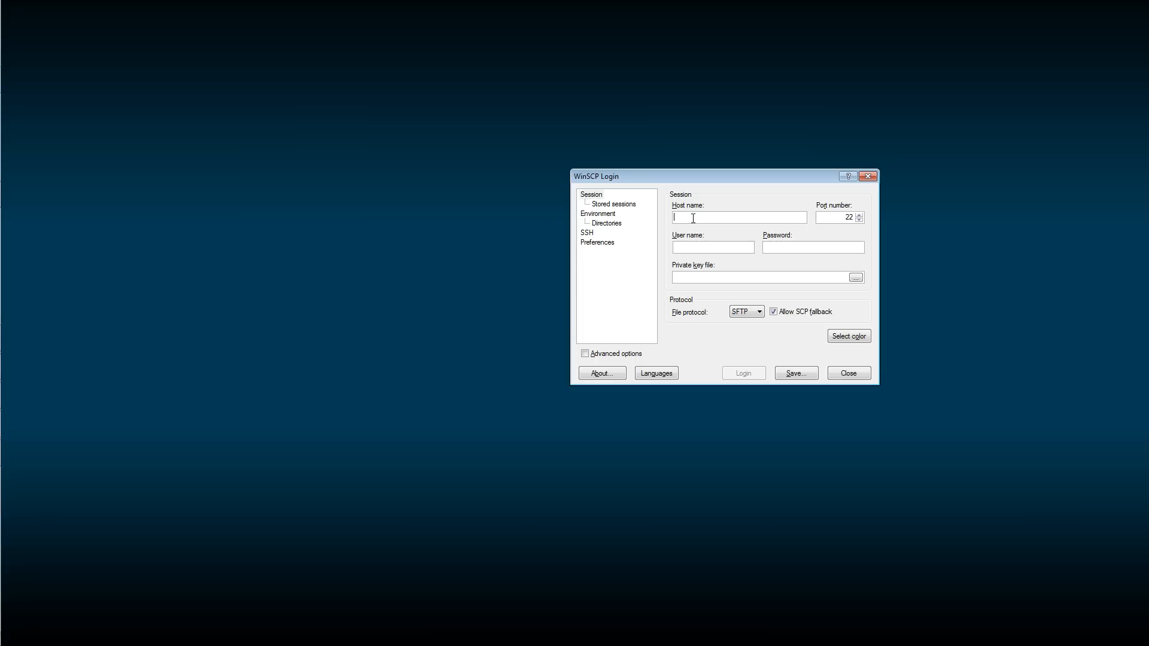
# Enter the host 192.168.1.113 and the login name in WinSCP Login
pyautogui.click(743, 373)
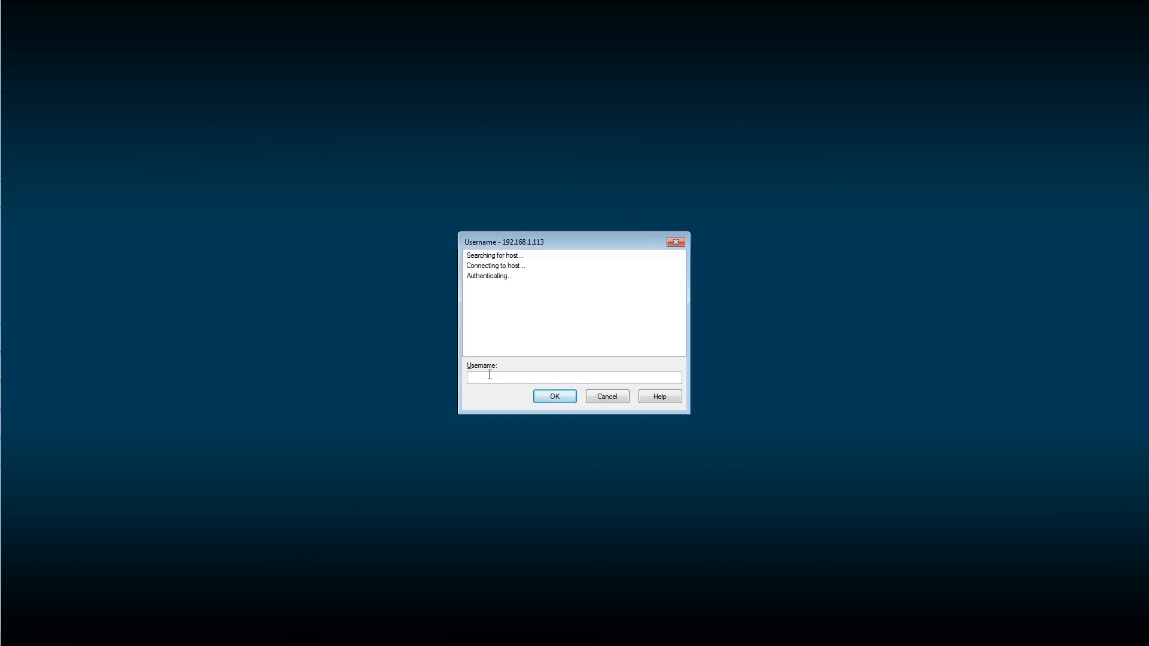
pyautogui.click(555, 396)
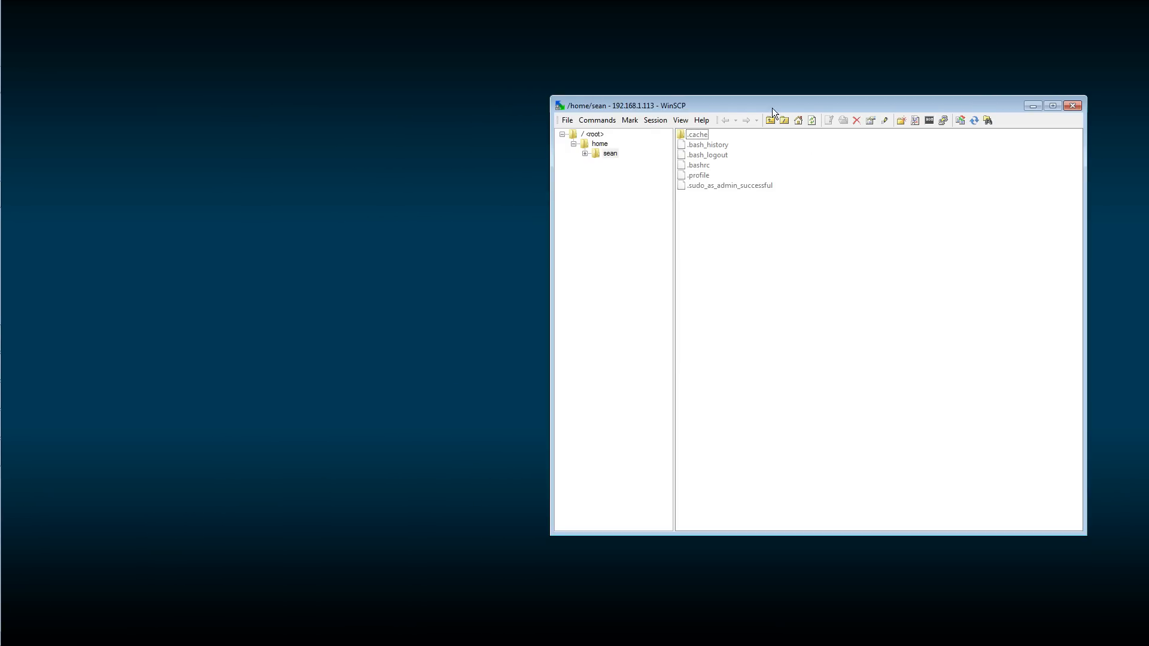
# Confirm copying point_up.png into the server's home directory
pyautogui.moveTo(773, 105); pyautogui.dragTo(720, 120)
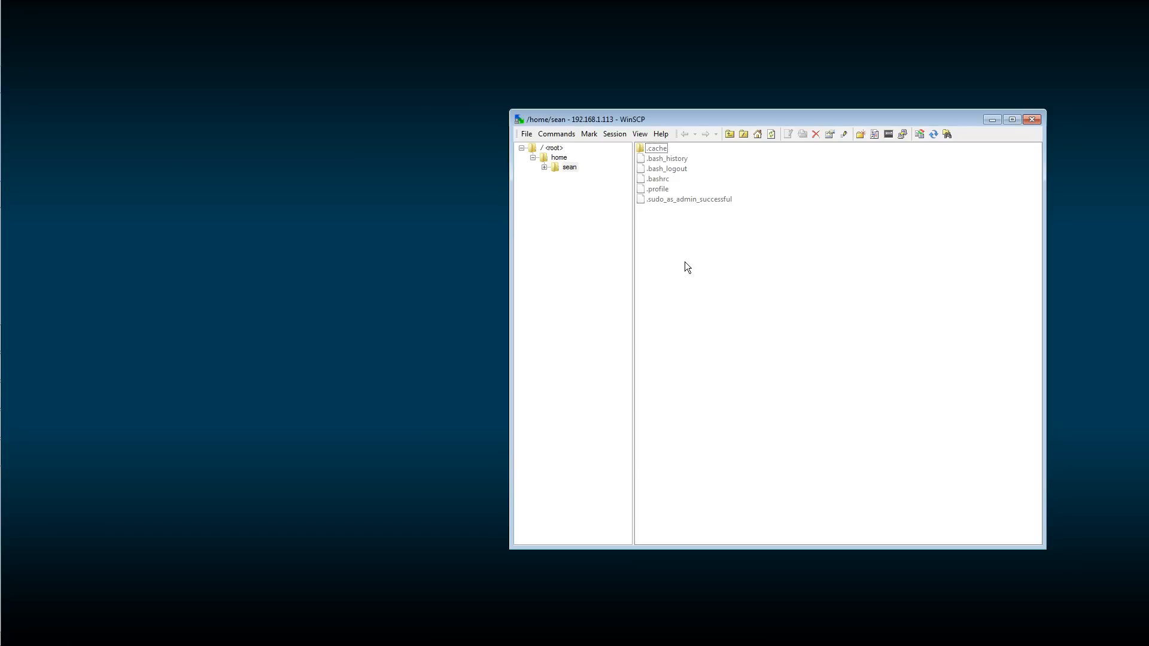
pyautogui.moveTo(740, 243)
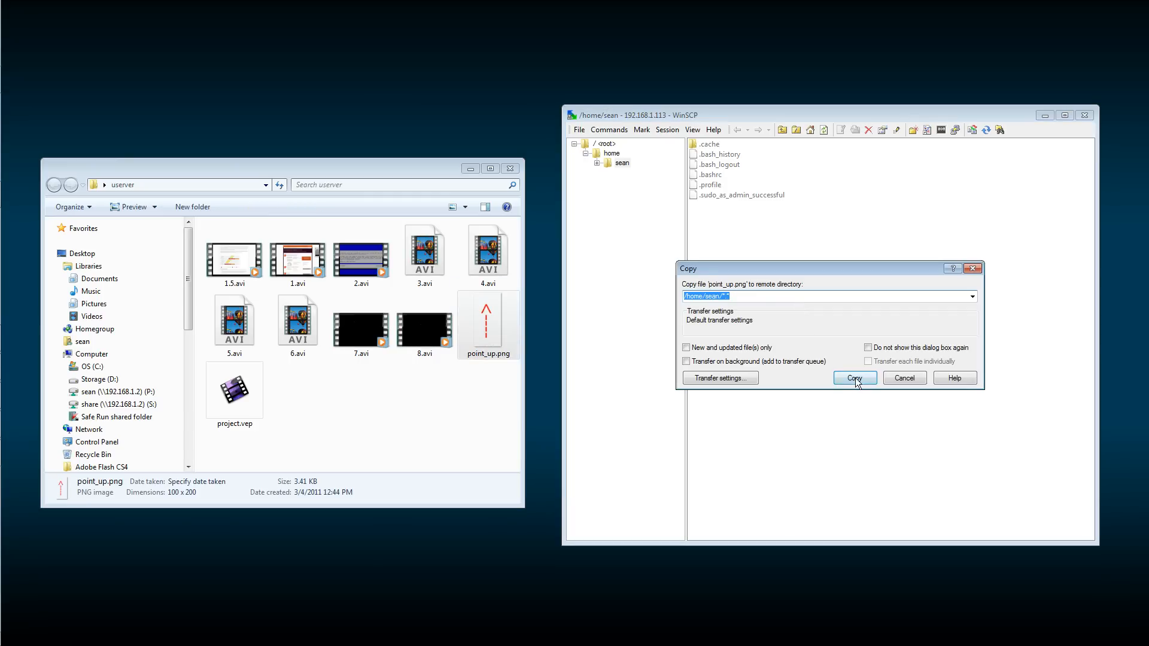
pyautogui.click(854, 379)
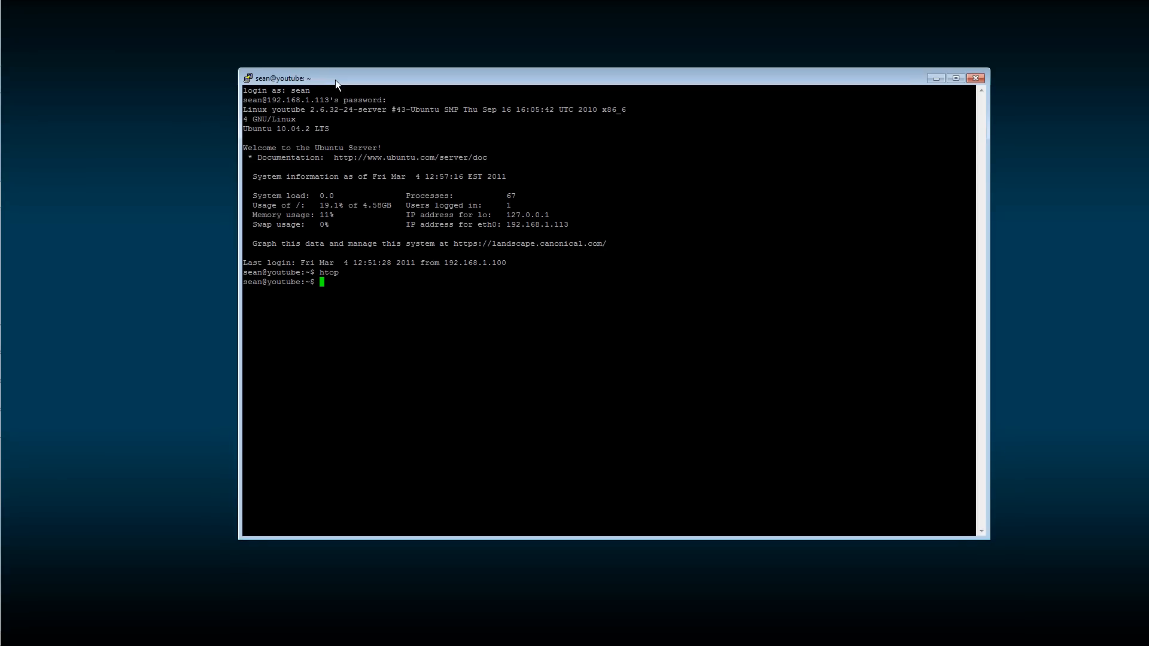
pyautogui.moveTo(394, 271)
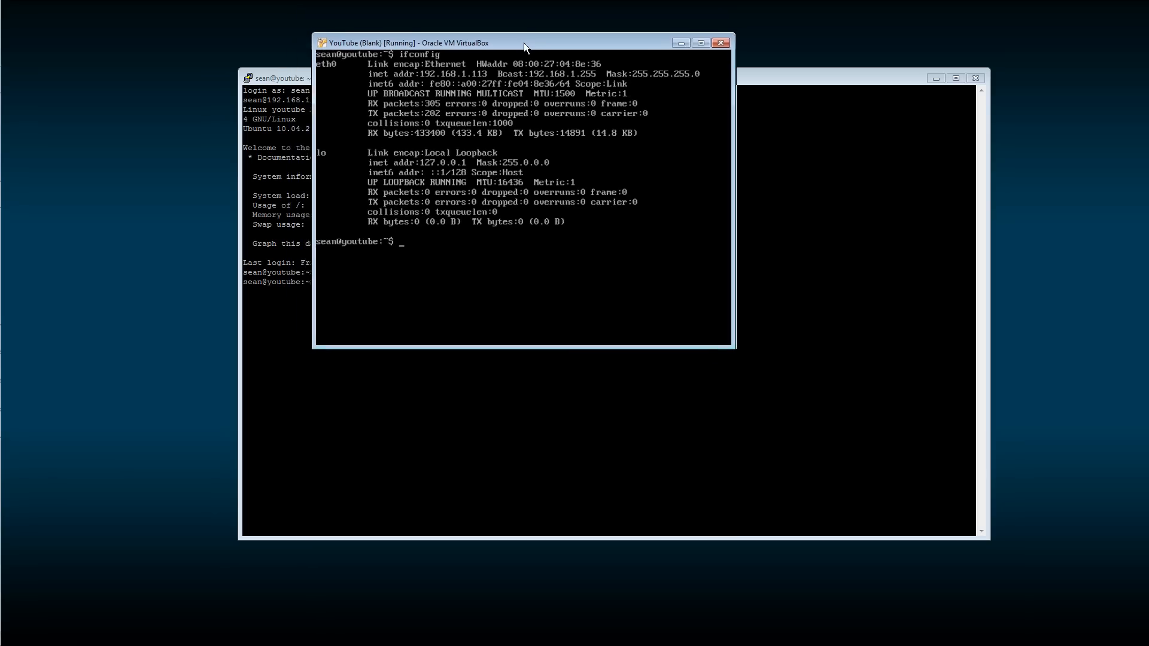
# Arrange the VirtualBox console and PuTTY window side by side, then bring the console forward
pyautogui.moveTo(523, 43); pyautogui.dragTo(482, 78)
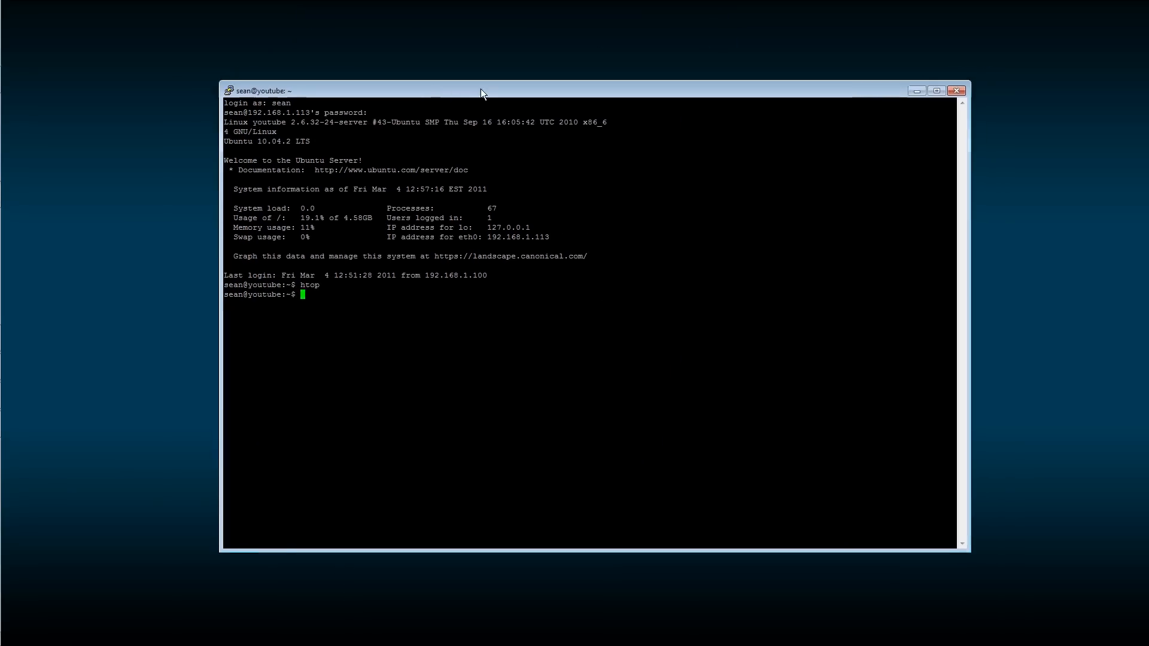
pyautogui.moveTo(969, 550); pyautogui.dragTo(776, 455)
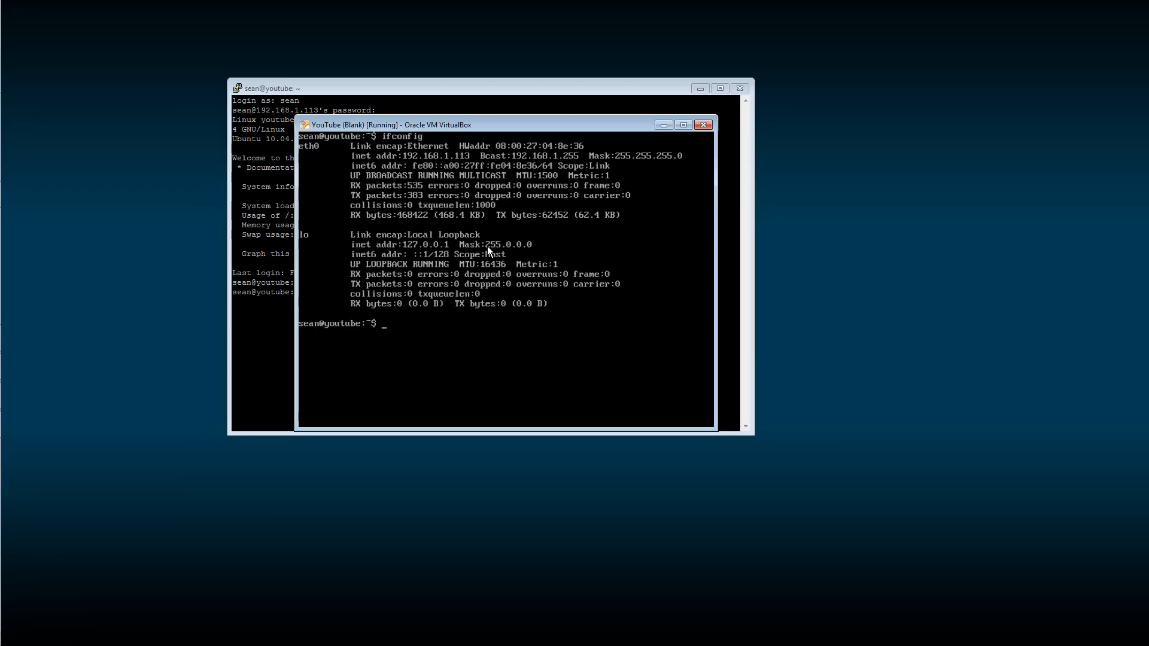
pyautogui.moveTo(534, 194)
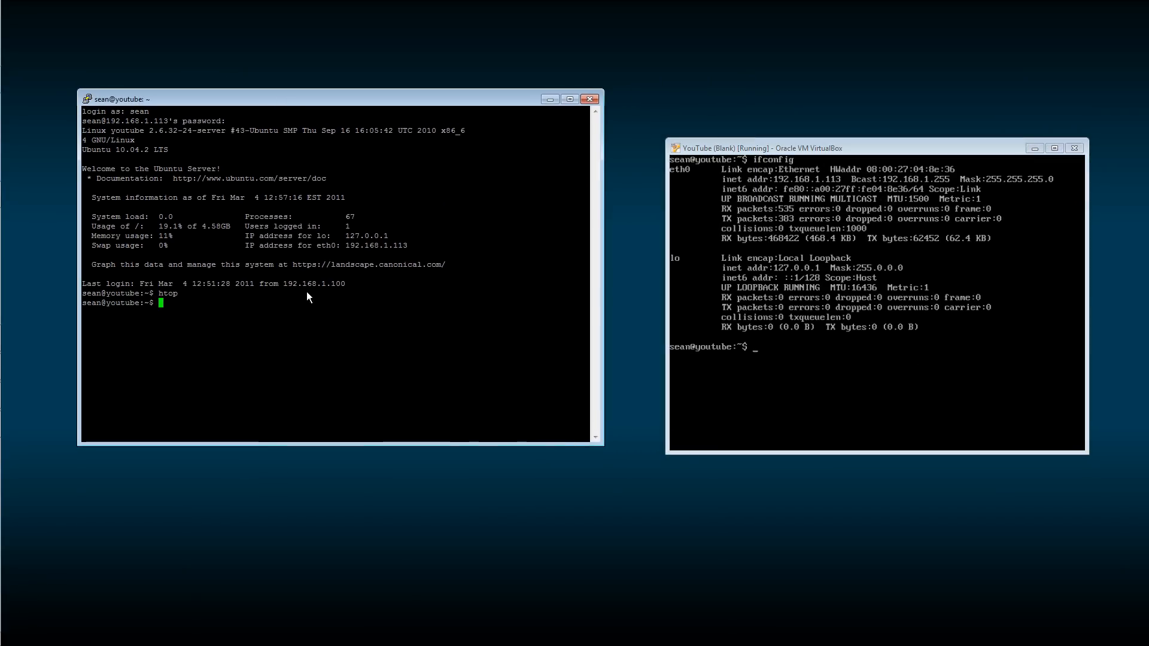
pyautogui.click(590, 99)
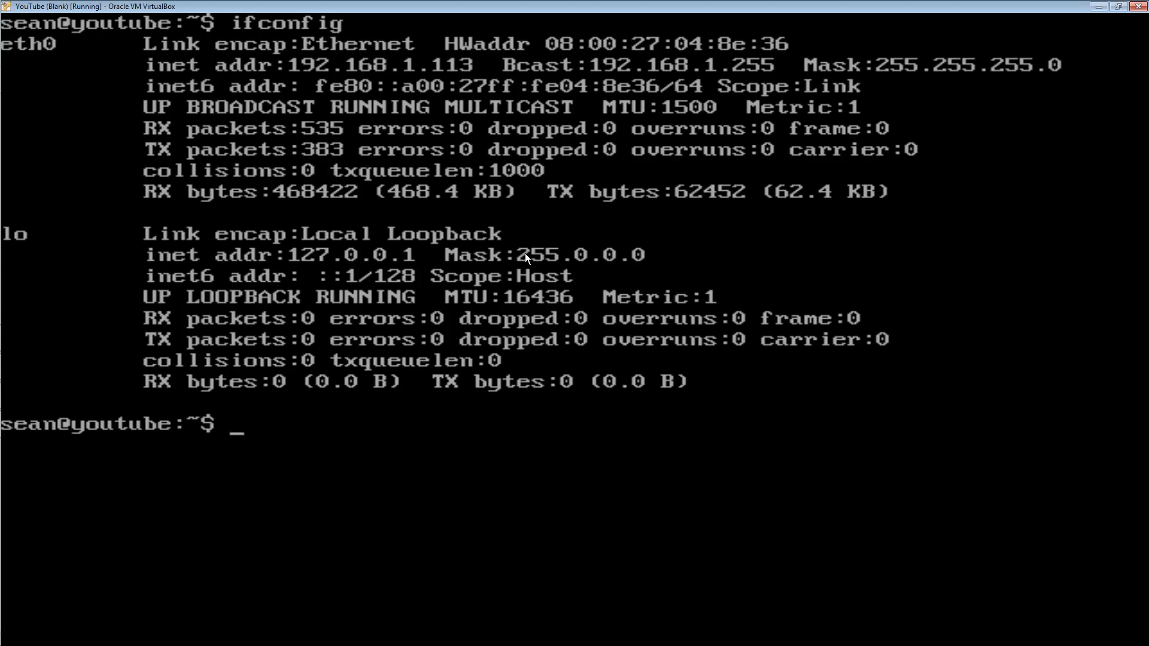
# Enter 'sudo halt' at the Ubuntu Server prompt to shut the server down
pyautogui.write('sudo')
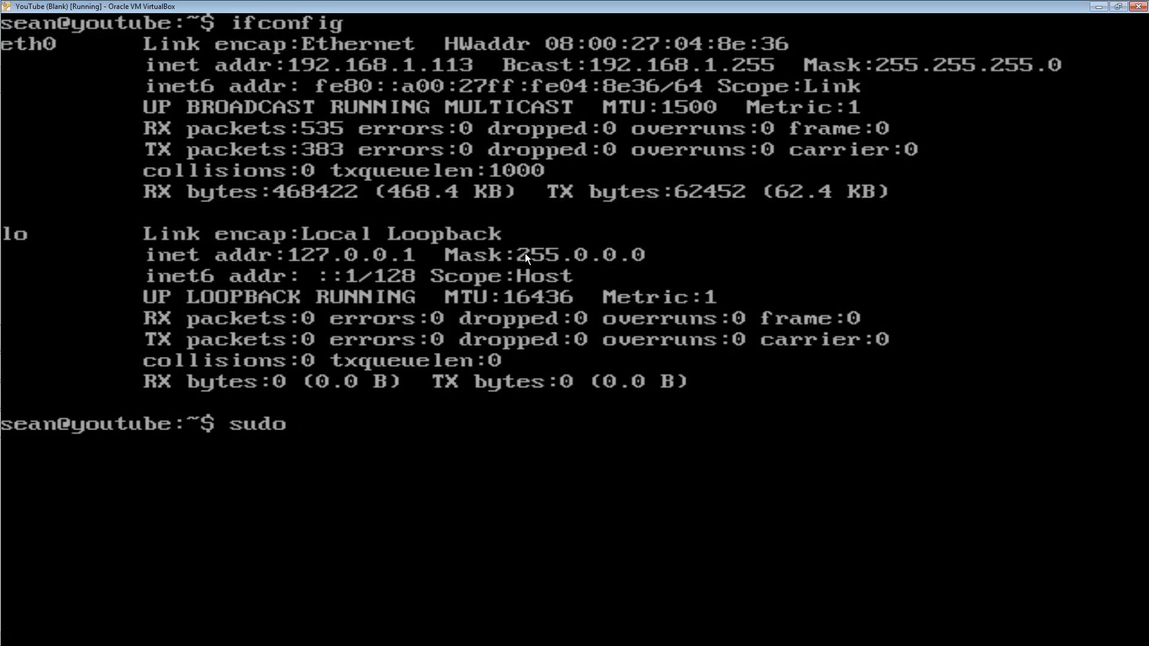
pyautogui.write('halt')
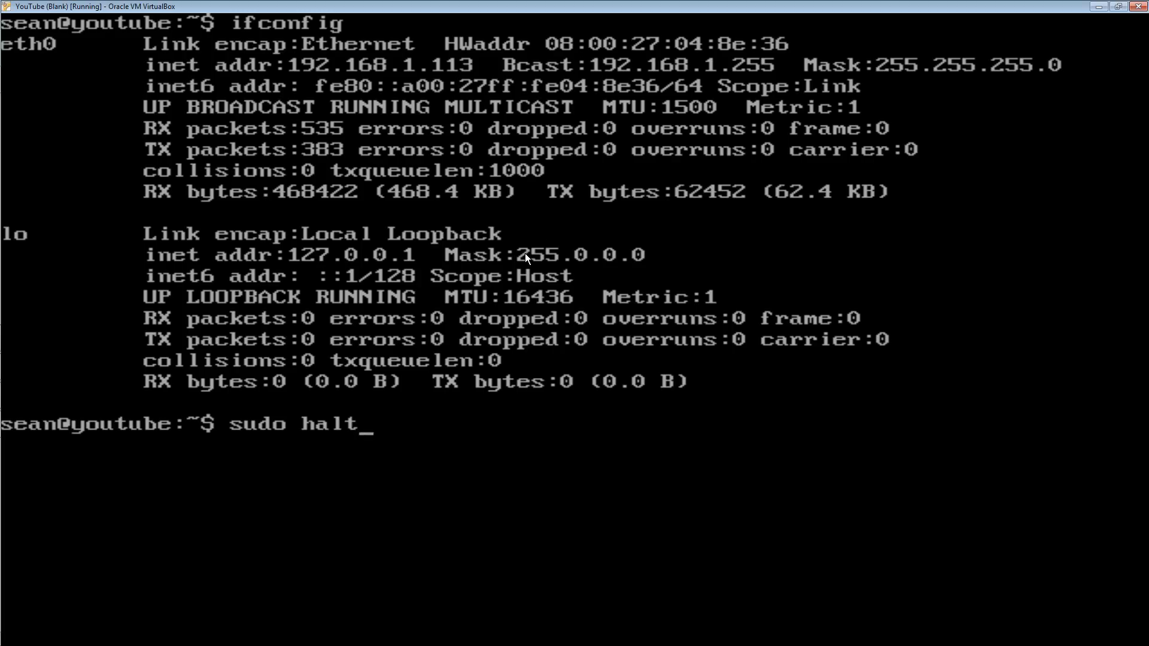